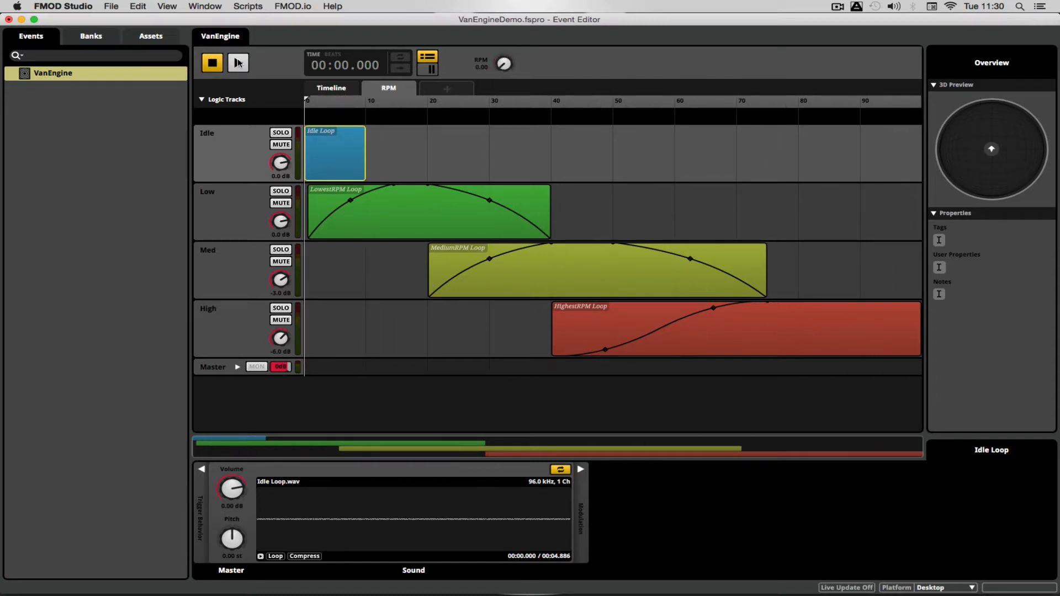
# Step: Audition the VanEngine event with the Idle track soloed from the other RPM layers
pyautogui.click(237, 61)
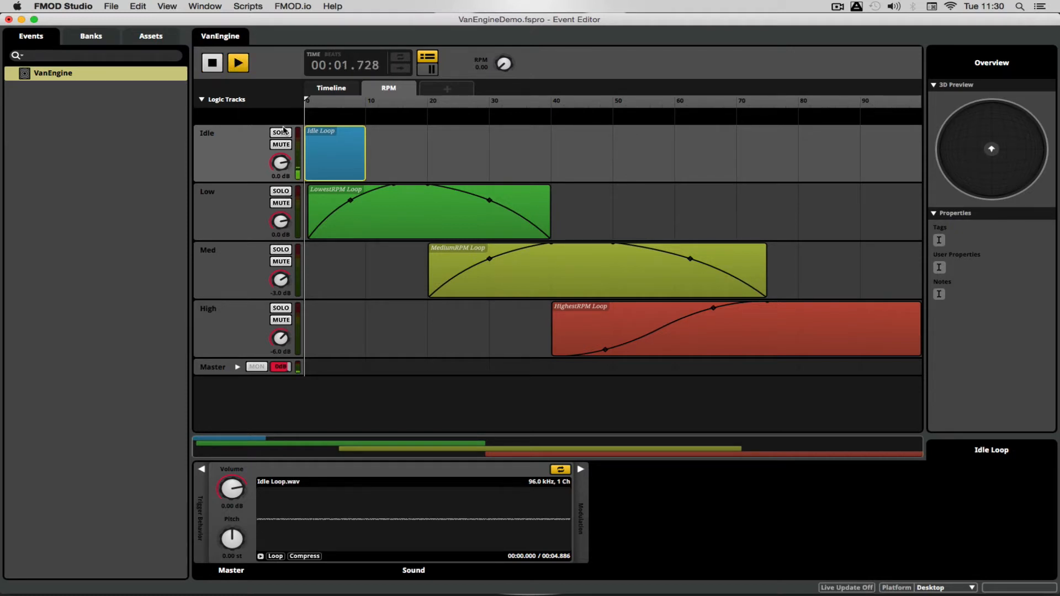
pyautogui.click(211, 62)
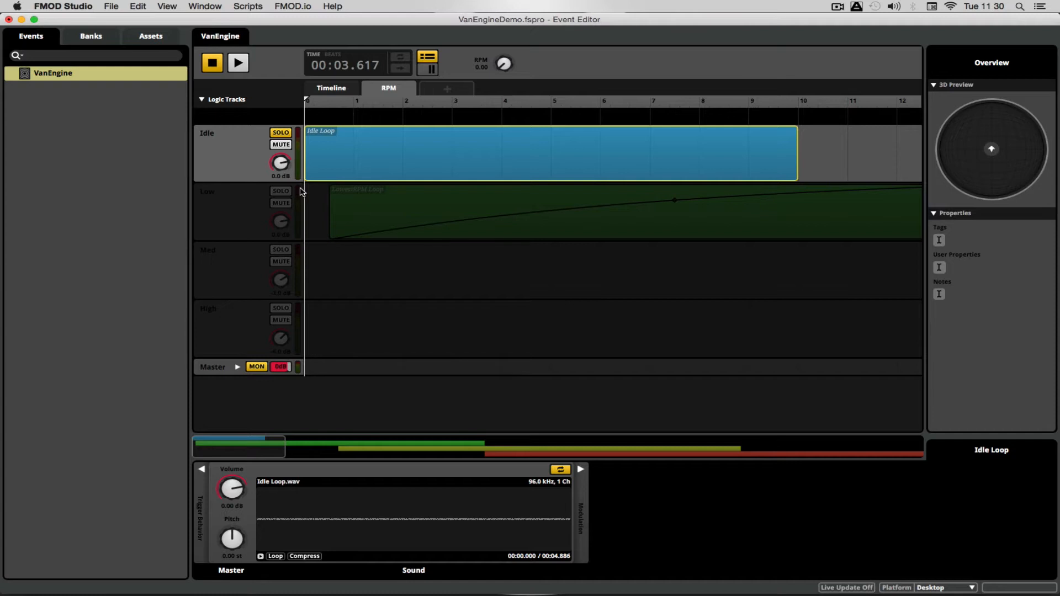
pyautogui.moveTo(350, 167)
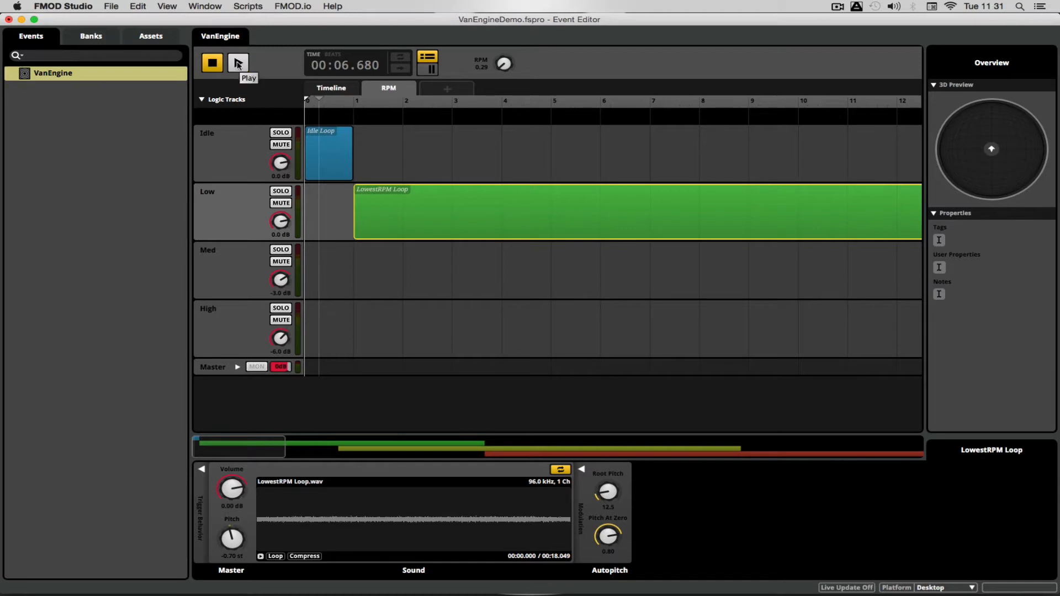
pyautogui.click(237, 62)
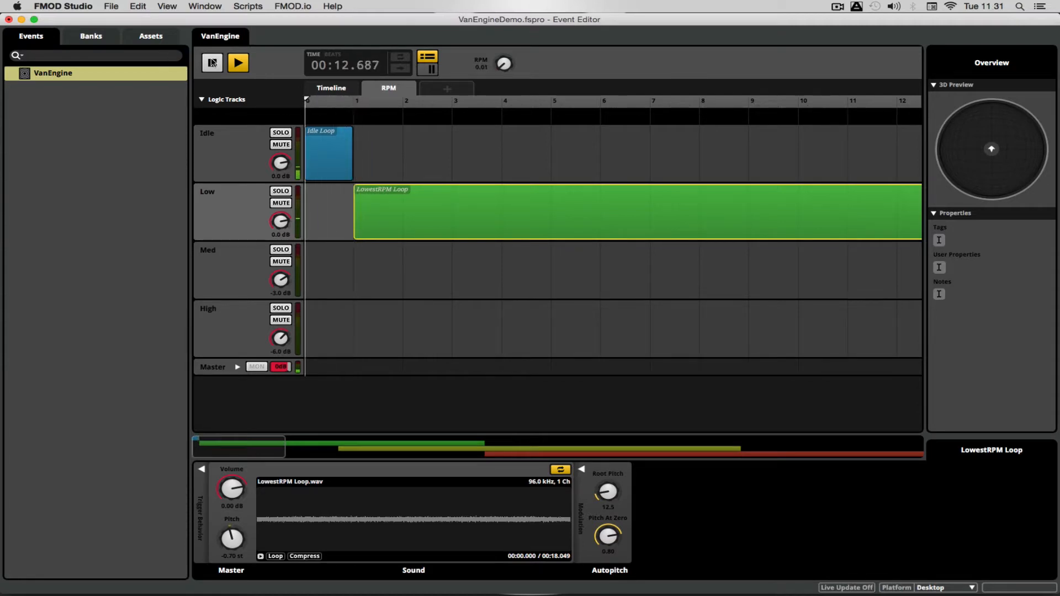
pyautogui.click(212, 62)
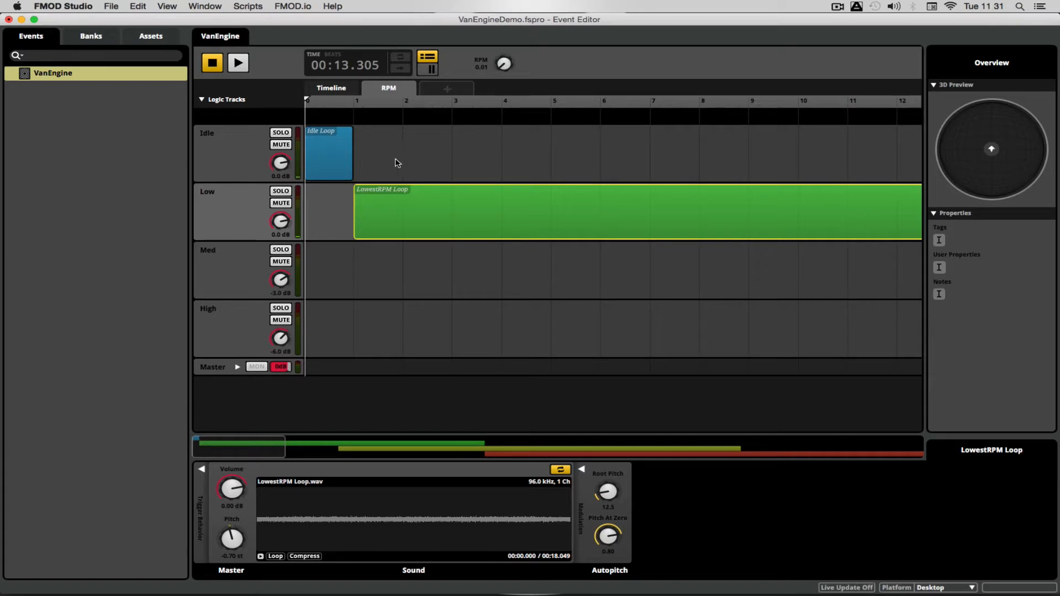
# Step: Duplicate the Idle Loop instance and extend the copy to about RPM 5 over LowestRPM Loop
pyautogui.rightClick(328, 153)
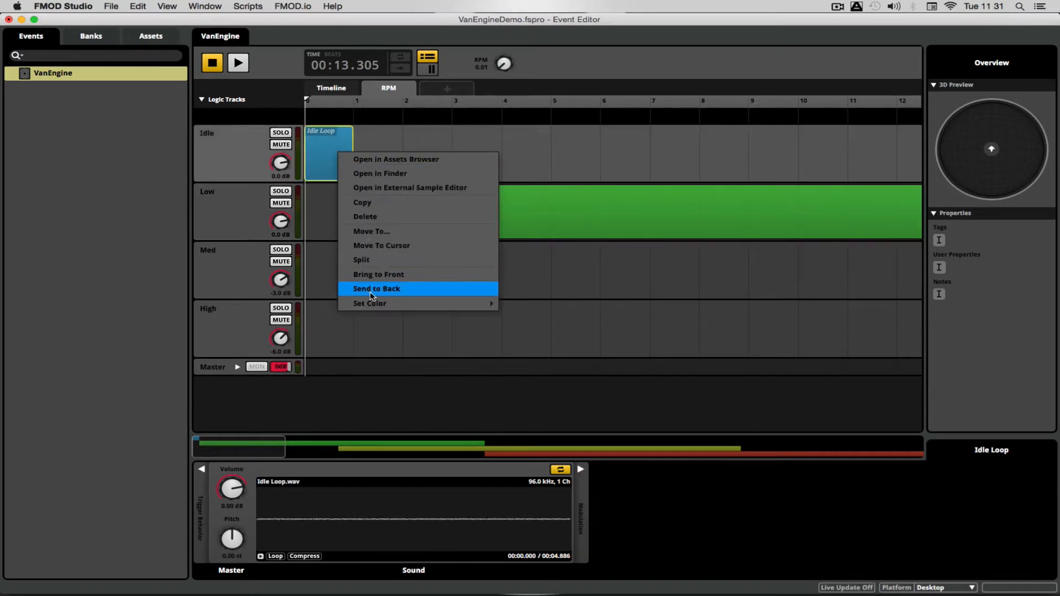
pyautogui.click(377, 289)
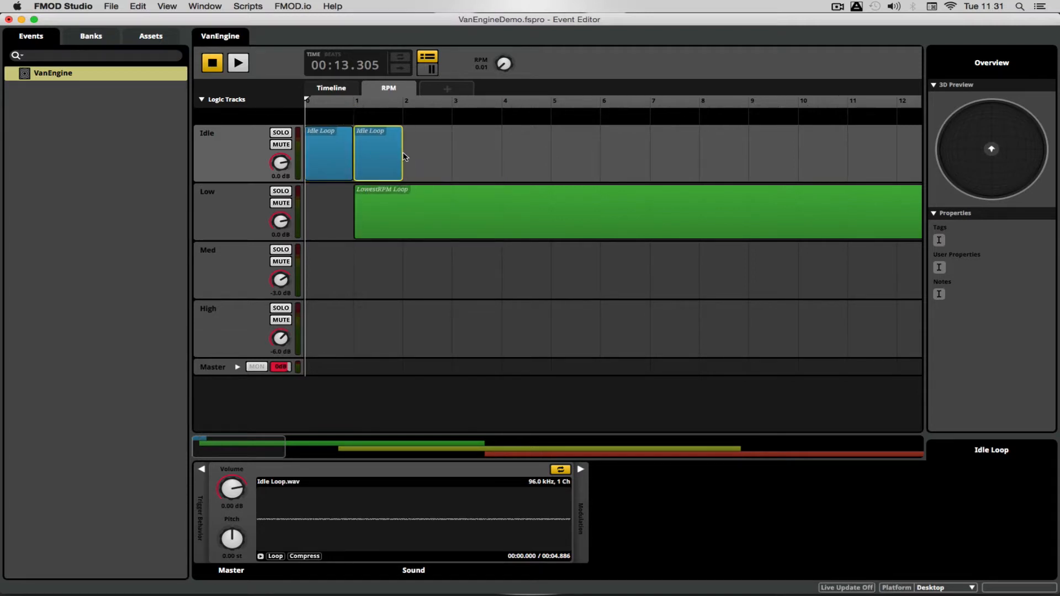
pyautogui.moveTo(401, 166); pyautogui.dragTo(533, 167)
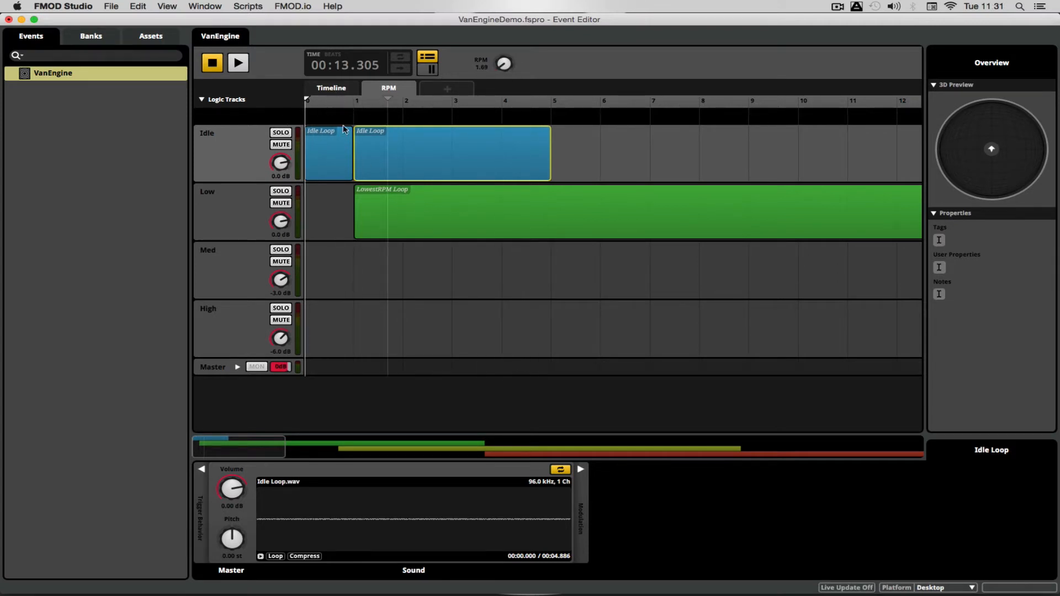
# Step: Add Autopitch modulation to the second Idle Loop's pitch and adjust its Pitch At Zero
pyautogui.rightClick(231, 539)
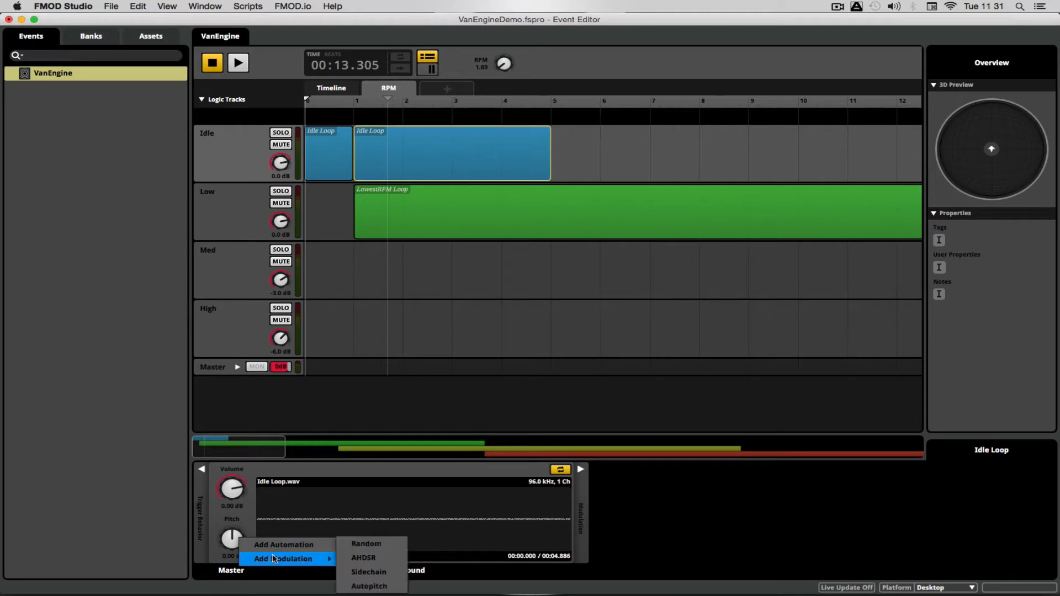
pyautogui.click(238, 62)
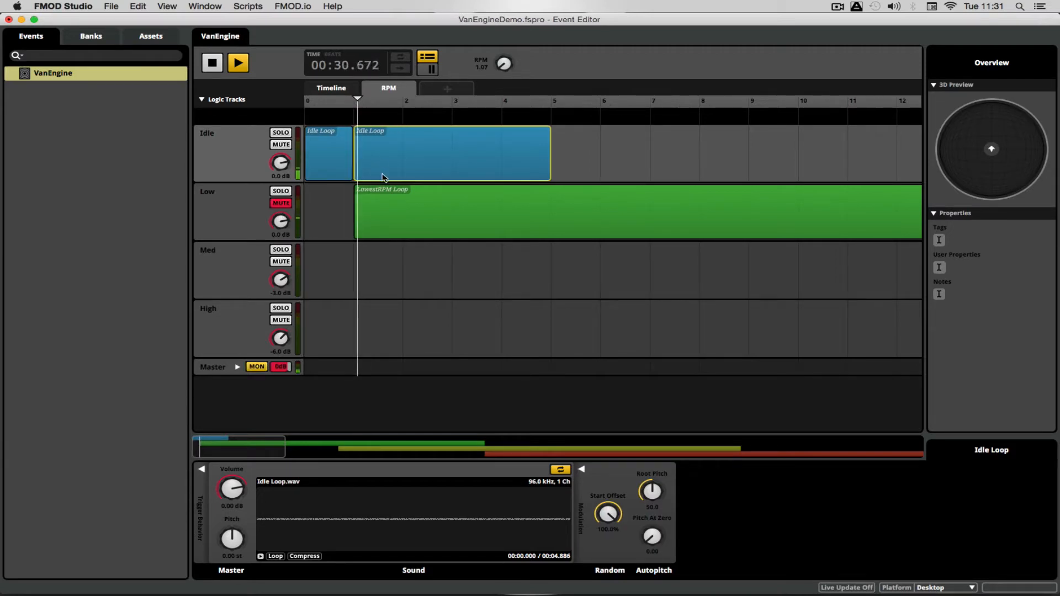
pyautogui.moveTo(651, 537); pyautogui.dragTo(653, 541)
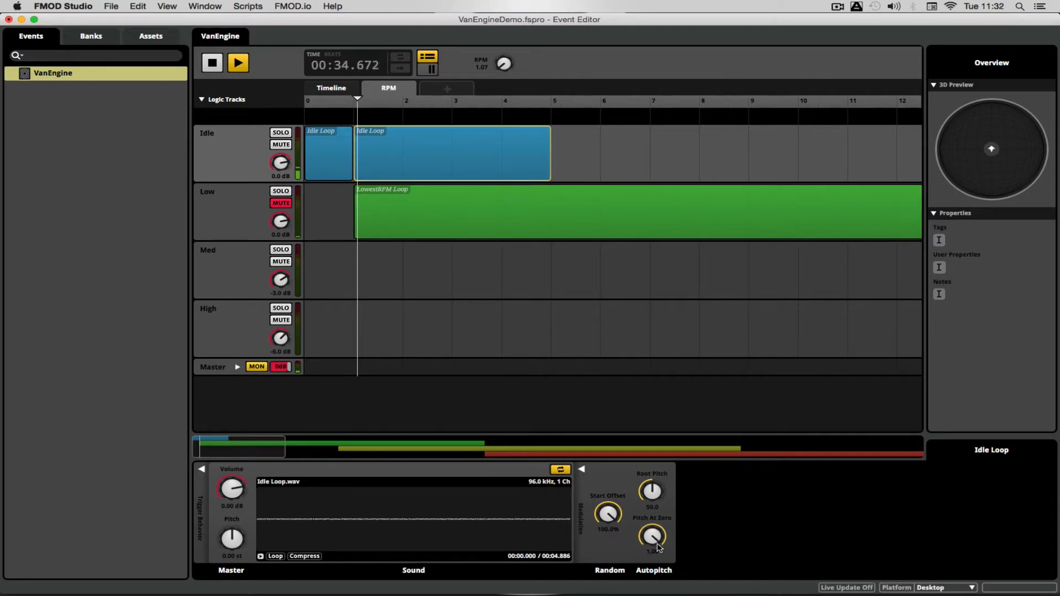
pyautogui.moveTo(652, 537); pyautogui.dragTo(652, 545)
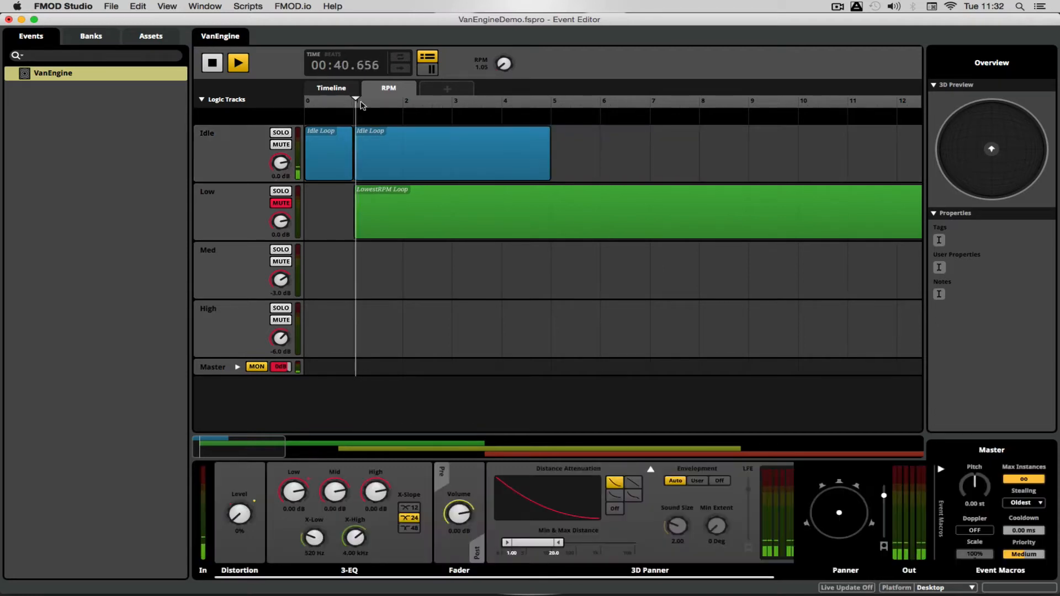
pyautogui.click(328, 153)
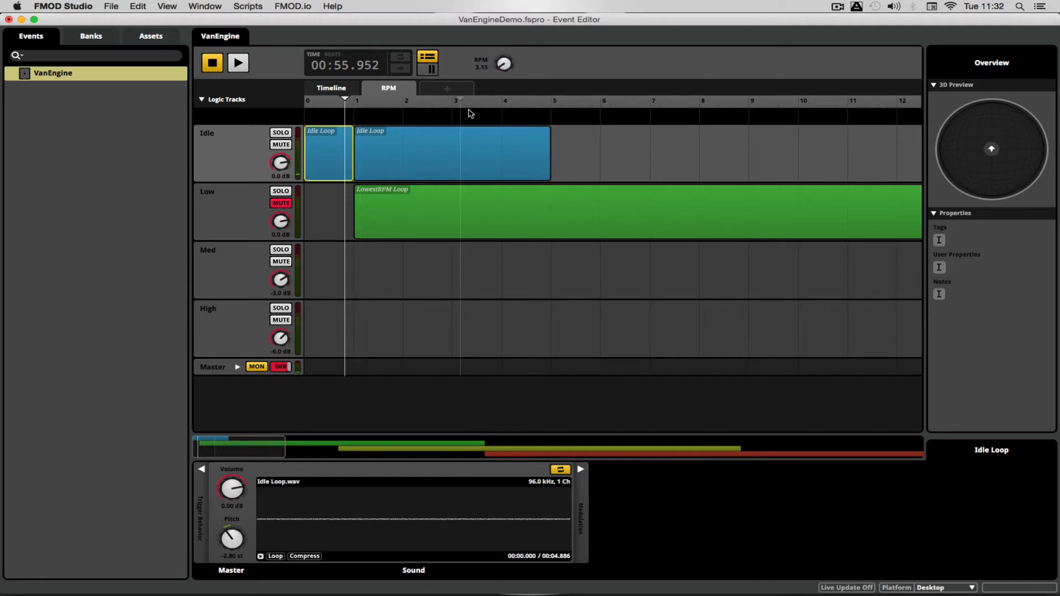
# Step: Unmute the Low track and compare Idle and Low by soloing, then hear both together
pyautogui.click(238, 62)
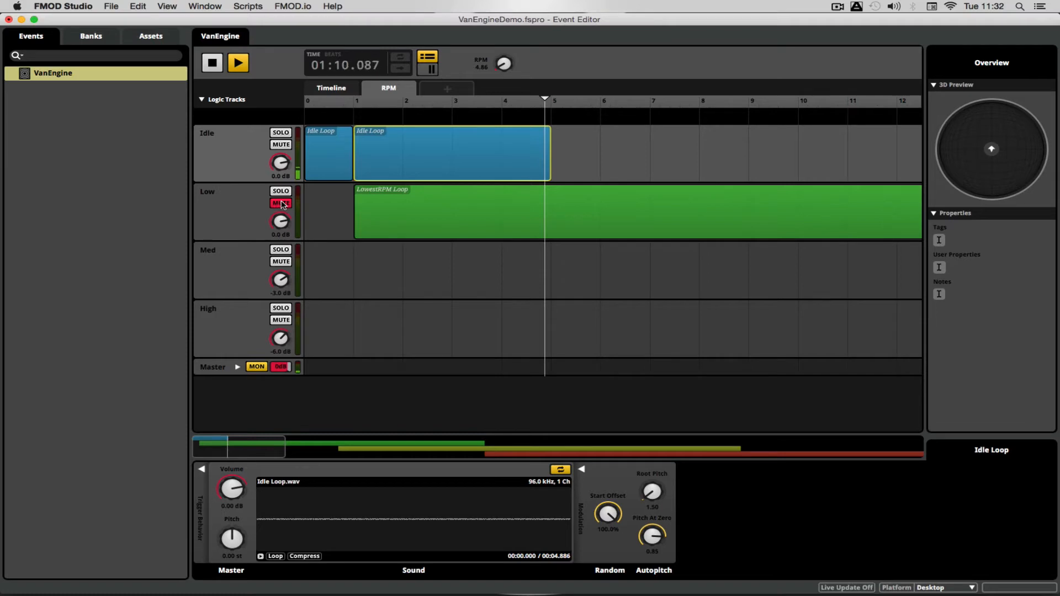
pyautogui.click(280, 203)
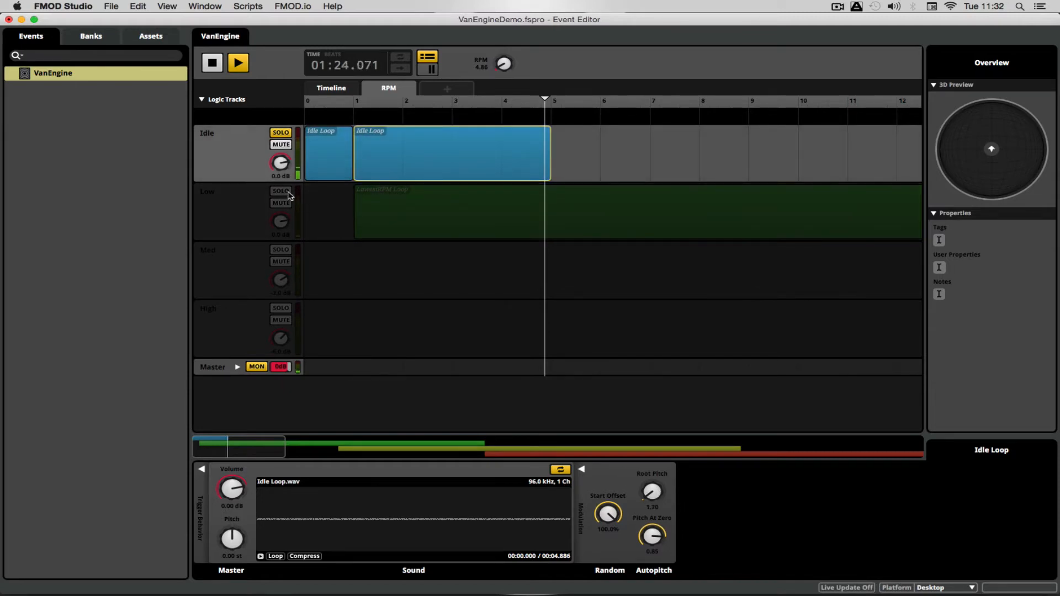
pyautogui.click(281, 191)
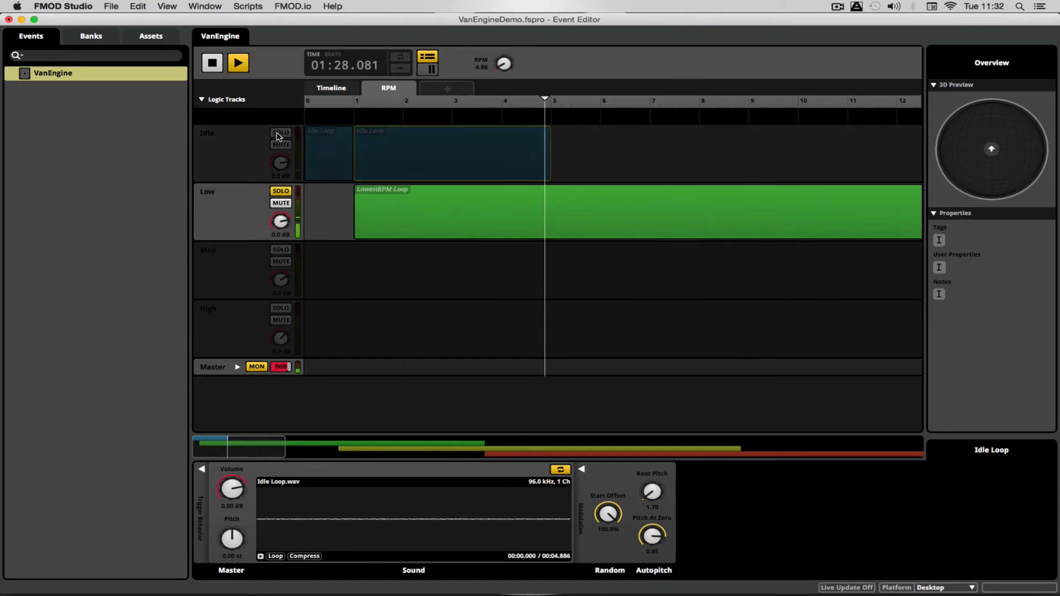
pyautogui.click(280, 133)
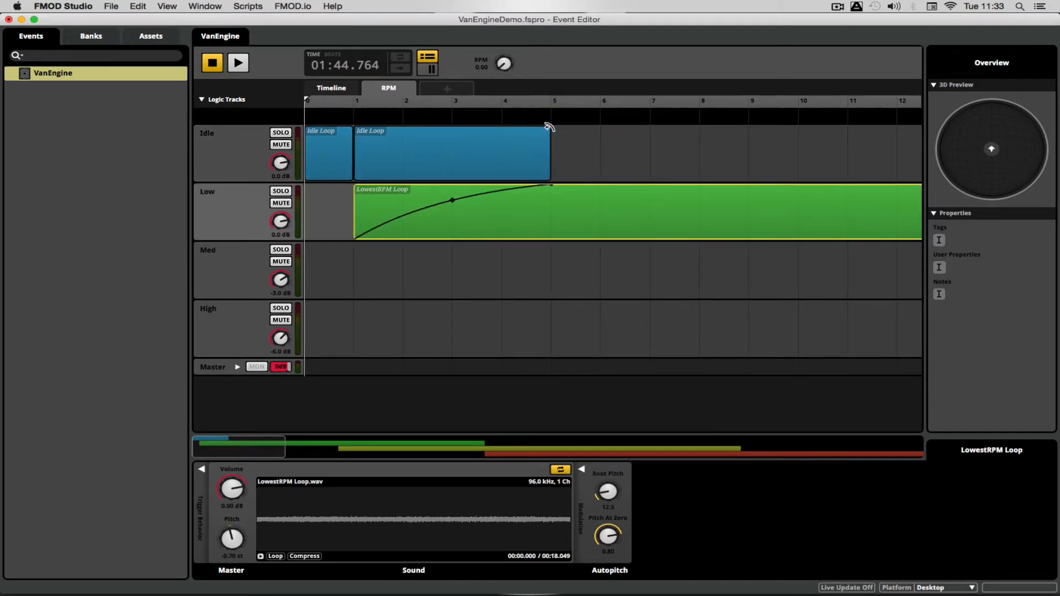
# Step: Give the second Idle Loop a fade-out toward RPM 5 and audition the crossfade with LowestRPM
pyautogui.click(452, 152)
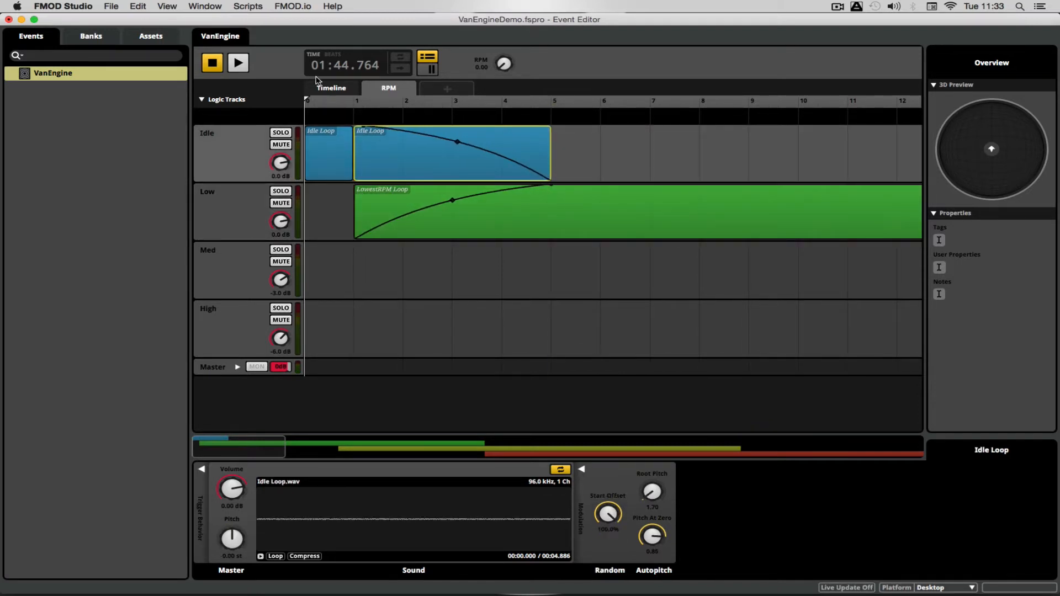
pyautogui.click(237, 61)
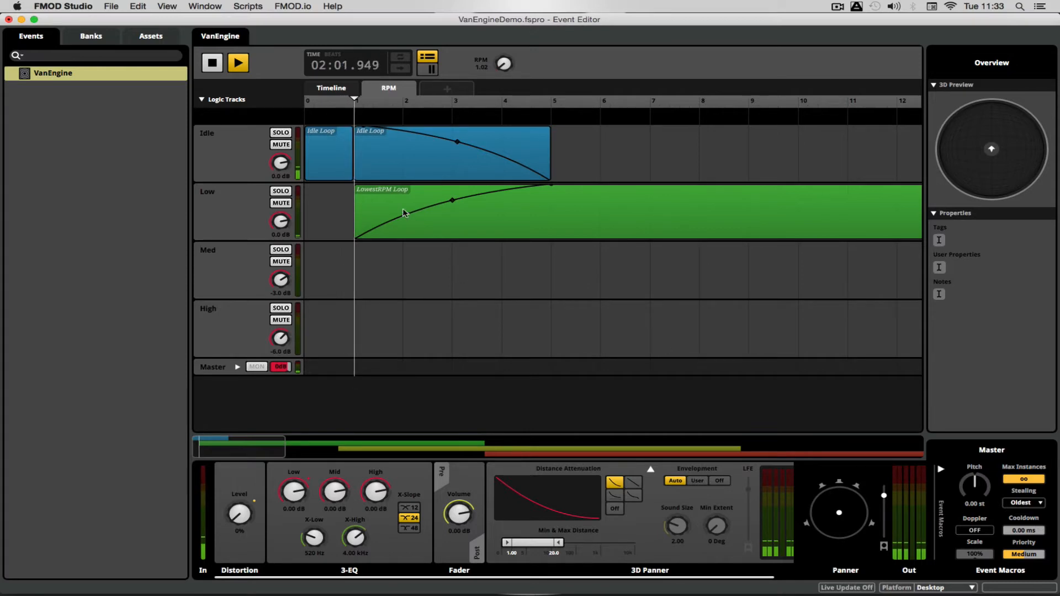
pyautogui.click(452, 152)
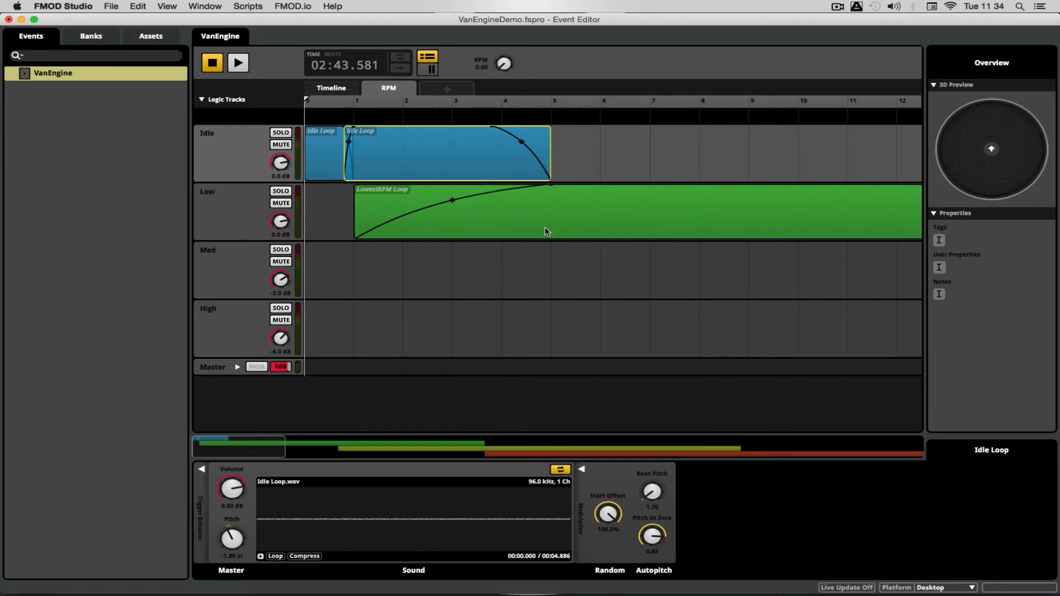
pyautogui.moveTo(358, 104)
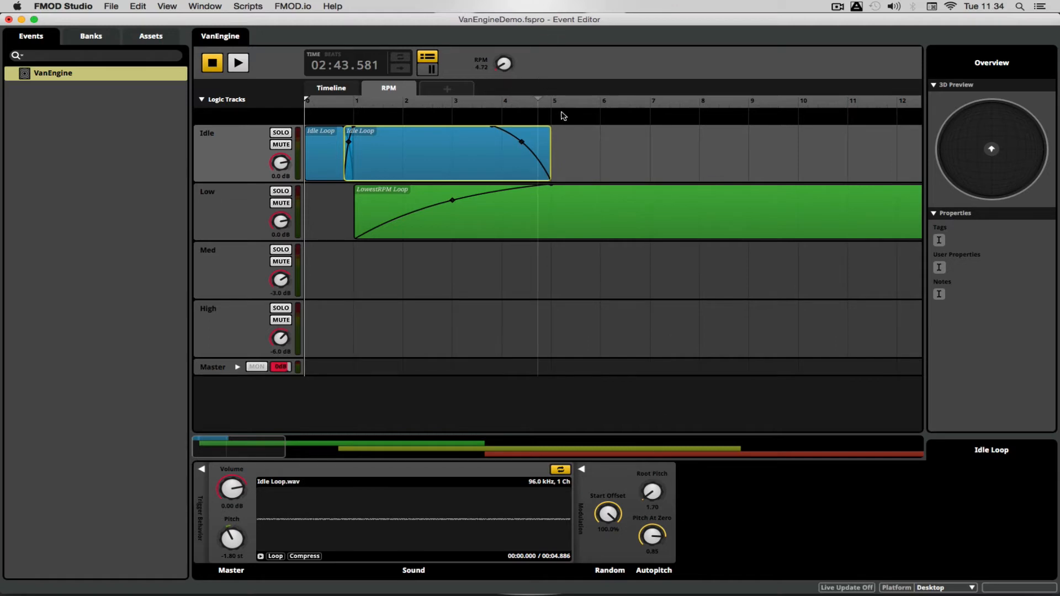
pyautogui.moveTo(293, 169)
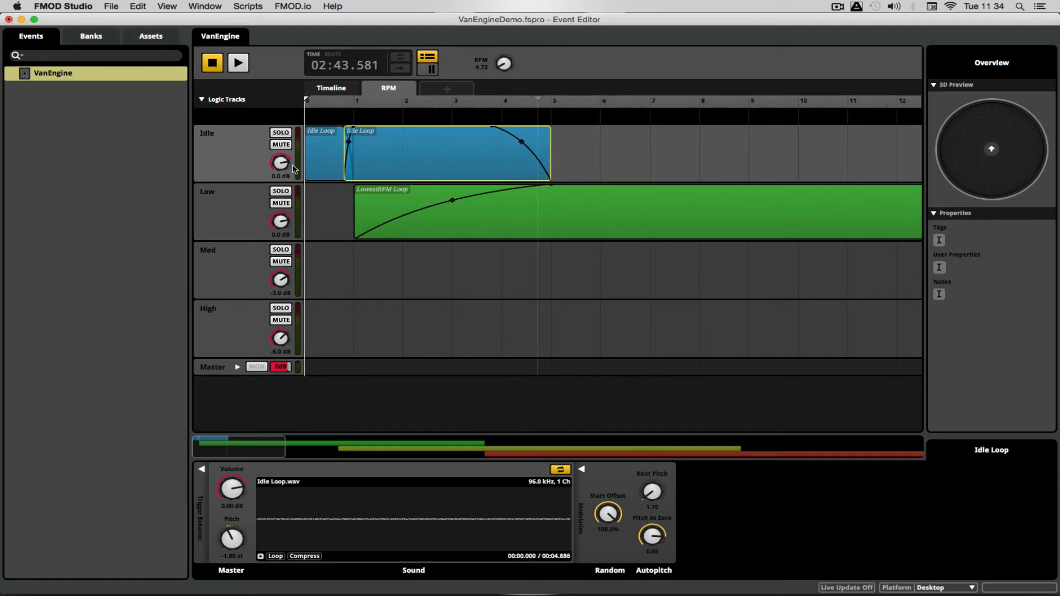
pyautogui.moveTo(324, 161)
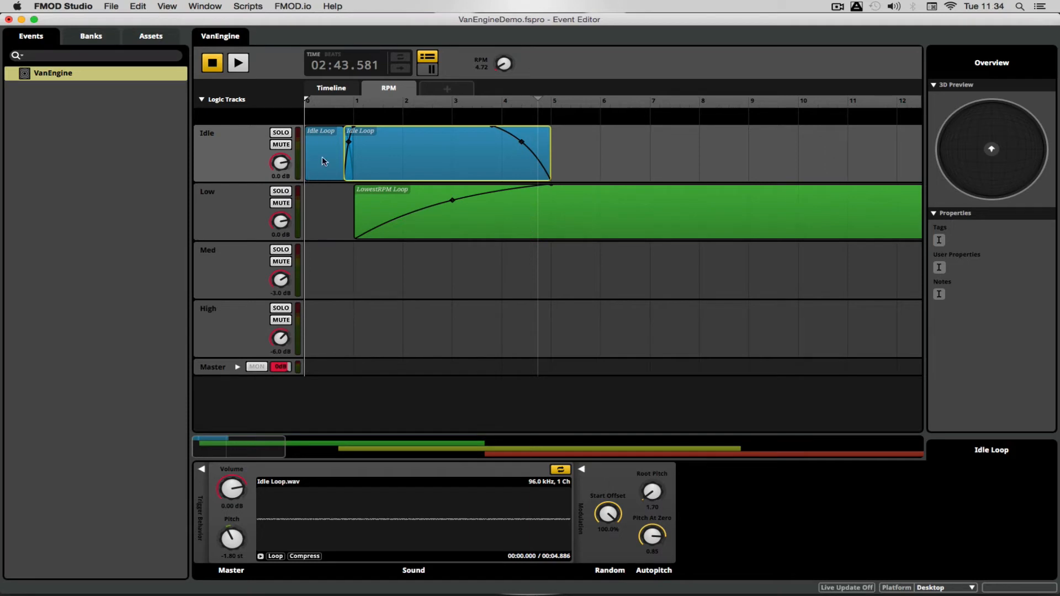
pyautogui.moveTo(841, 74)
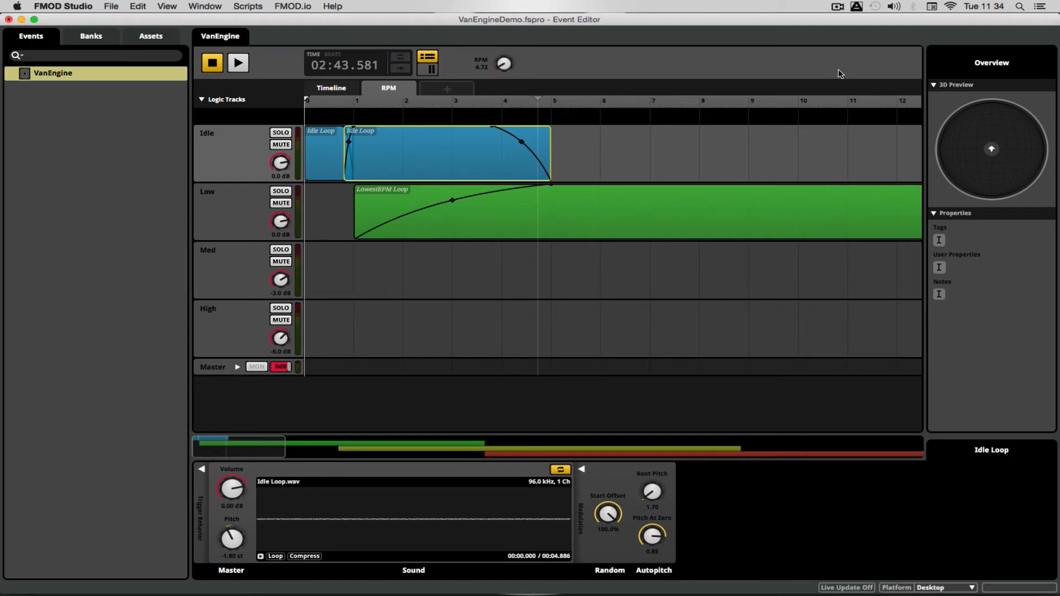
pyautogui.moveTo(593, 152)
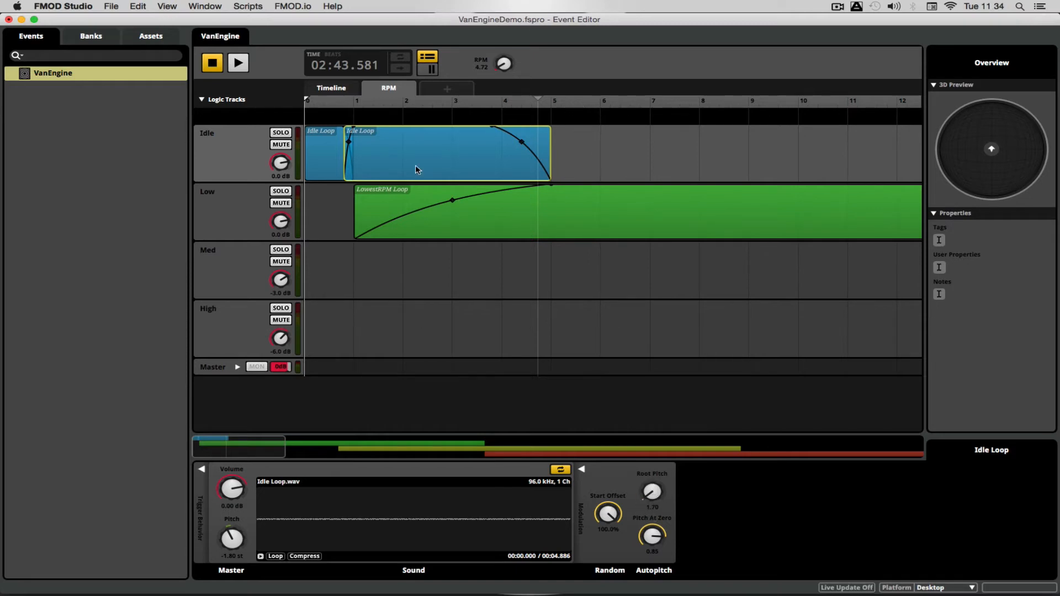
pyautogui.moveTo(787, 123)
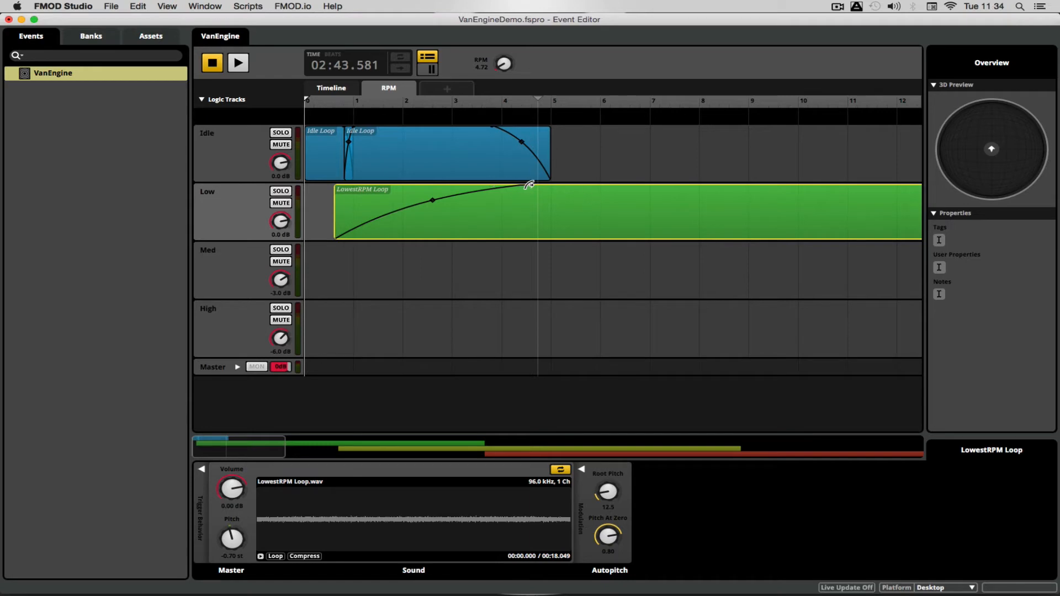
# Step: Lengthen the Idle/LowestRPM crossfade to run from about RPM 1 to 7 while auditioning
pyautogui.click(446, 152)
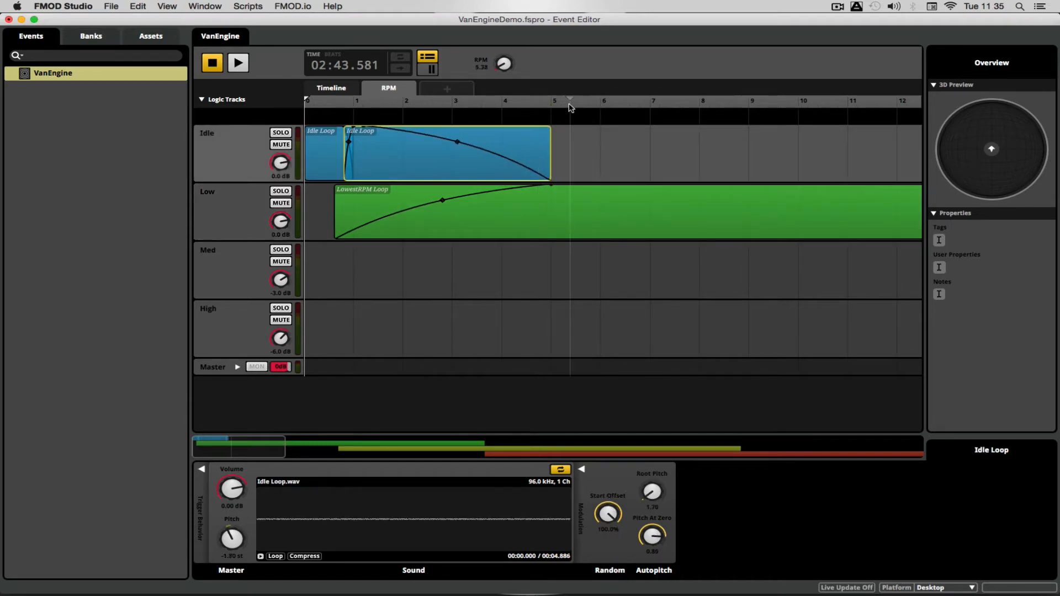
pyautogui.click(238, 62)
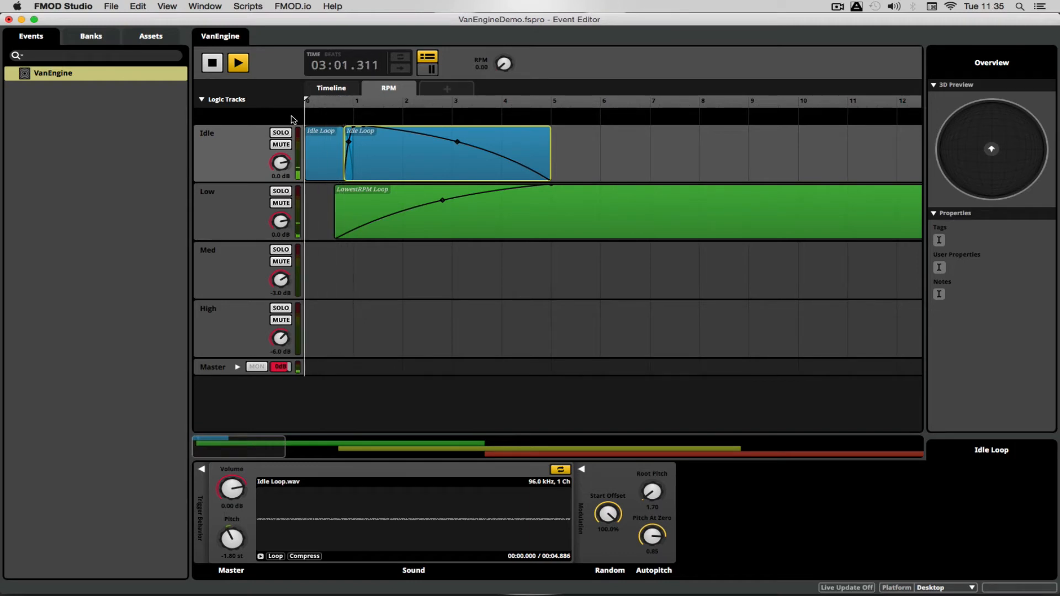
pyautogui.click(237, 63)
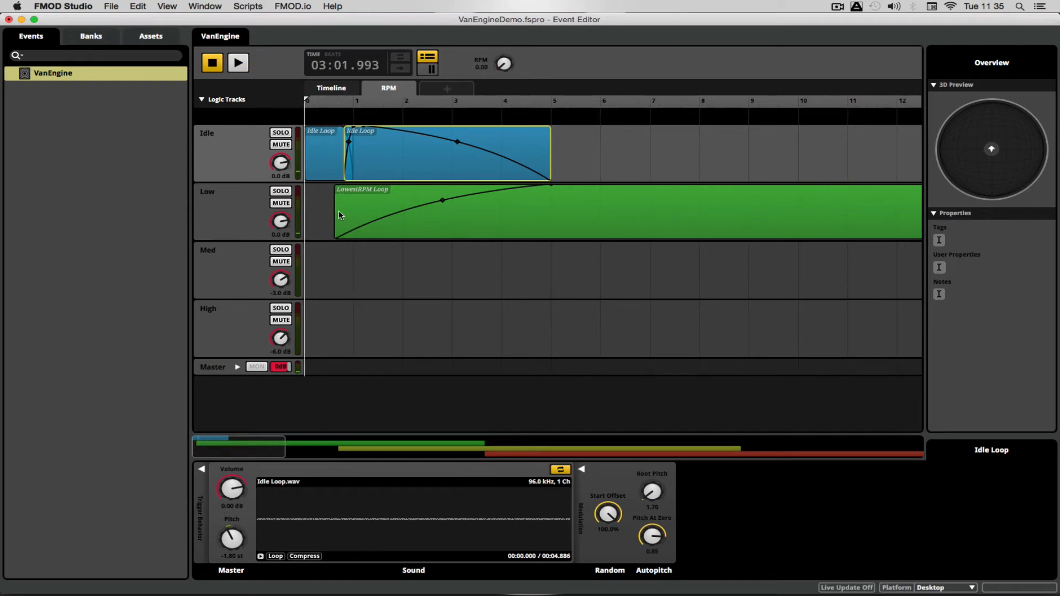
pyautogui.click(351, 210)
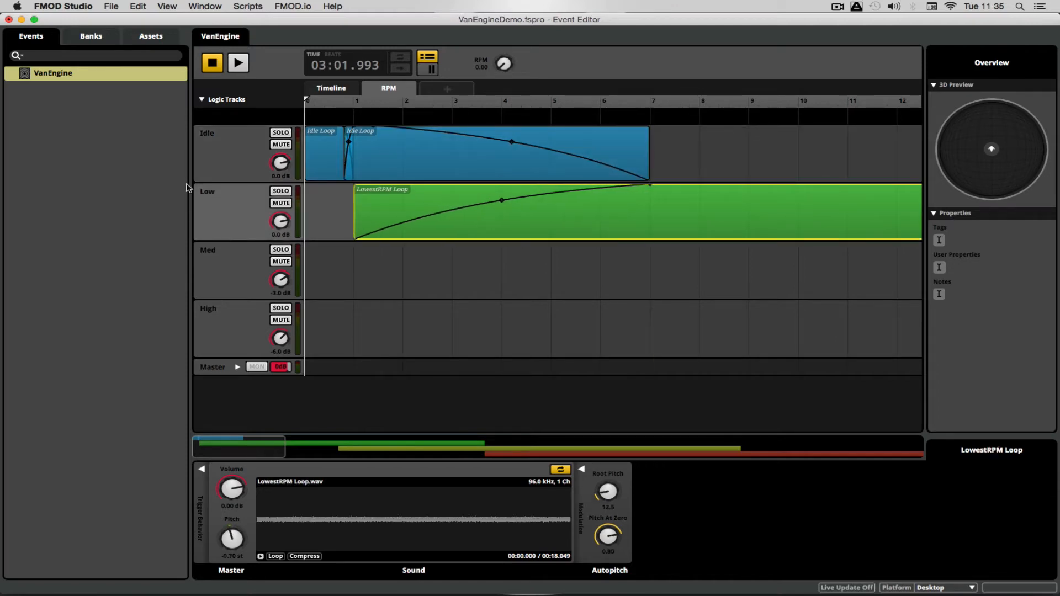
pyautogui.click(237, 62)
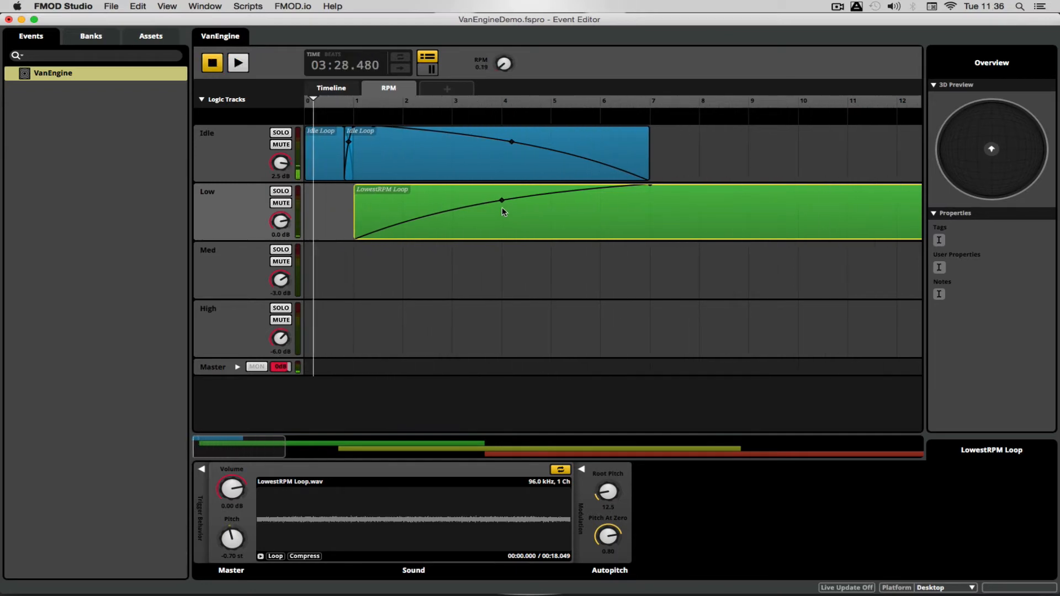
pyautogui.moveTo(380, 151)
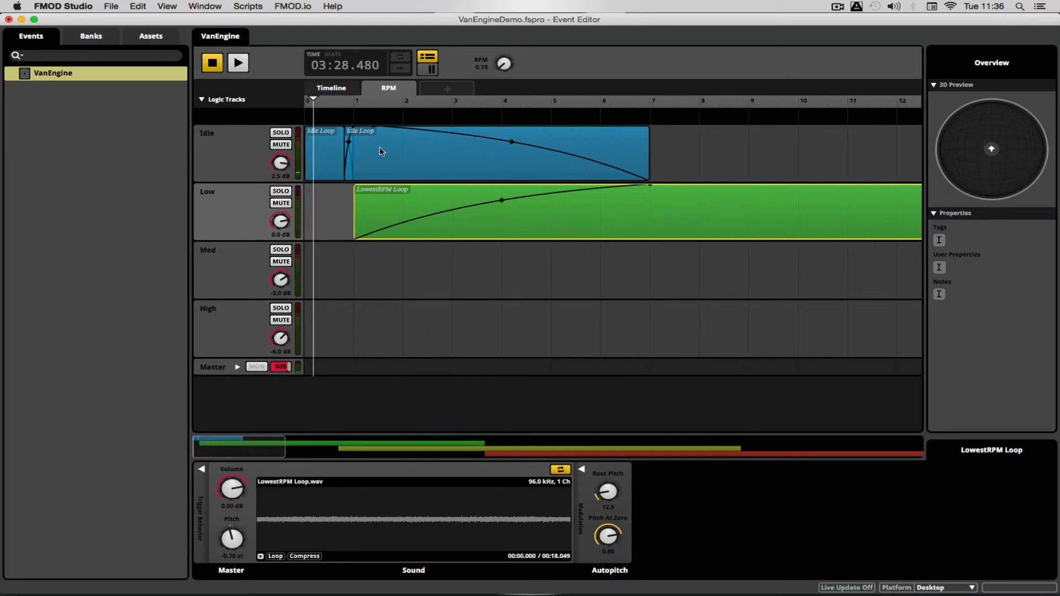
pyautogui.moveTo(501, 215)
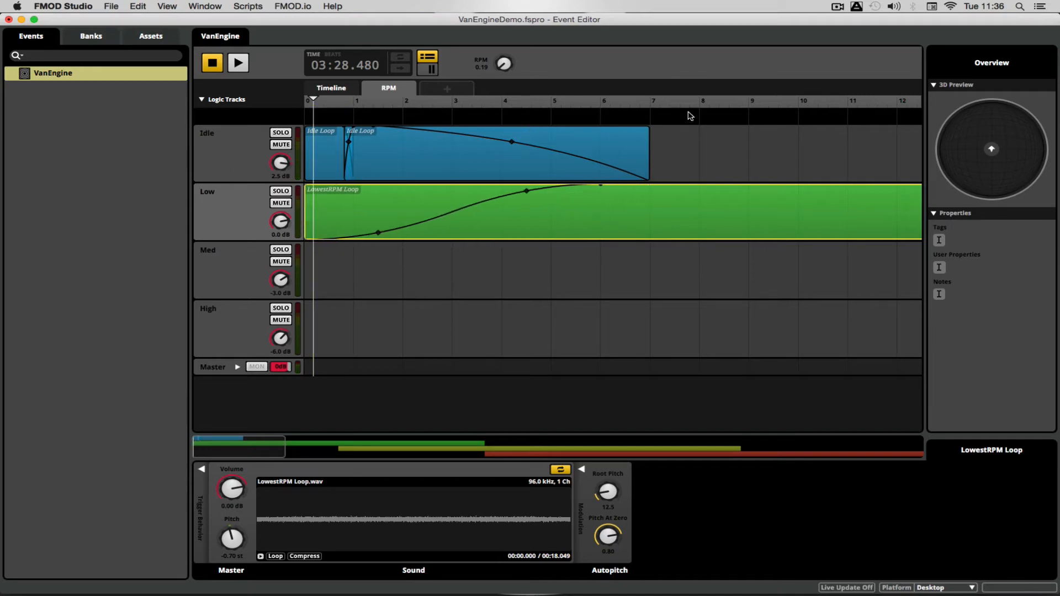
# Step: Widen the crossfade so LowestRPM fades in from RPM 0 and Idle Loop fades out by 10
pyautogui.click(238, 62)
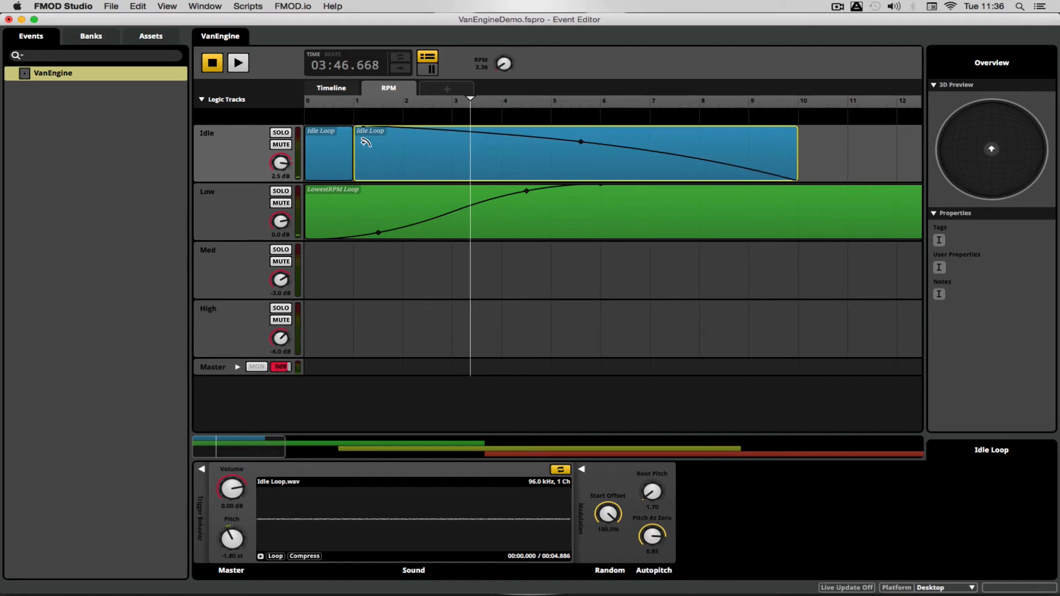
pyautogui.click(237, 62)
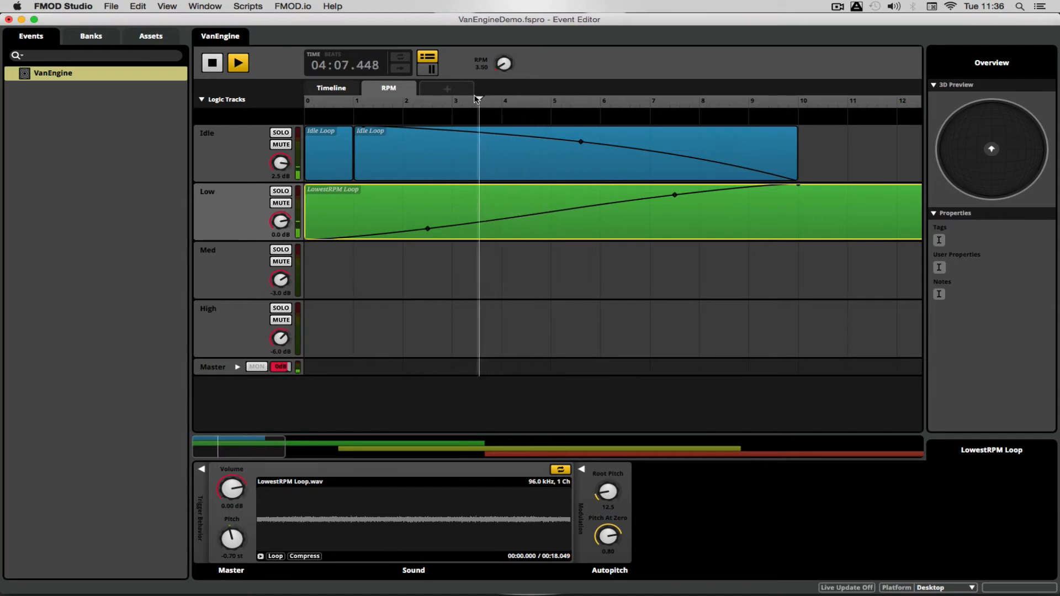
# Step: Audition the overlapping Lowest, Medium and Highest RPM loops across the RPM range
pyautogui.click(212, 62)
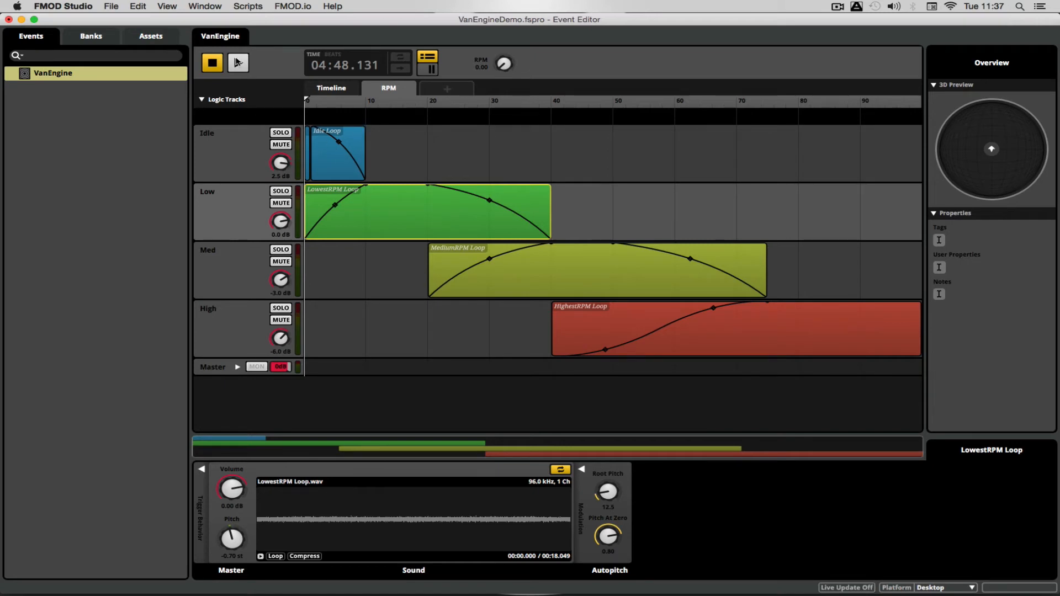
pyautogui.click(237, 62)
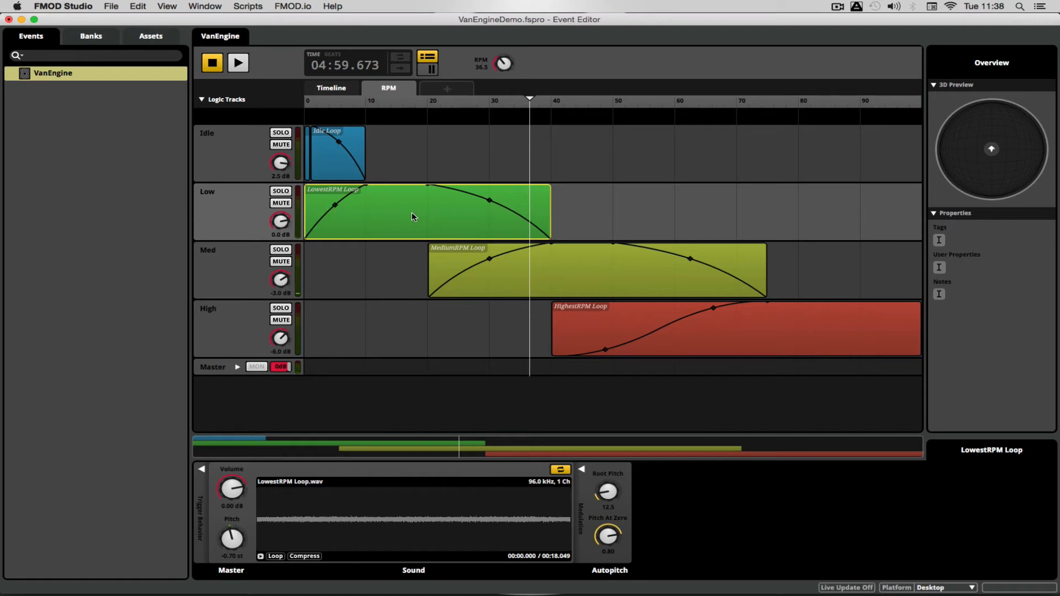
pyautogui.moveTo(532, 224)
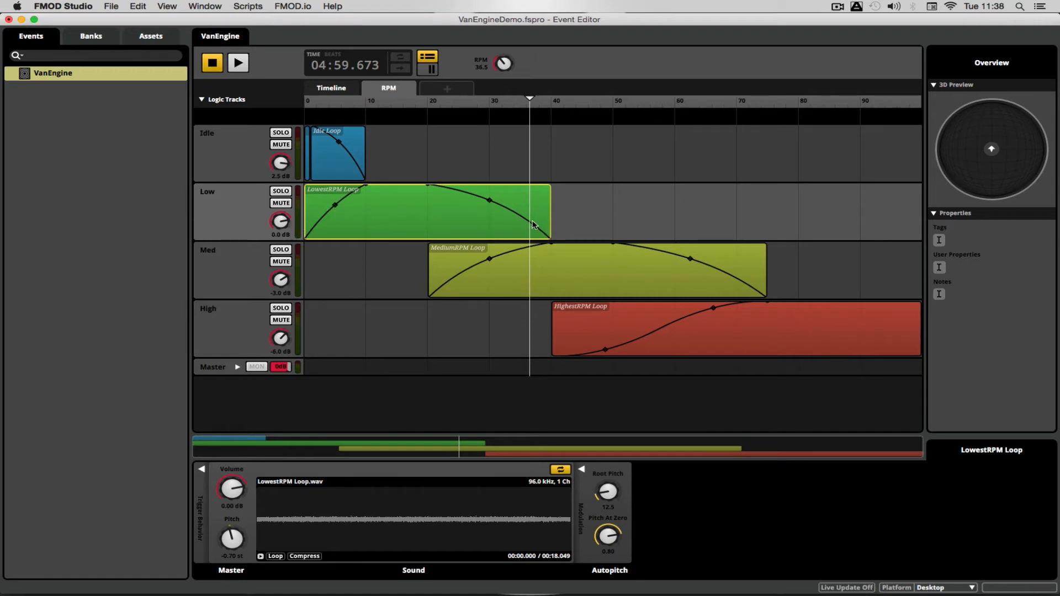
pyautogui.moveTo(512, 215)
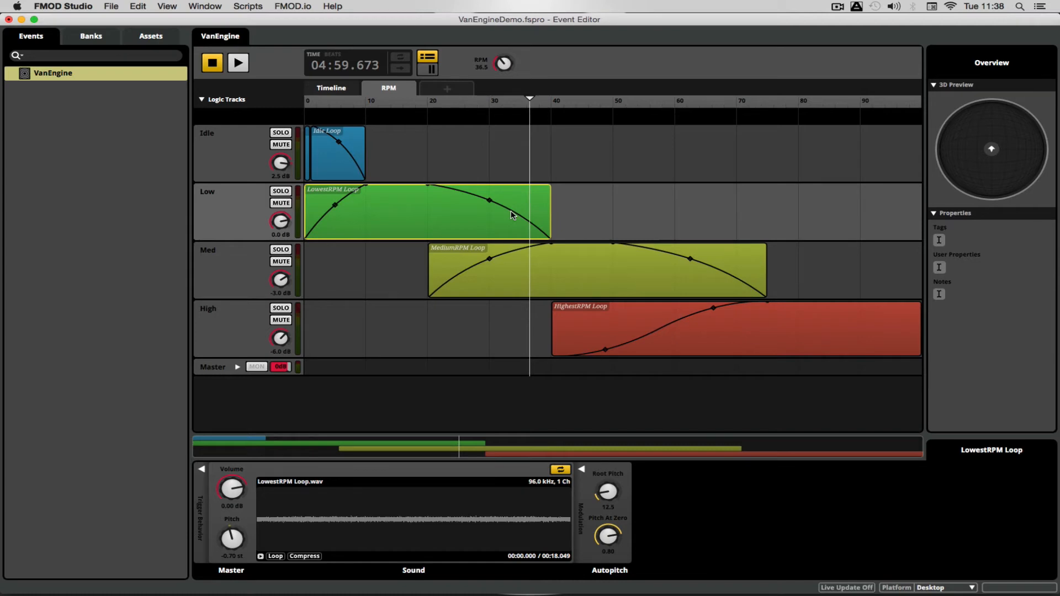
pyautogui.moveTo(534, 210)
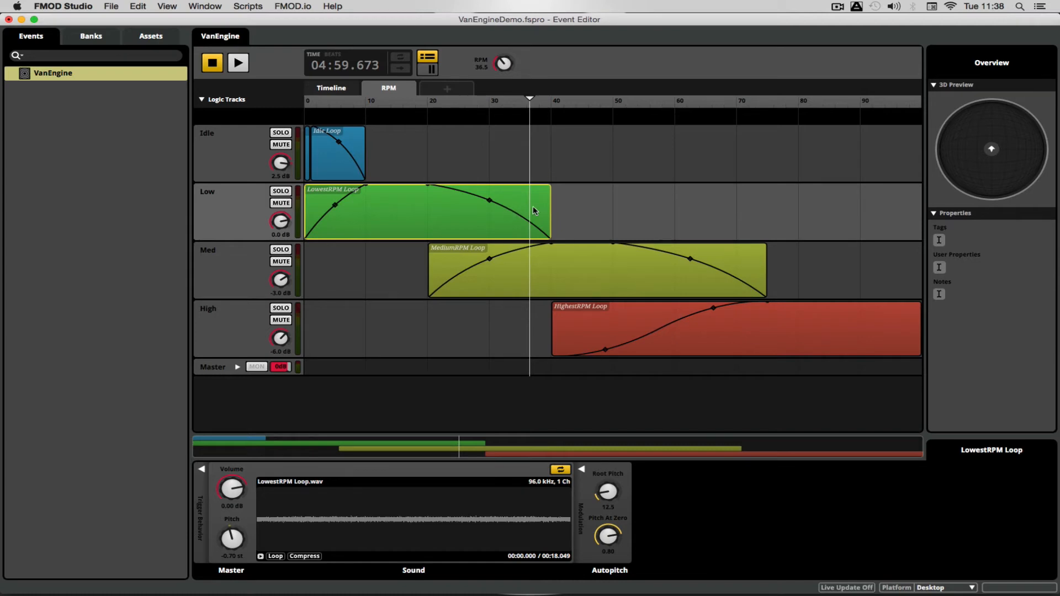
pyautogui.moveTo(554, 177)
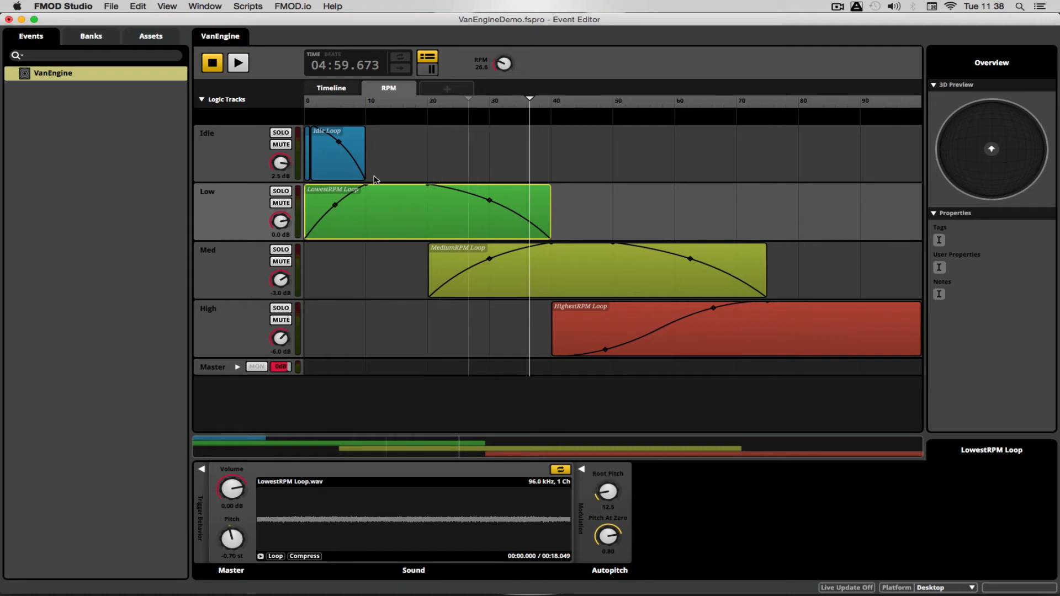
# Step: Automate the Low track's volume against RPM, rising from -80 dB to 0 dB and back
pyautogui.click(223, 211)
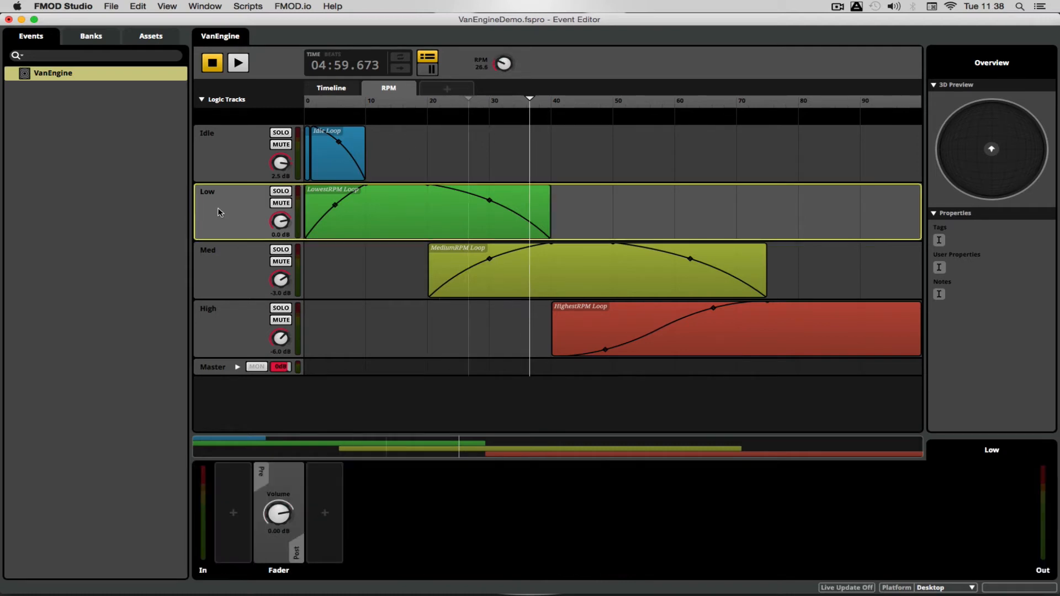
pyautogui.rightClick(280, 221)
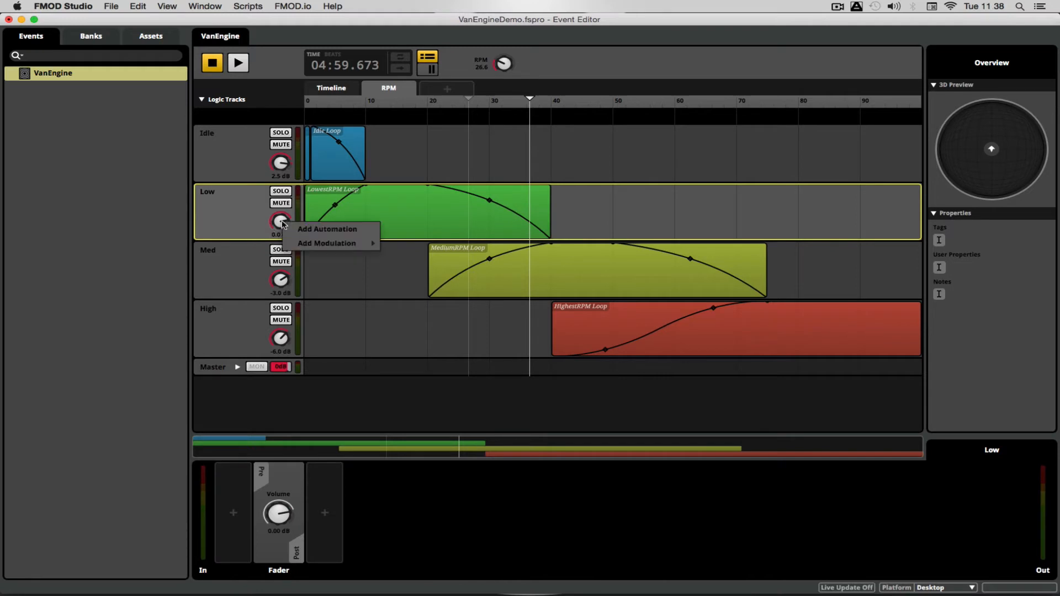
pyautogui.click(327, 229)
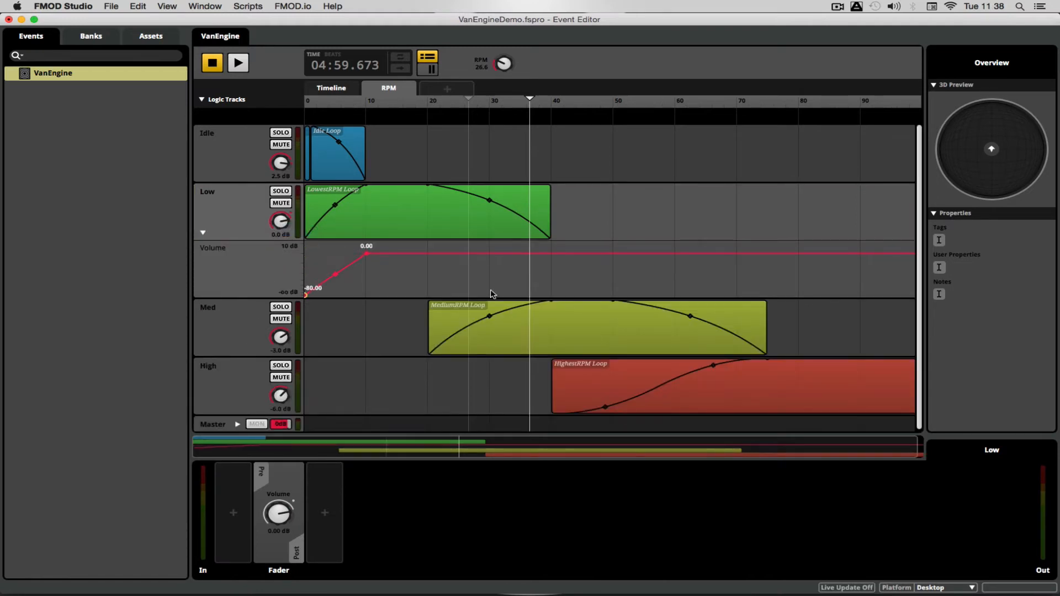
pyautogui.click(427, 254)
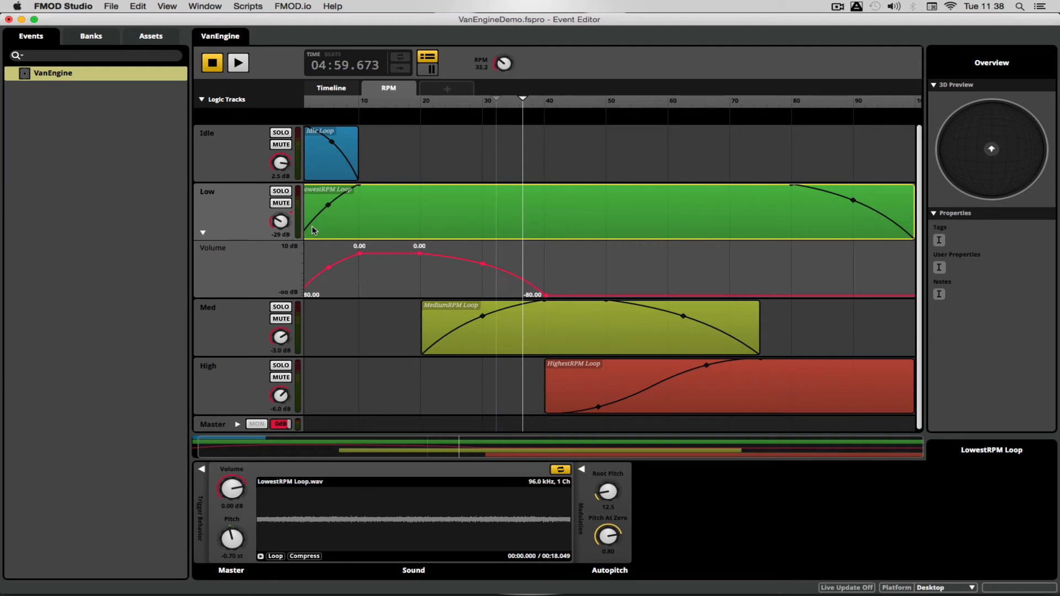
pyautogui.moveTo(299, 231)
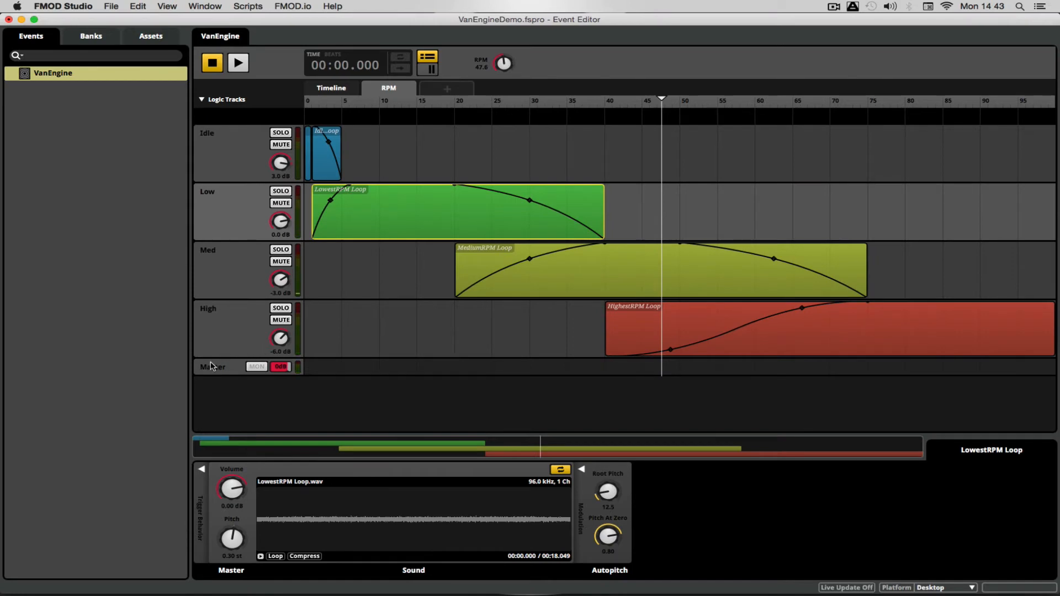
# Step: Add an FMOD Distortion effect on Master with its Level automated to rise at high RPM
pyautogui.click(213, 366)
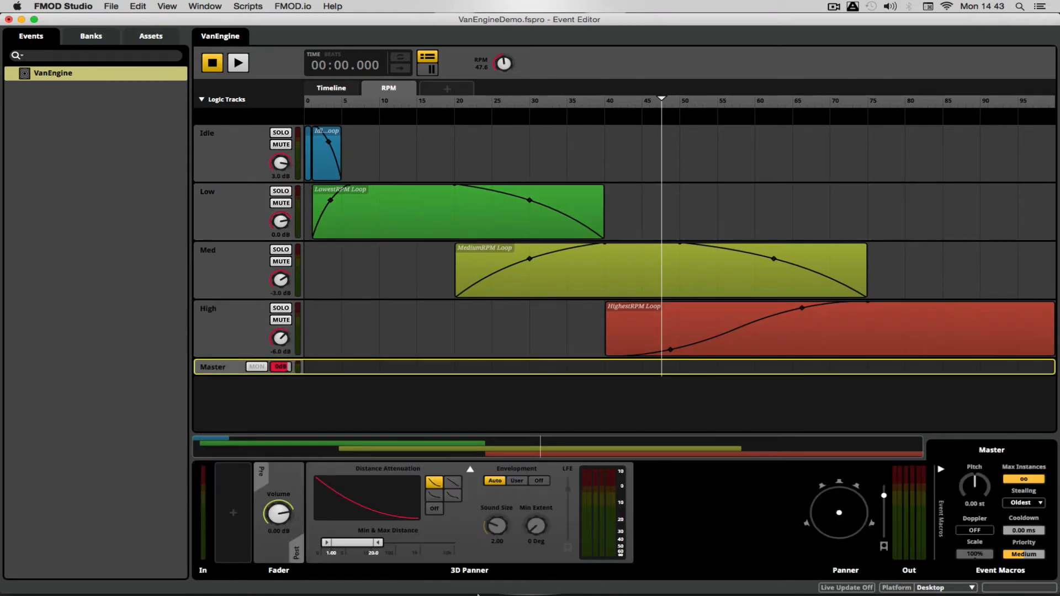
pyautogui.click(263, 515)
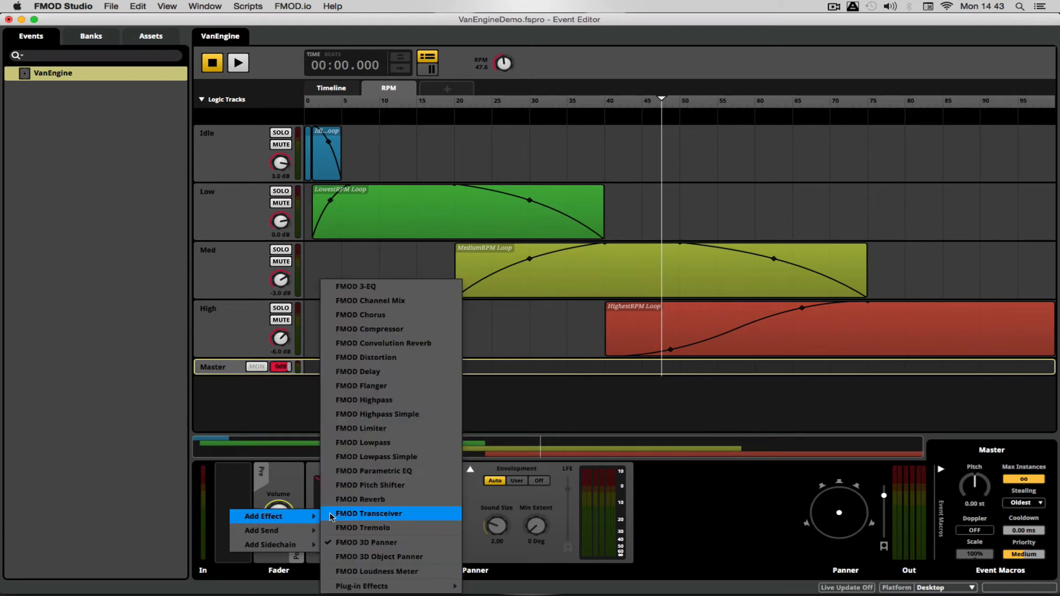
pyautogui.click(365, 356)
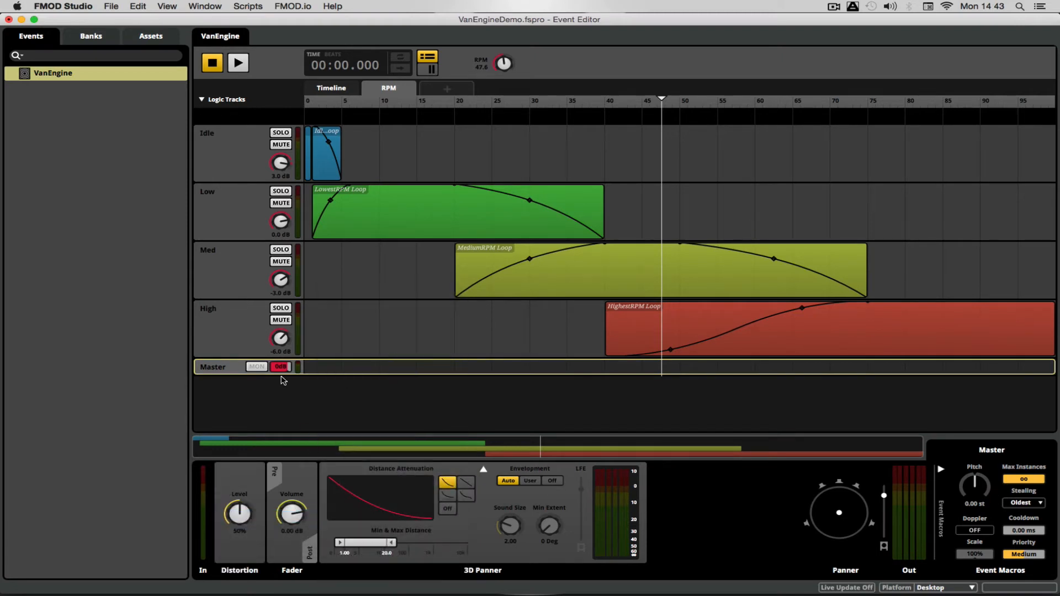
pyautogui.rightClick(239, 514)
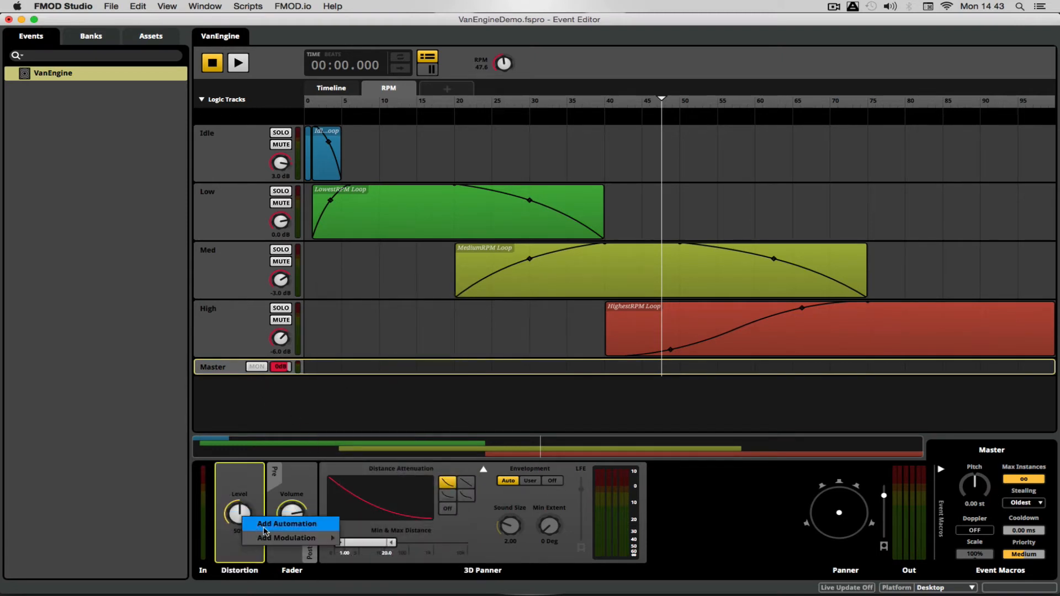
pyautogui.click(287, 524)
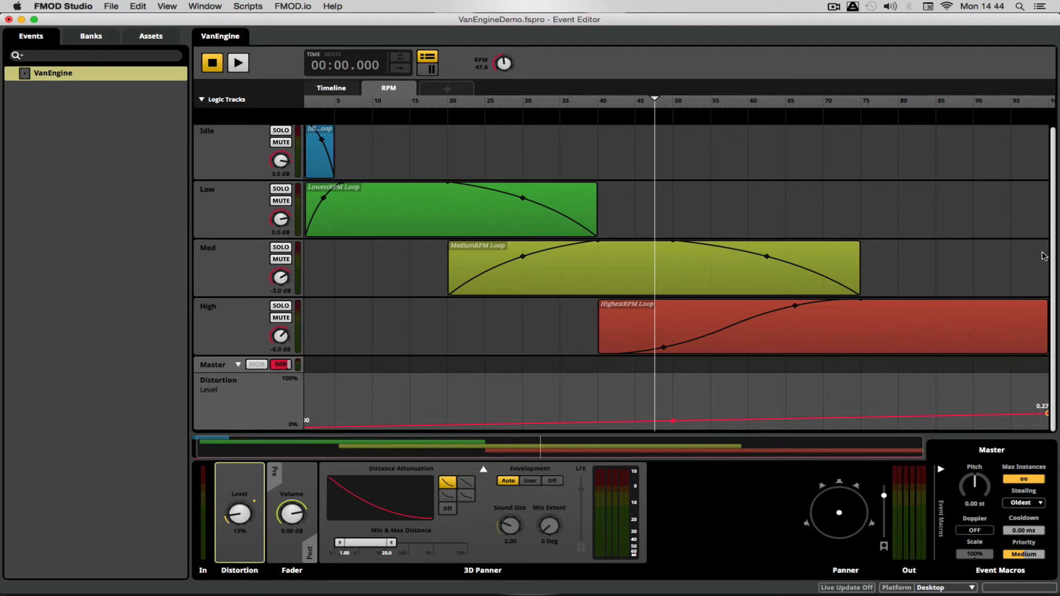
pyautogui.click(238, 63)
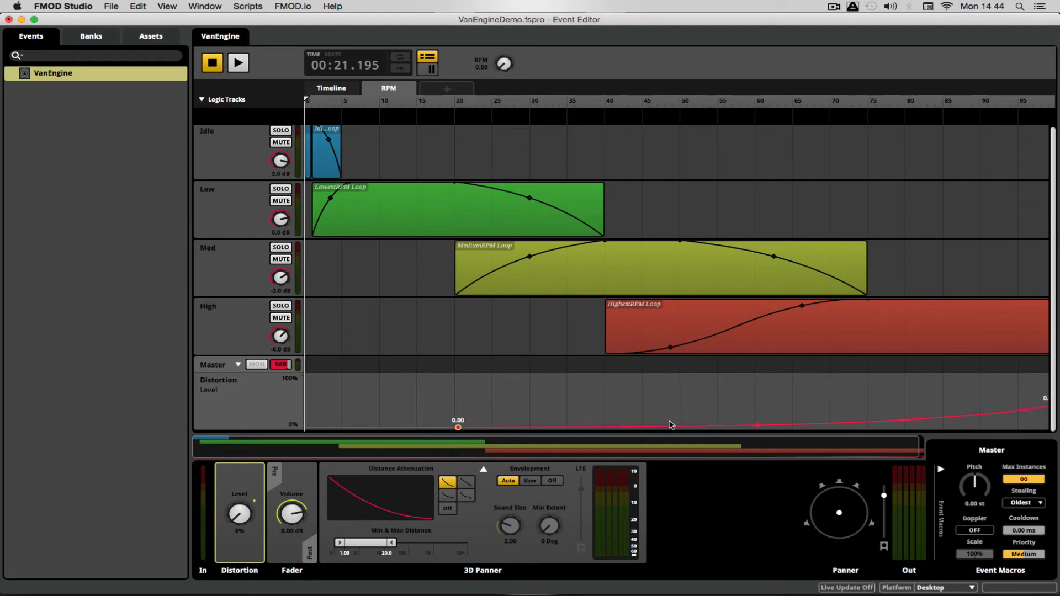
pyautogui.moveTo(277, 97)
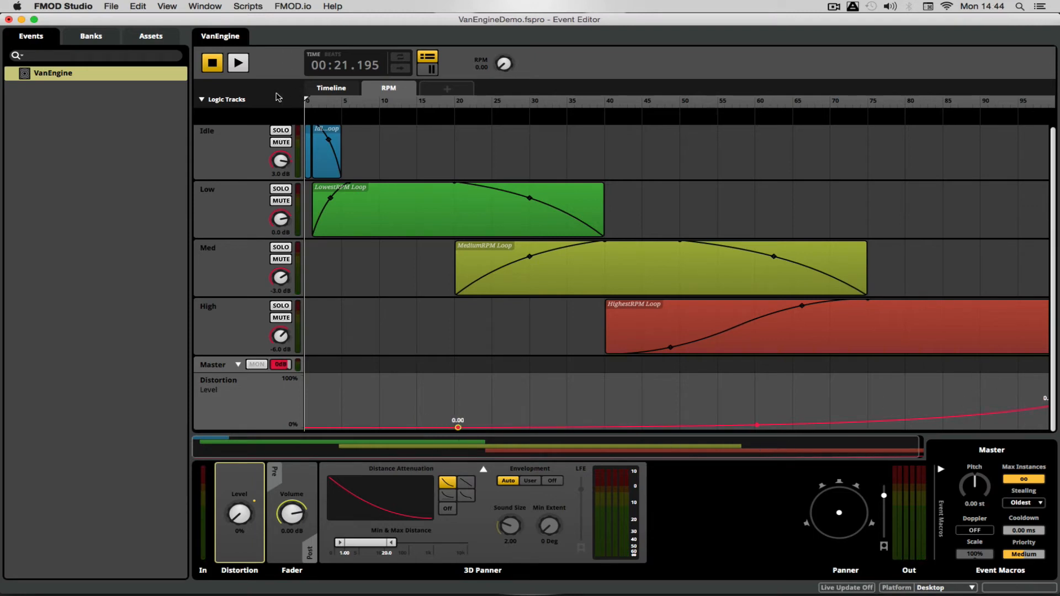
# Step: Audition the event briefly, stop at RPM 0, then bring up the master track's Insert Effect list
pyautogui.click(238, 62)
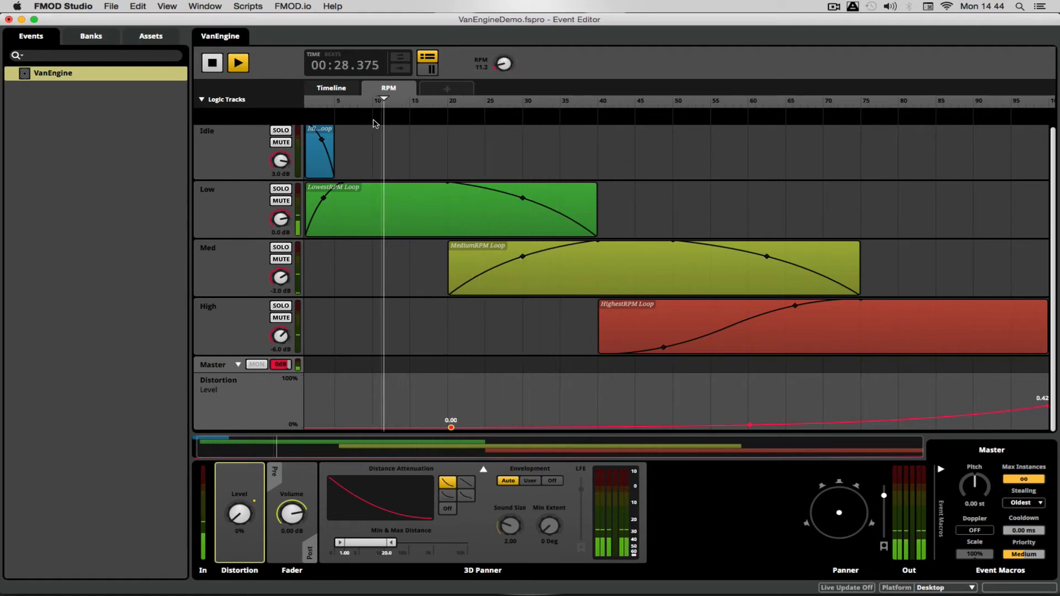
pyautogui.click(211, 61)
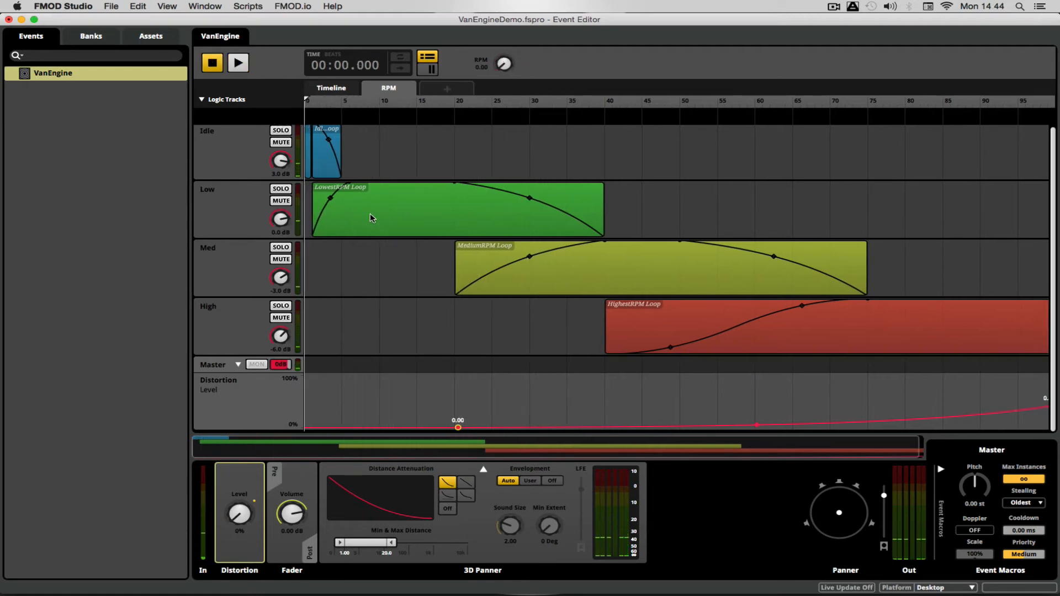
pyautogui.moveTo(947, 398)
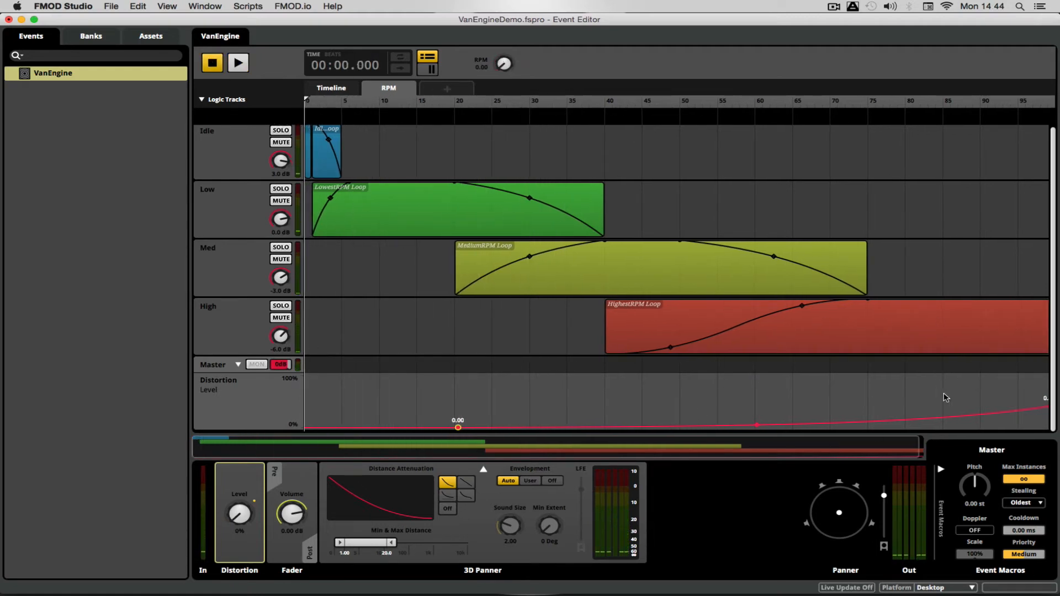
pyautogui.click(213, 365)
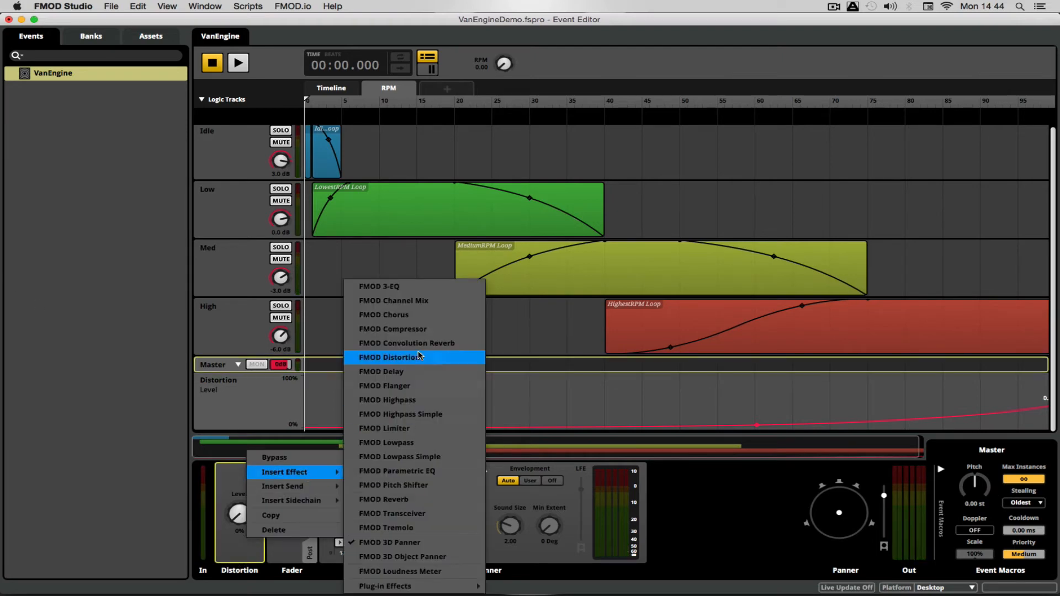
# Step: Insert a 3-EQ on the master track, automate its Low gain along RPM starting at 0 dB, and audition
pyautogui.click(379, 287)
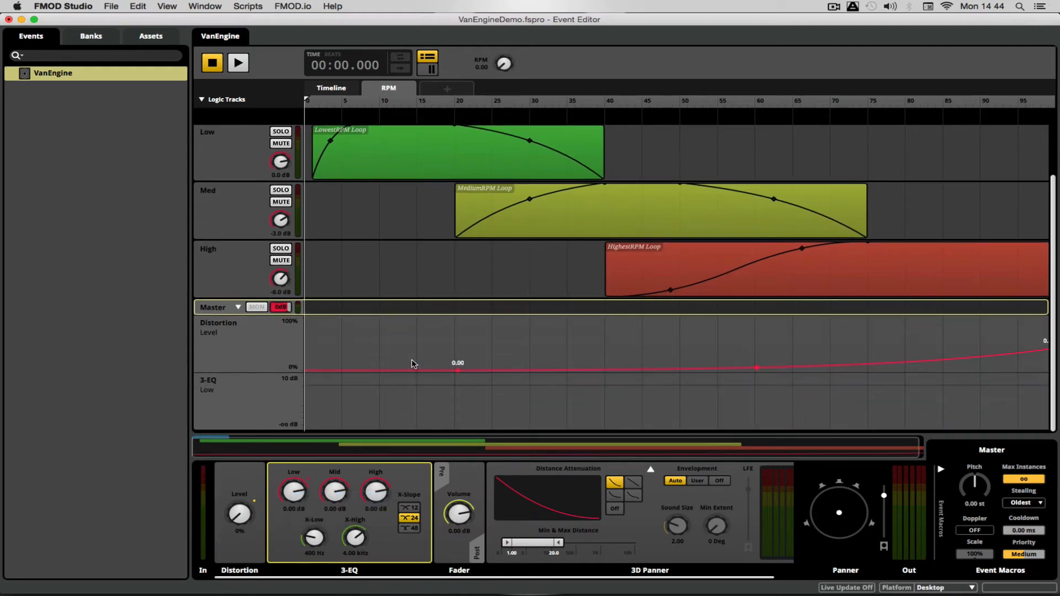
pyautogui.moveTo(303, 388)
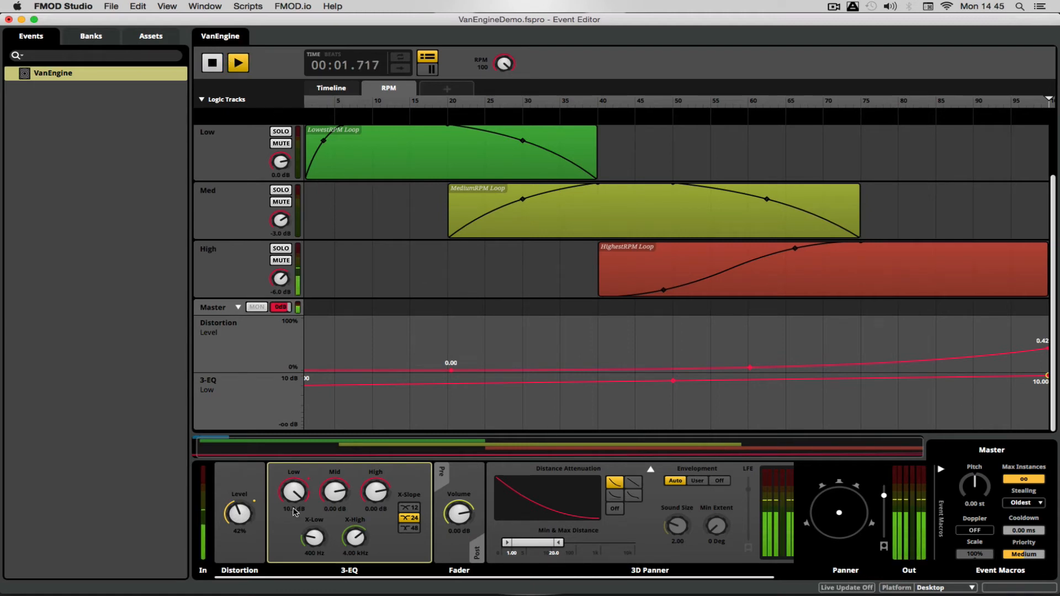
pyautogui.moveTo(313, 538); pyautogui.dragTo(313, 520)
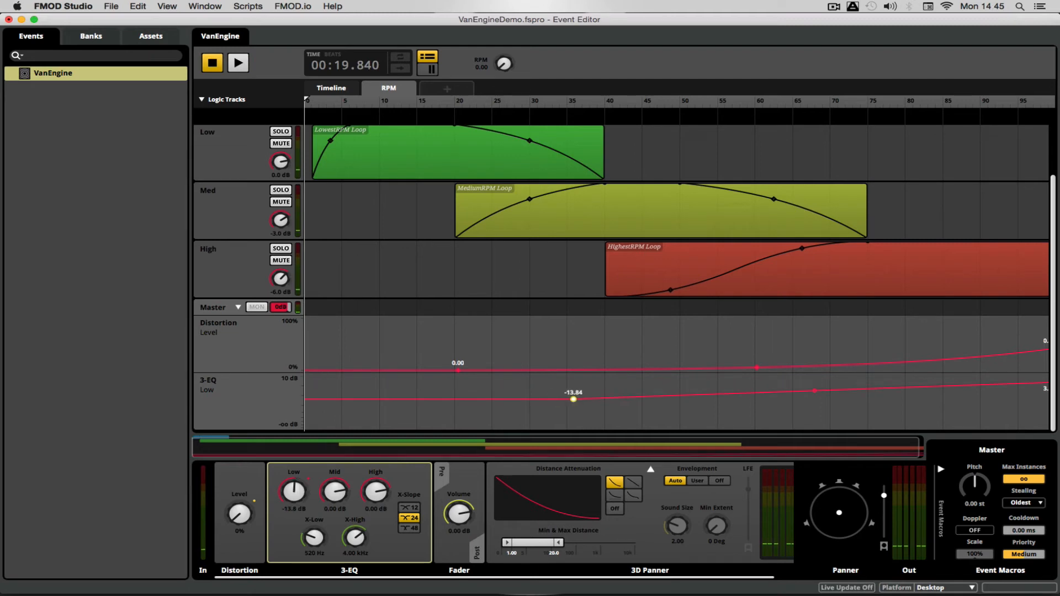
pyautogui.moveTo(573, 399); pyautogui.dragTo(685, 384)
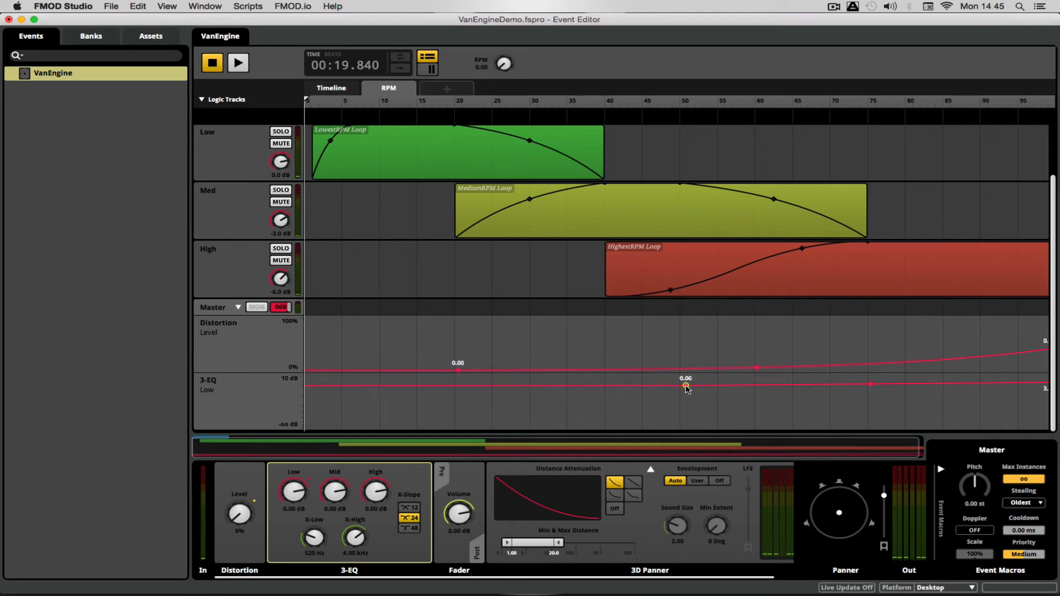
pyautogui.click(238, 62)
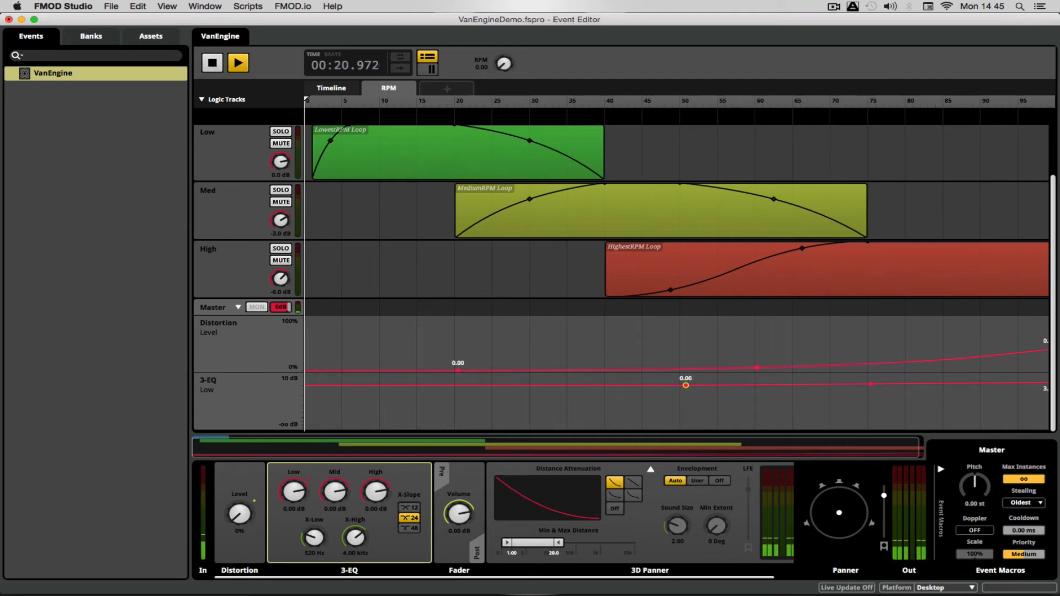
pyautogui.click(237, 62)
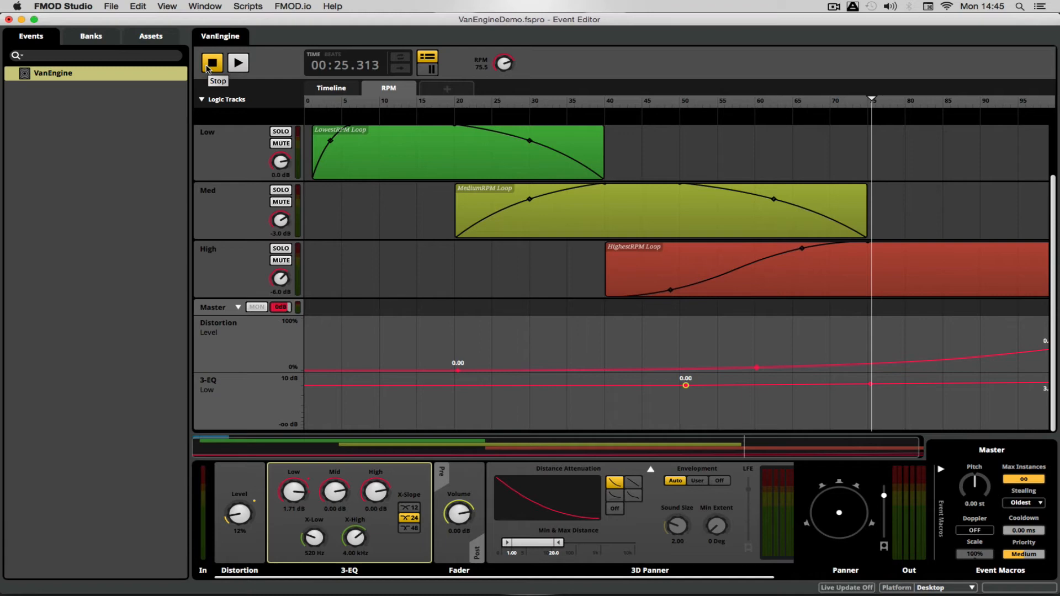
pyautogui.moveTo(789, 133)
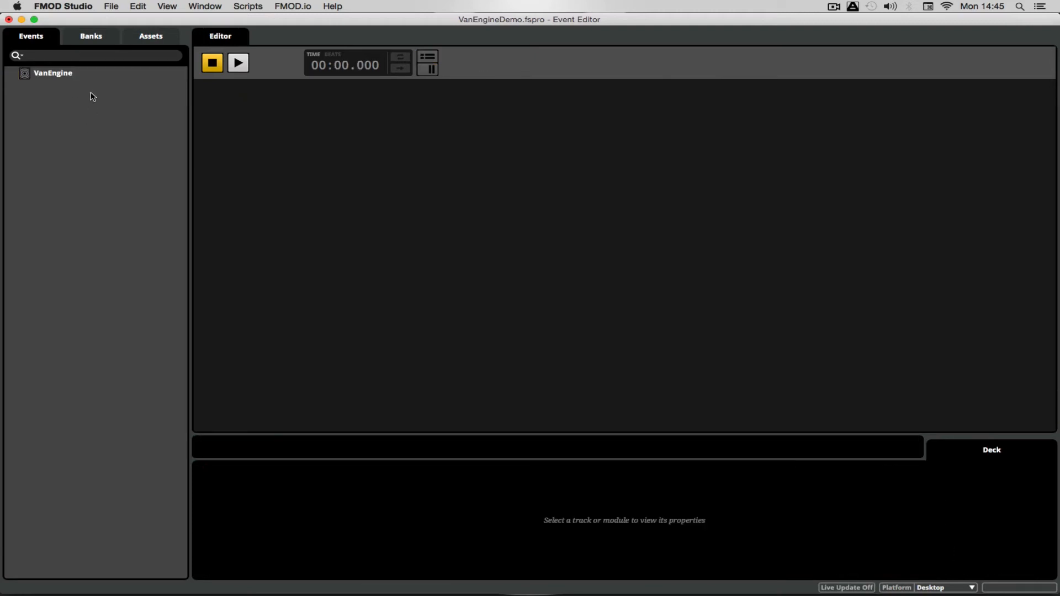
# Step: Reopen the VanEngine event from the Events browser and audition its RPM sheet, ending at RPM 0
pyautogui.doubleClick(53, 73)
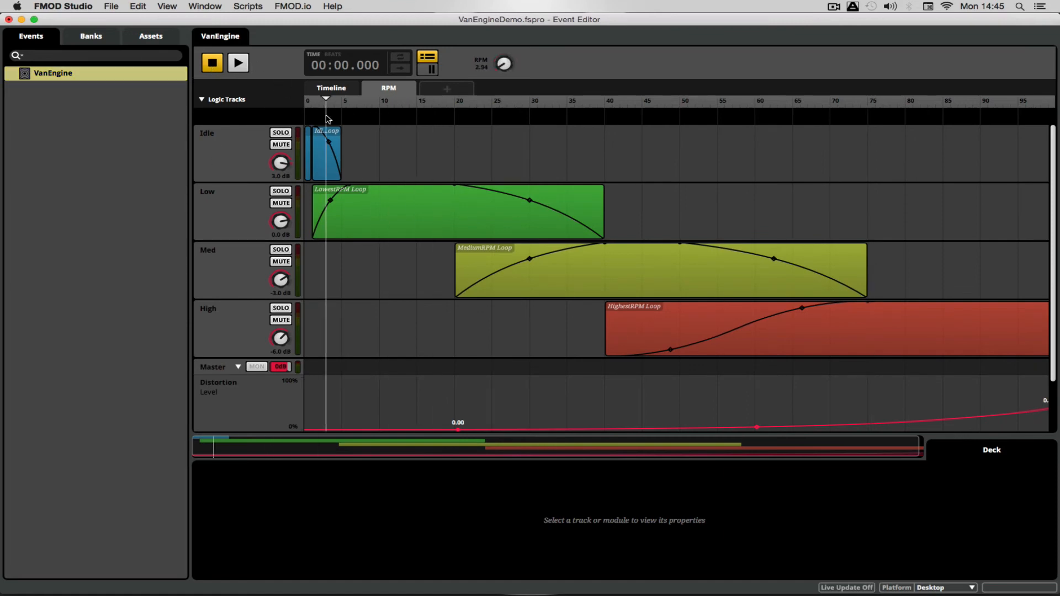
pyautogui.click(238, 62)
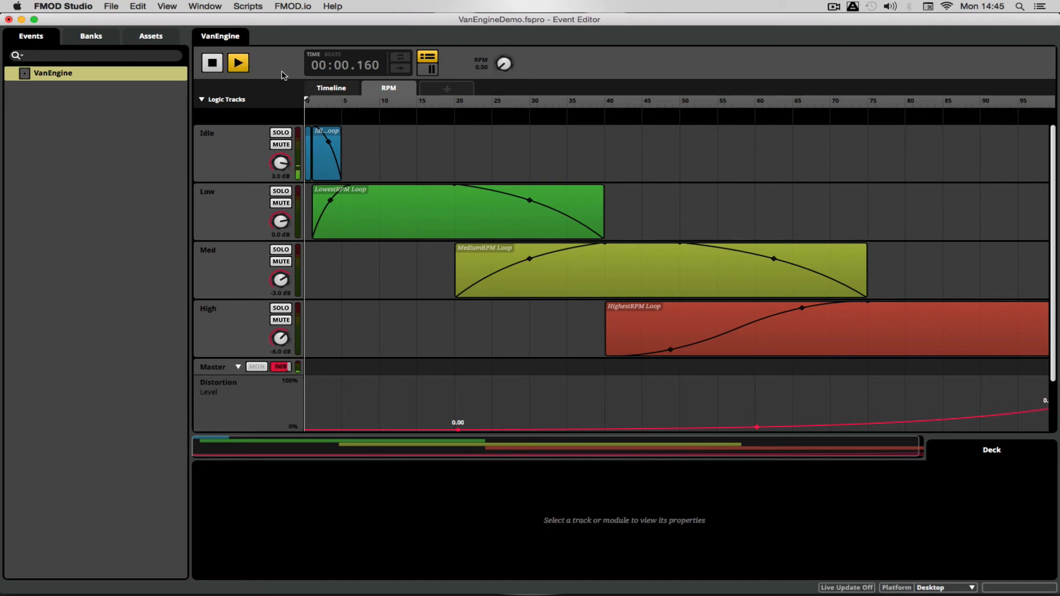
pyautogui.click(238, 62)
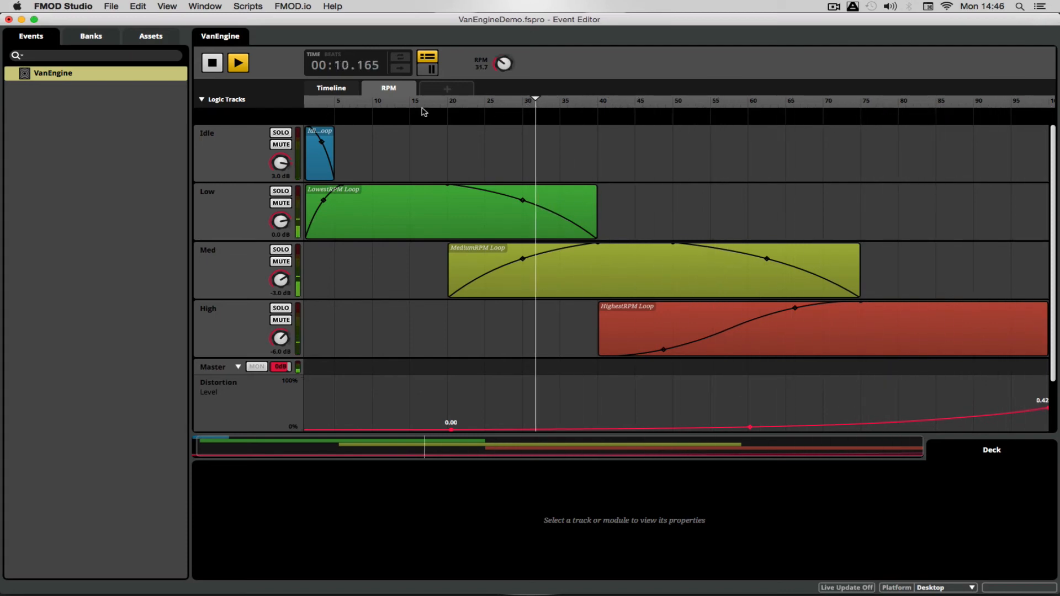
pyautogui.click(238, 62)
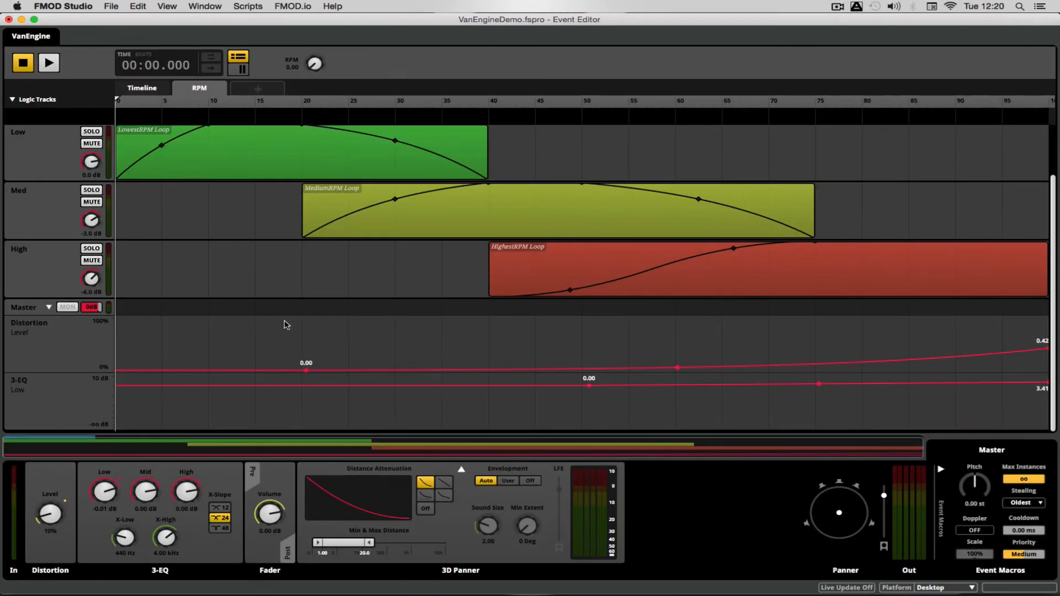
pyautogui.click(248, 7)
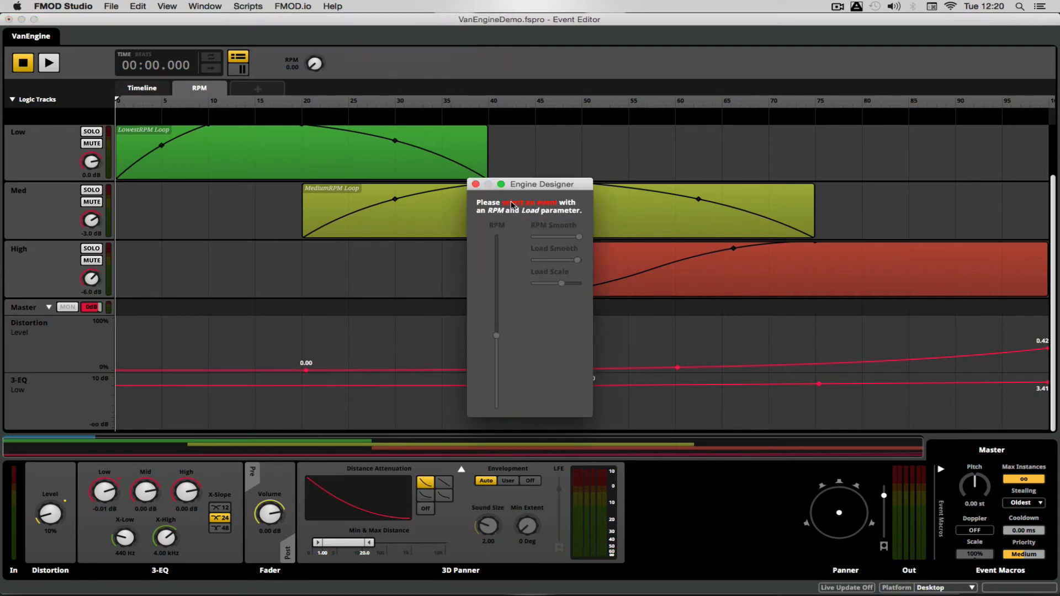
pyautogui.moveTo(542, 185); pyautogui.dragTo(350, 71)
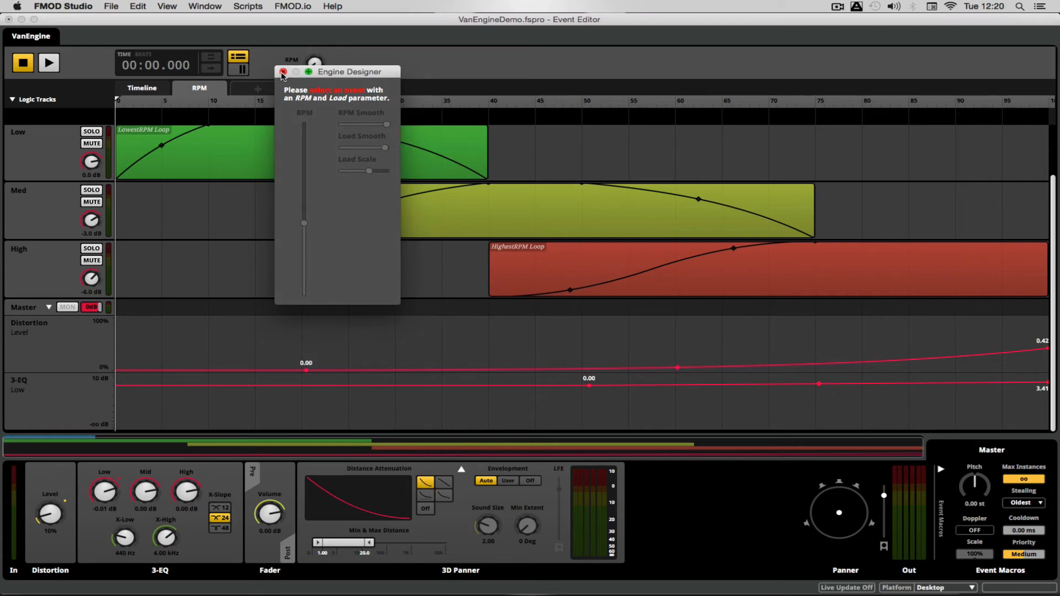
pyautogui.click(282, 72)
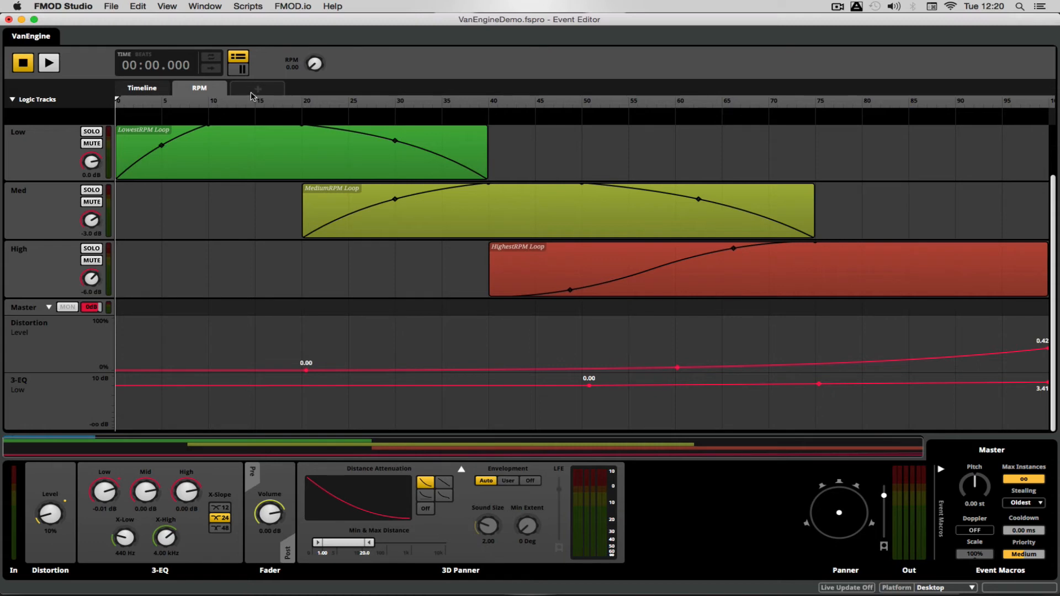
# Step: Add a new parameter named Load with Minimum -1 and Maximum 1
pyautogui.click(256, 88)
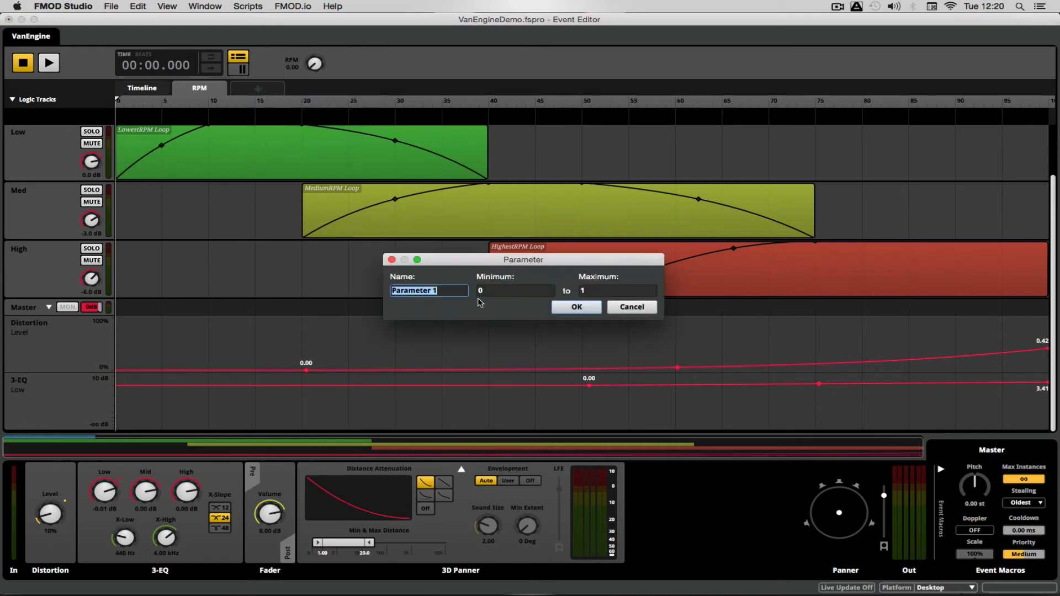
pyautogui.write('Load')
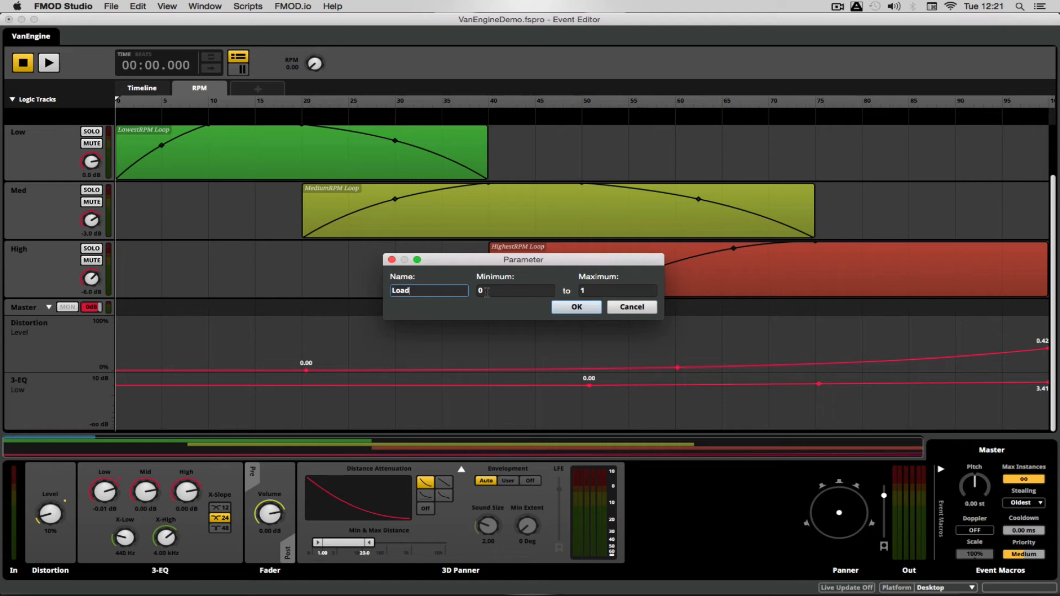
pyautogui.click(513, 290)
pyautogui.write('-1')
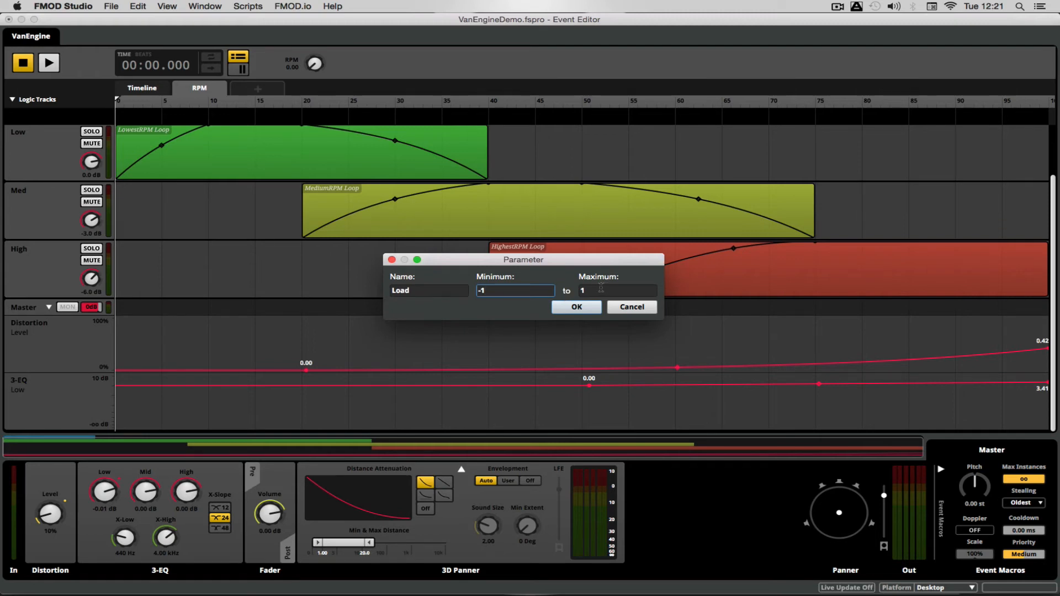
pyautogui.moveTo(548, 318)
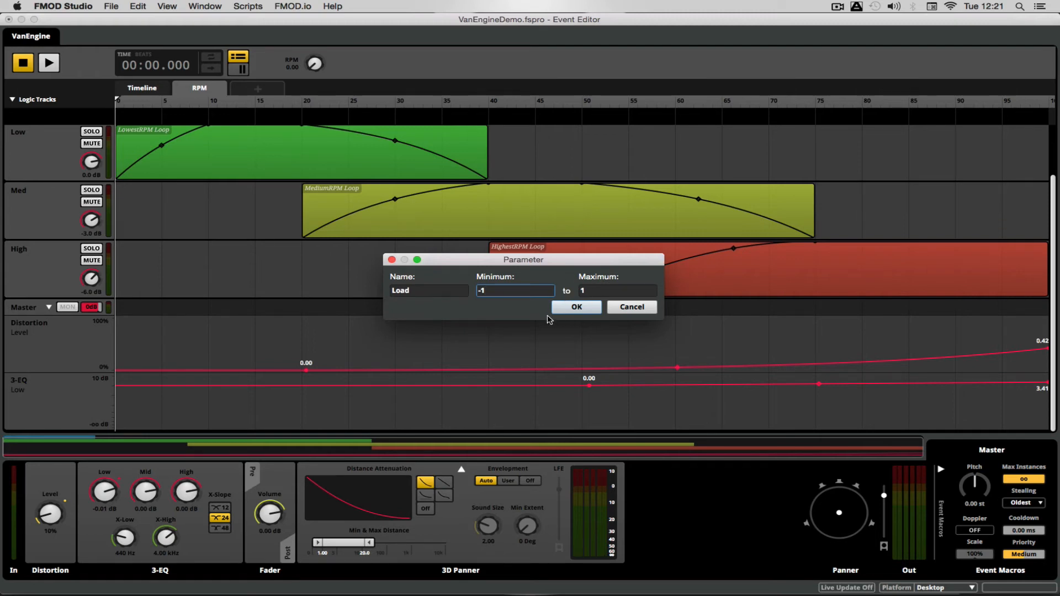
pyautogui.click(576, 306)
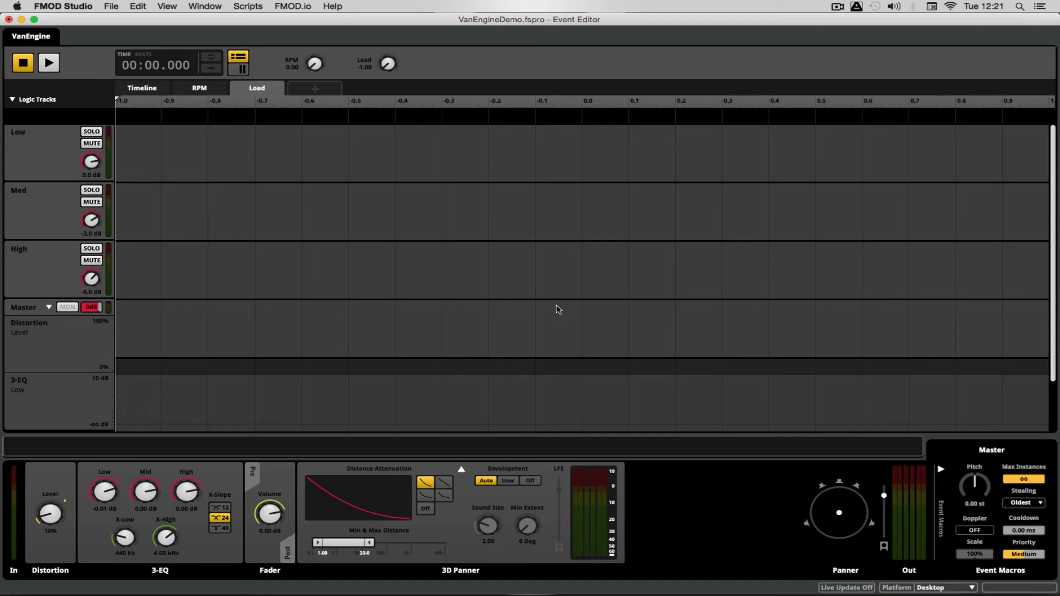
# Step: Automate Distortion Level along Load rising from 0.00 through 0.10 at centre to 0.50, and test playback
pyautogui.scroll(-3)
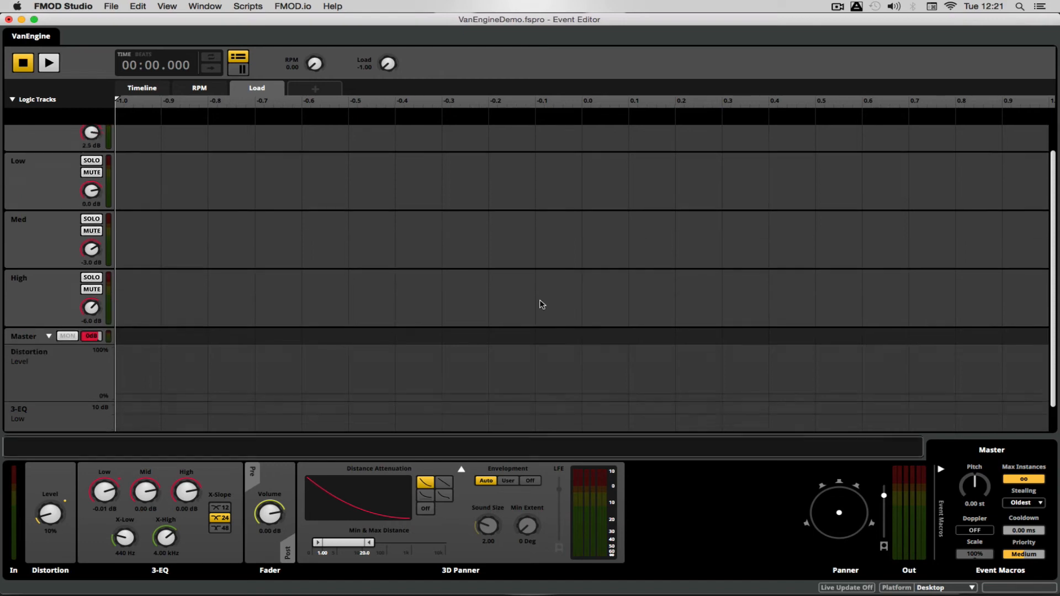
pyautogui.scroll(-3)
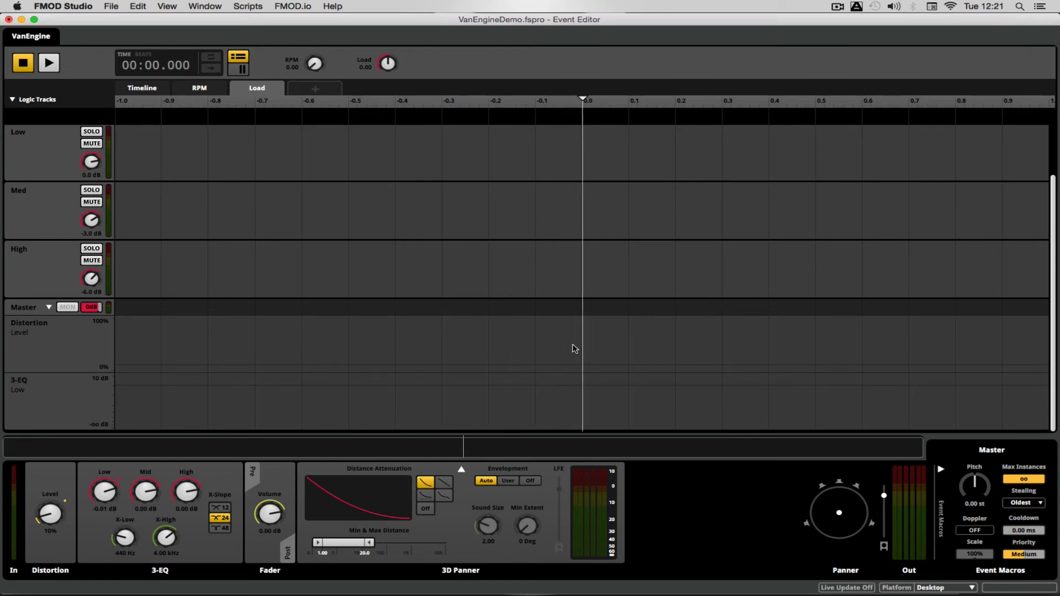
pyautogui.moveTo(501, 239)
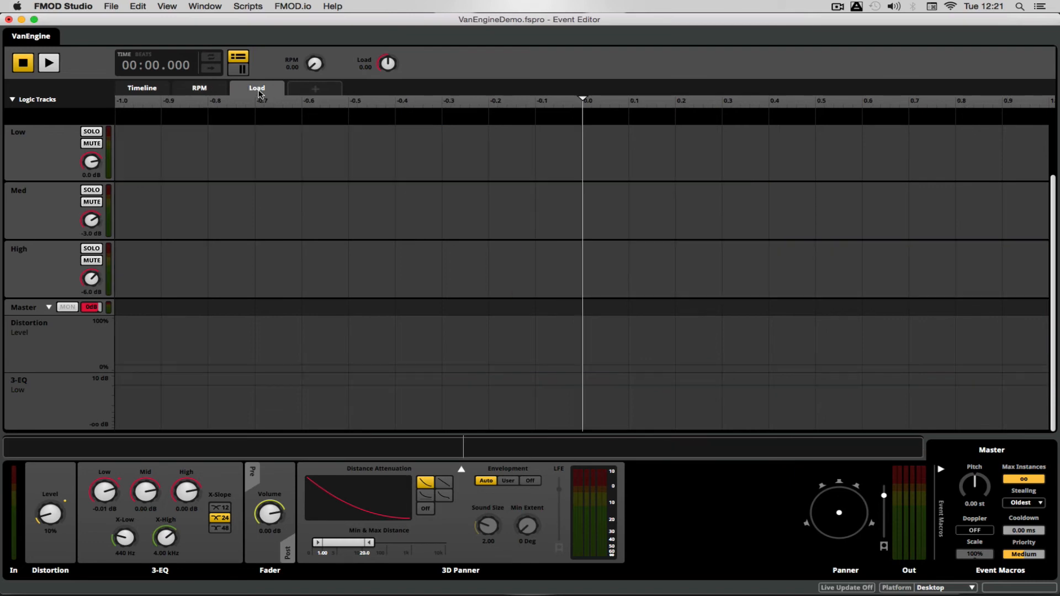
pyautogui.moveTo(588, 375)
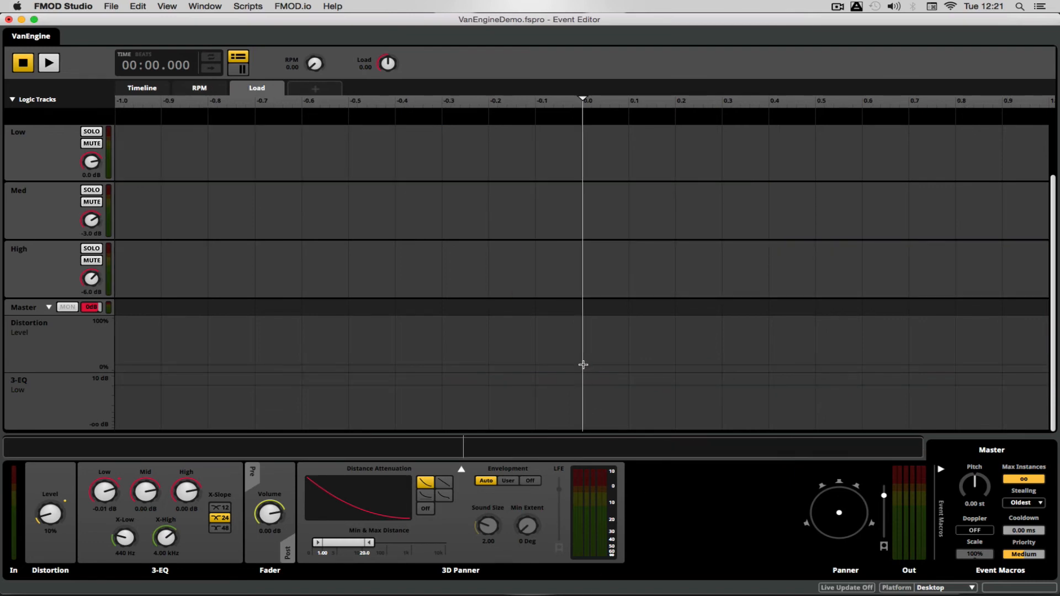
pyautogui.click(582, 366)
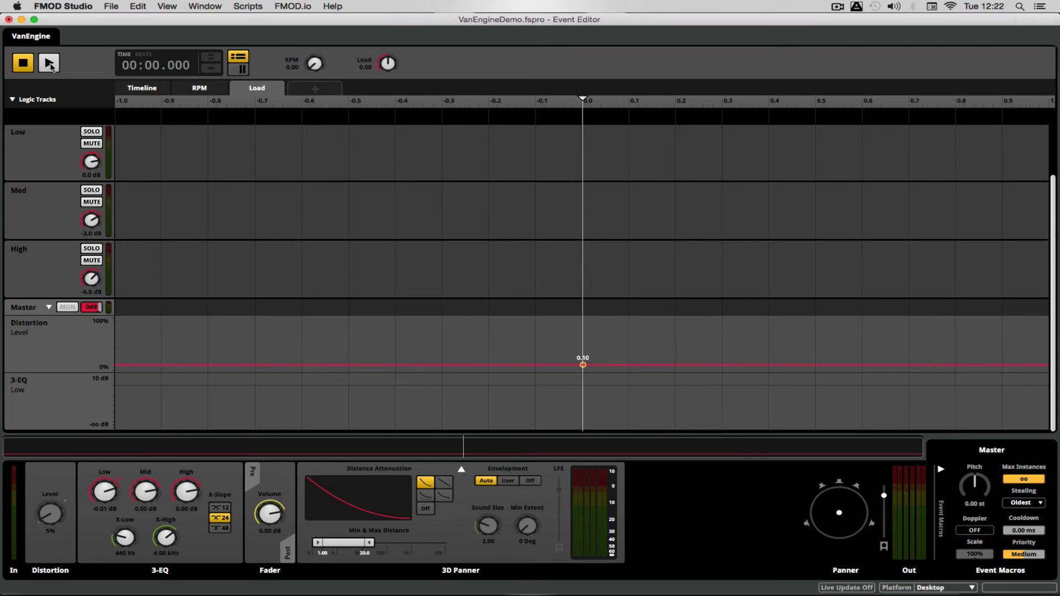
pyautogui.click(49, 62)
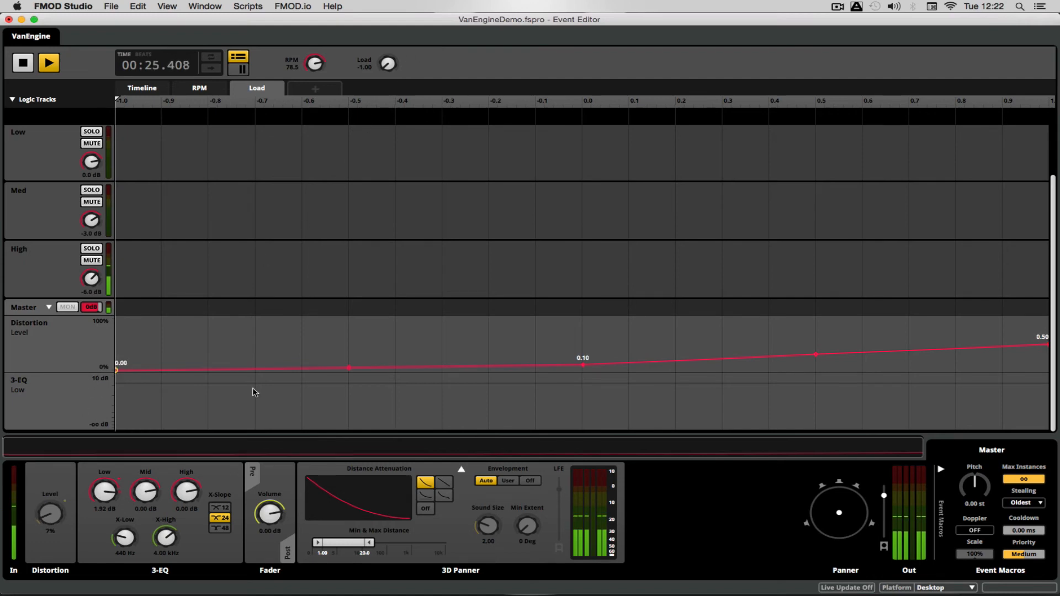
pyautogui.click(348, 371)
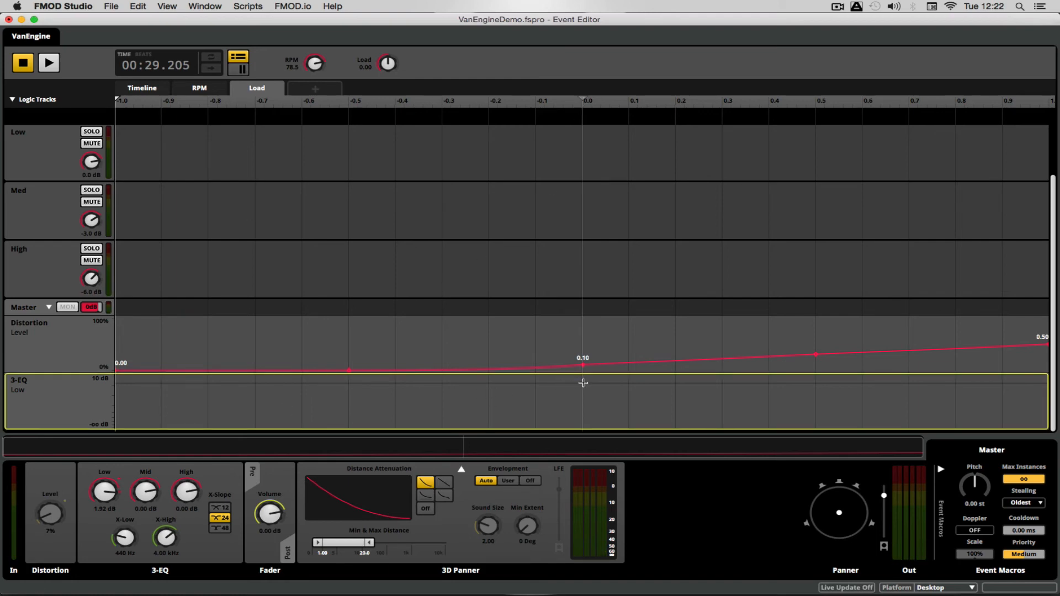
# Step: Shape the 3-EQ Low gain on Load from -4.85 dB at -1 to 4.01 dB at 1, auditioning between edits
pyautogui.moveTo(582, 371); pyautogui.dragTo(582, 384)
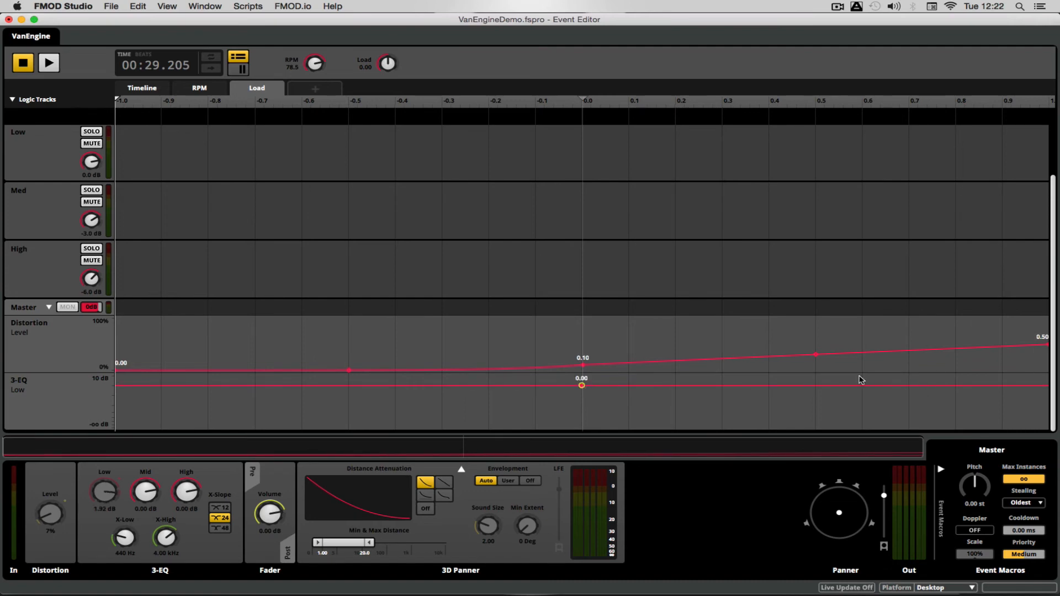
pyautogui.moveTo(816, 188)
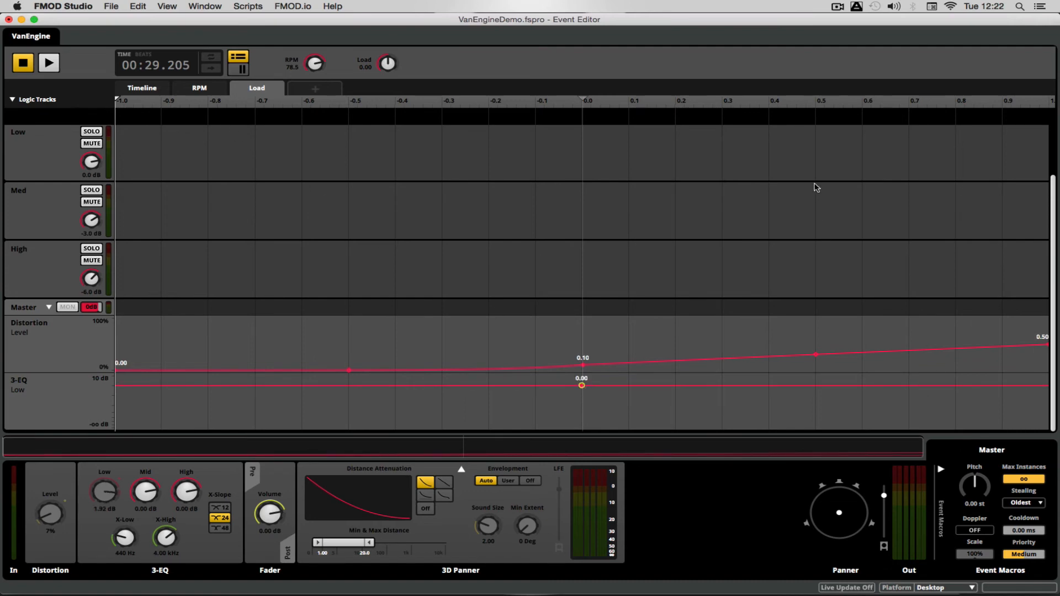
pyautogui.click(48, 61)
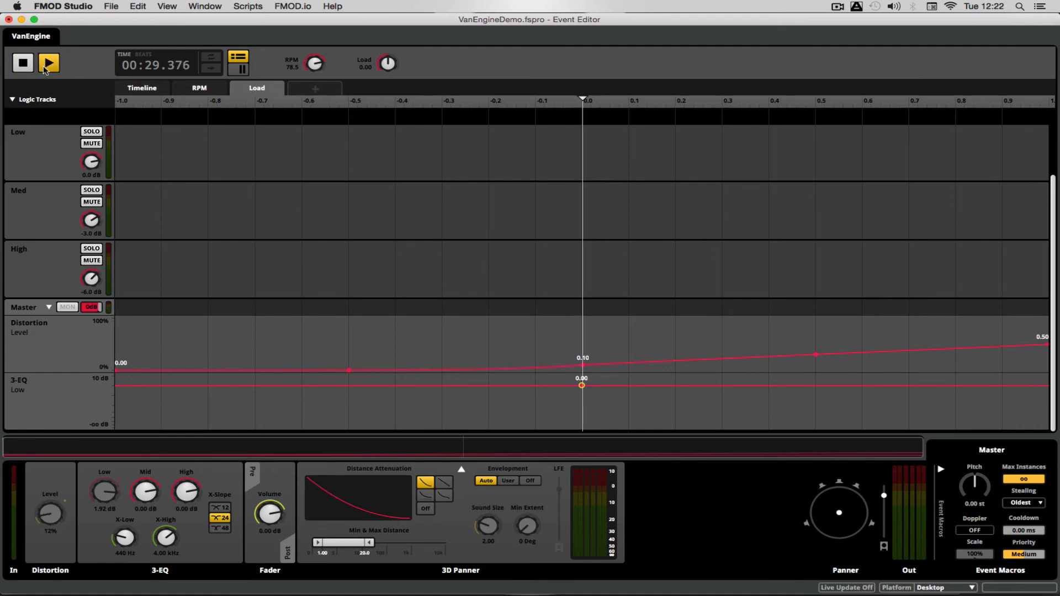
pyautogui.click(48, 62)
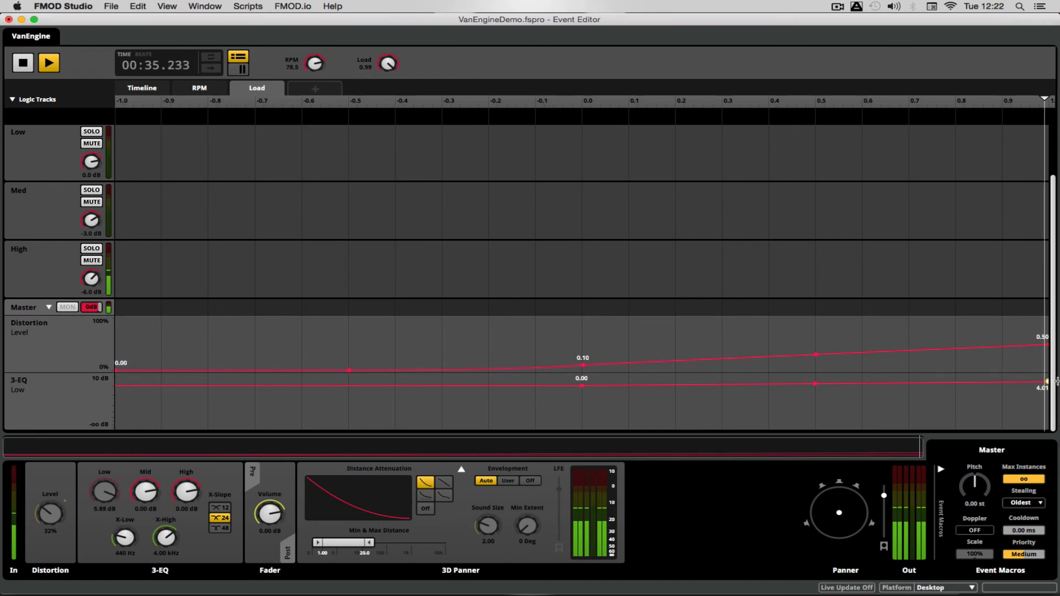
pyautogui.click(47, 62)
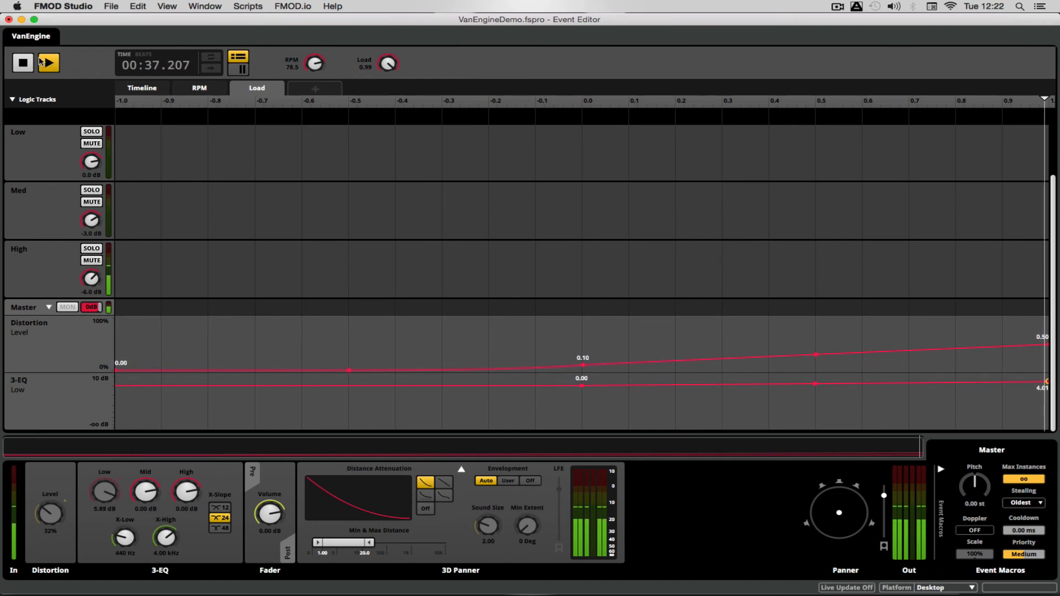
pyautogui.click(22, 63)
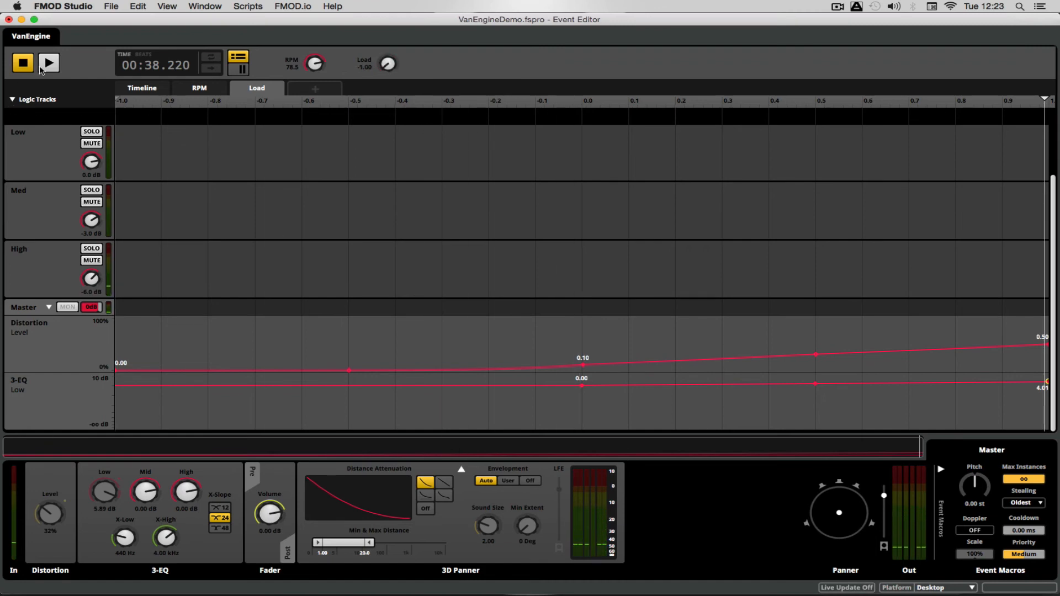
pyautogui.click(47, 62)
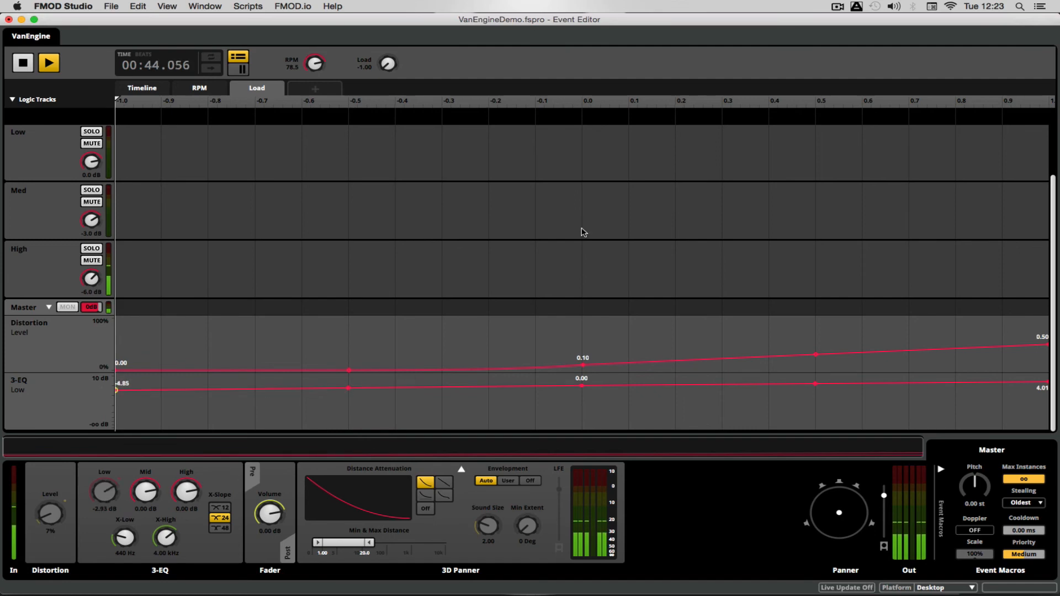
pyautogui.click(48, 62)
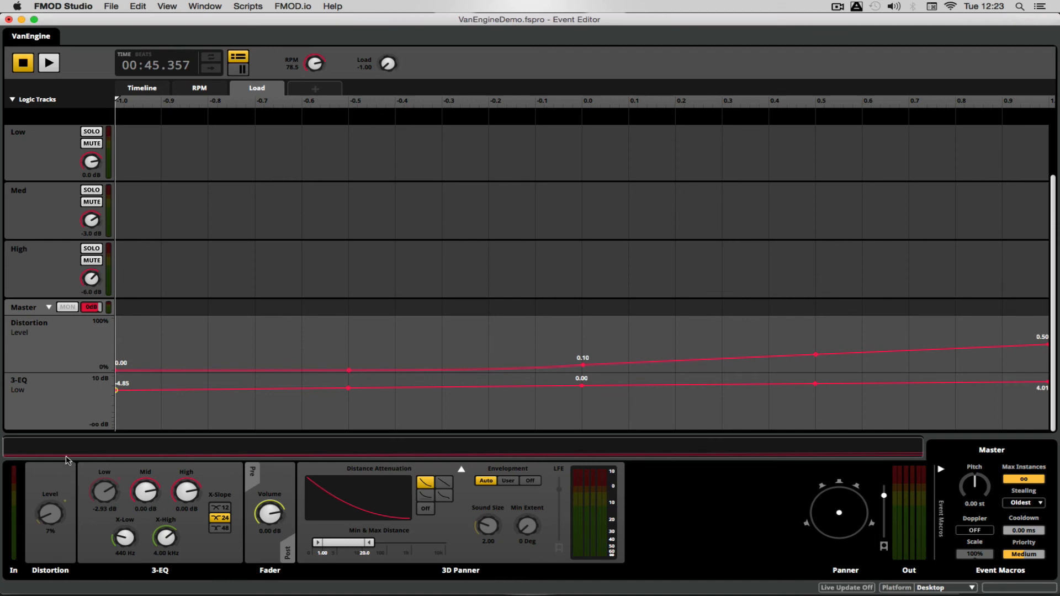
pyautogui.moveTo(163, 474)
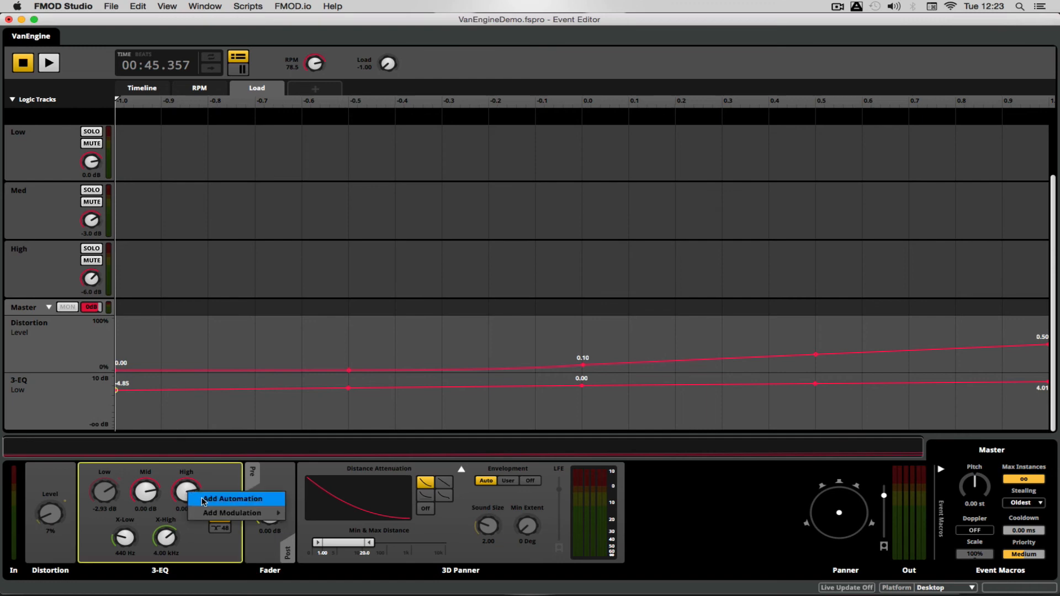
# Step: Automate the 3-EQ High gain on Load from -4.85 dB at -1 to 0.00 at centre, and audition
pyautogui.click(234, 499)
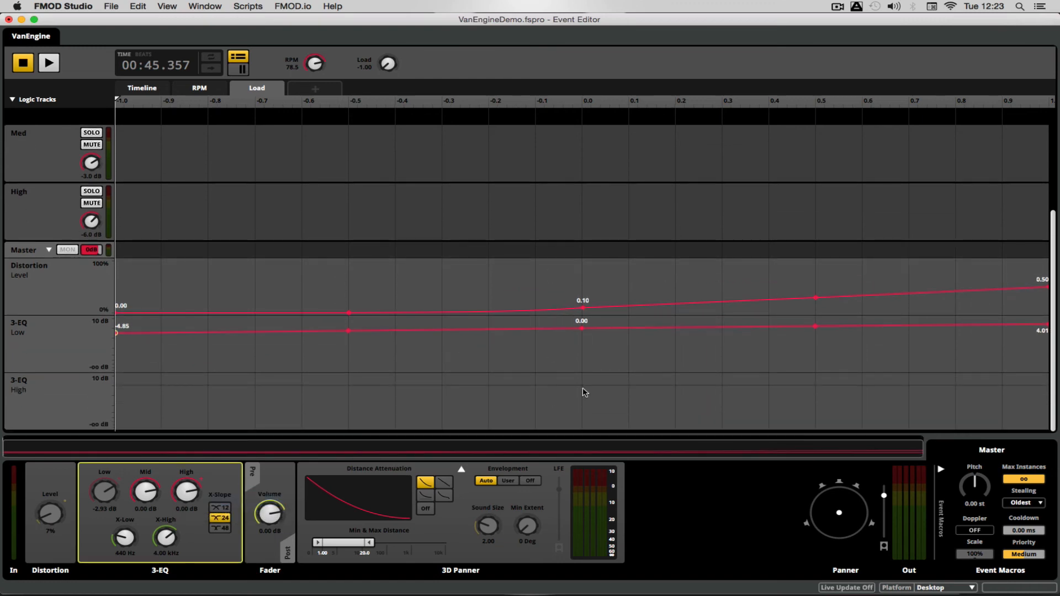
pyautogui.click(583, 386)
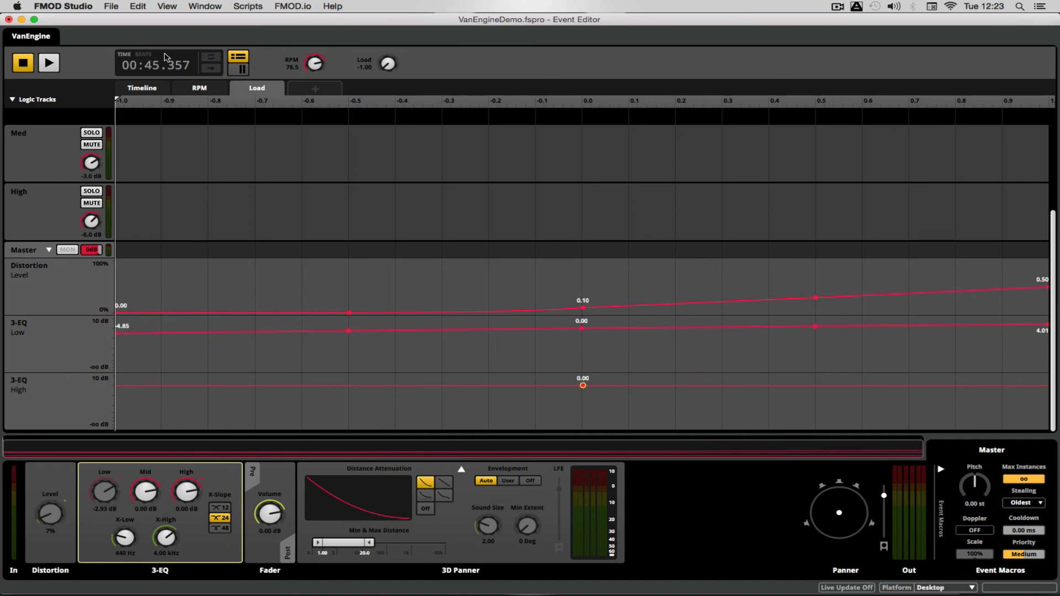
pyautogui.click(48, 62)
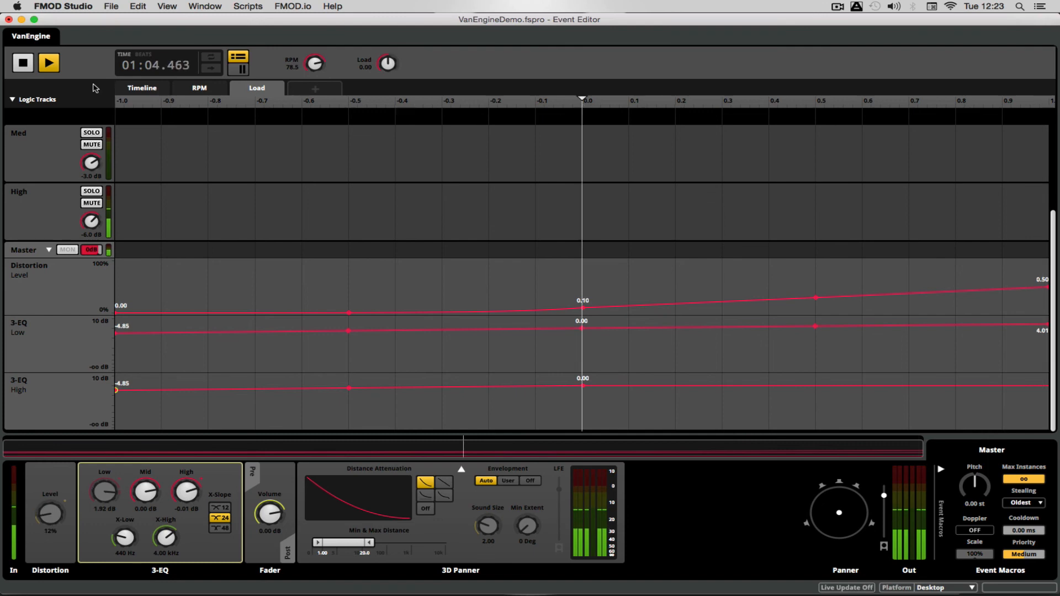
pyautogui.click(22, 62)
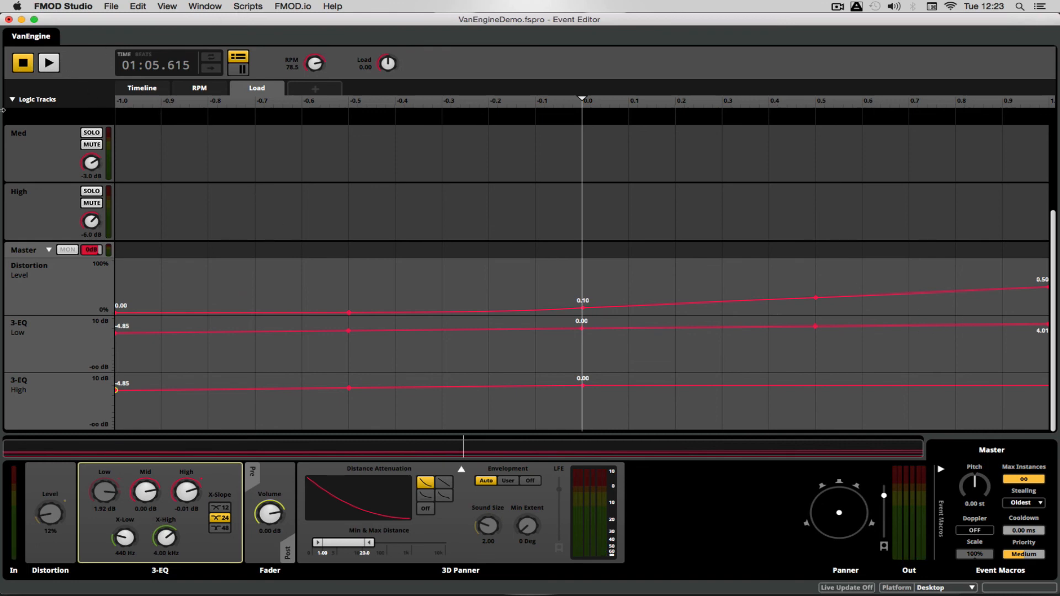
pyautogui.moveTo(48, 63)
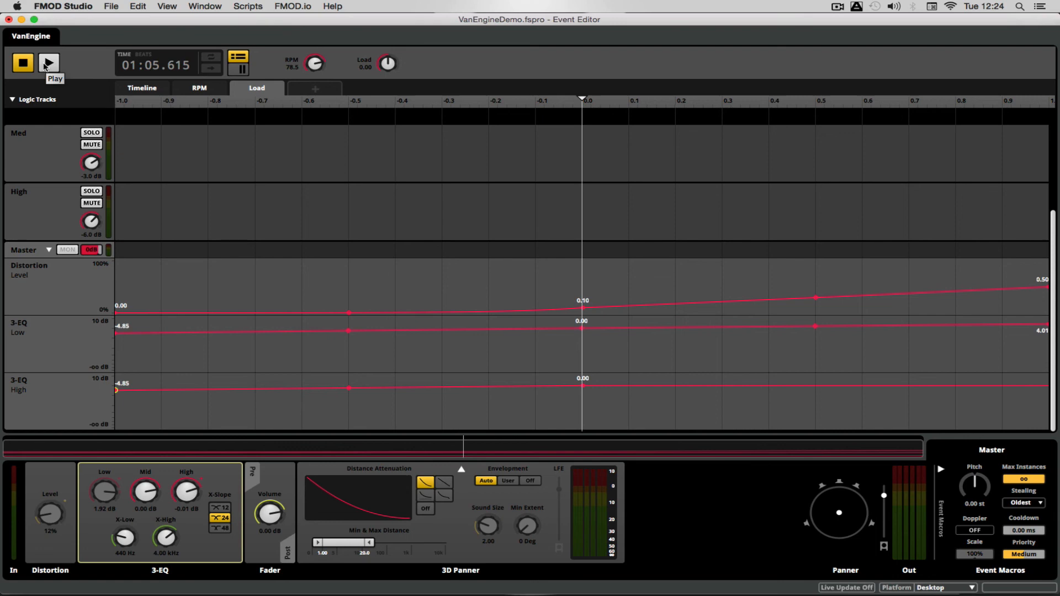
pyautogui.moveTo(48, 62)
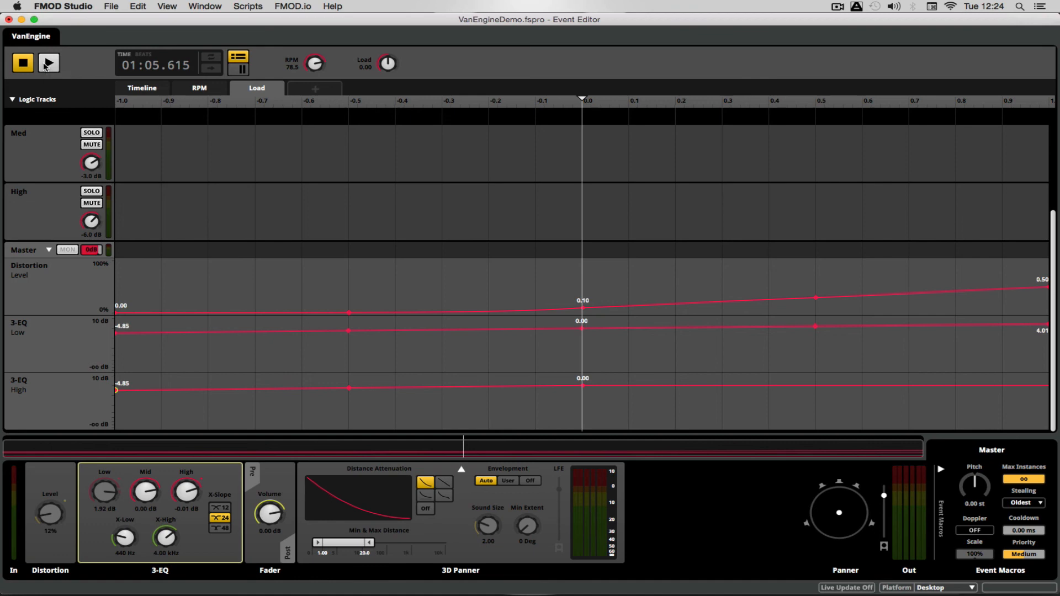
# Step: Play the event and launch Scripts > FMOD Examples > Engine Designer, holding RPM around halfway
pyautogui.click(47, 61)
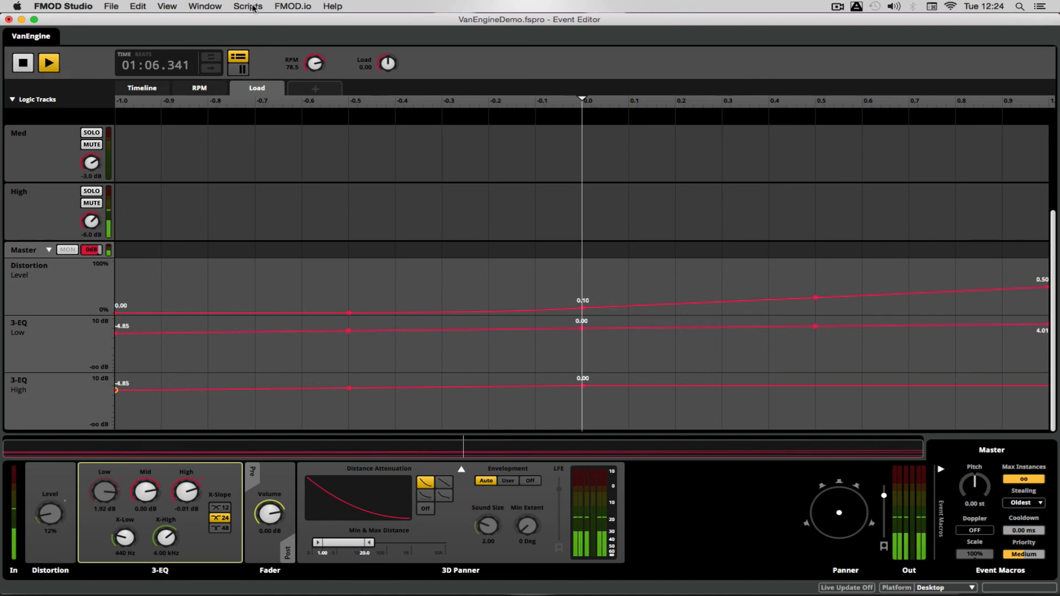
pyautogui.click(246, 6)
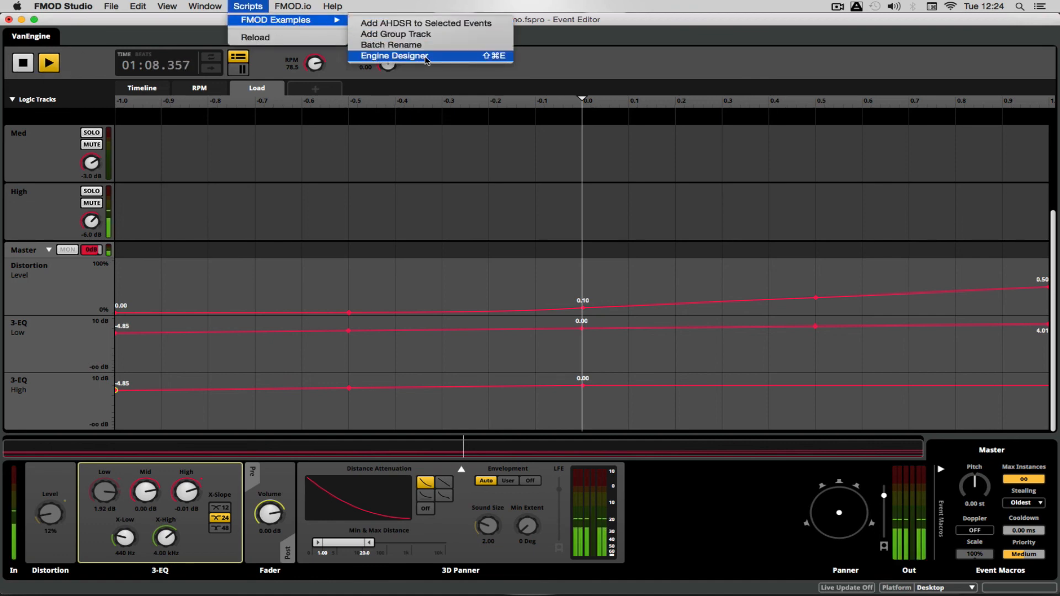
pyautogui.click(393, 55)
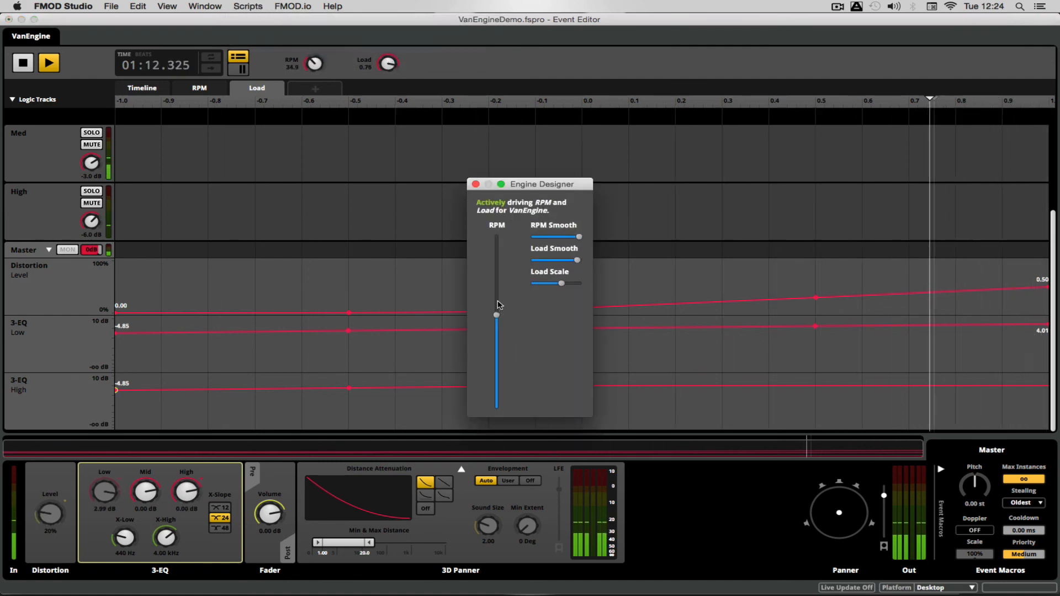
pyautogui.moveTo(496, 312); pyautogui.dragTo(496, 318)
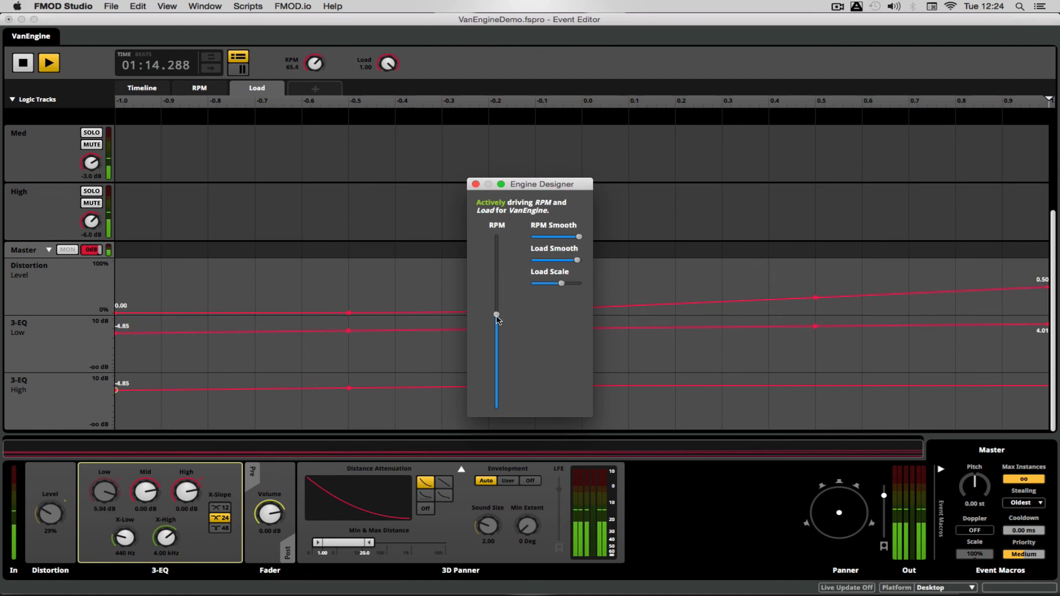
pyautogui.moveTo(496, 318); pyautogui.dragTo(497, 360)
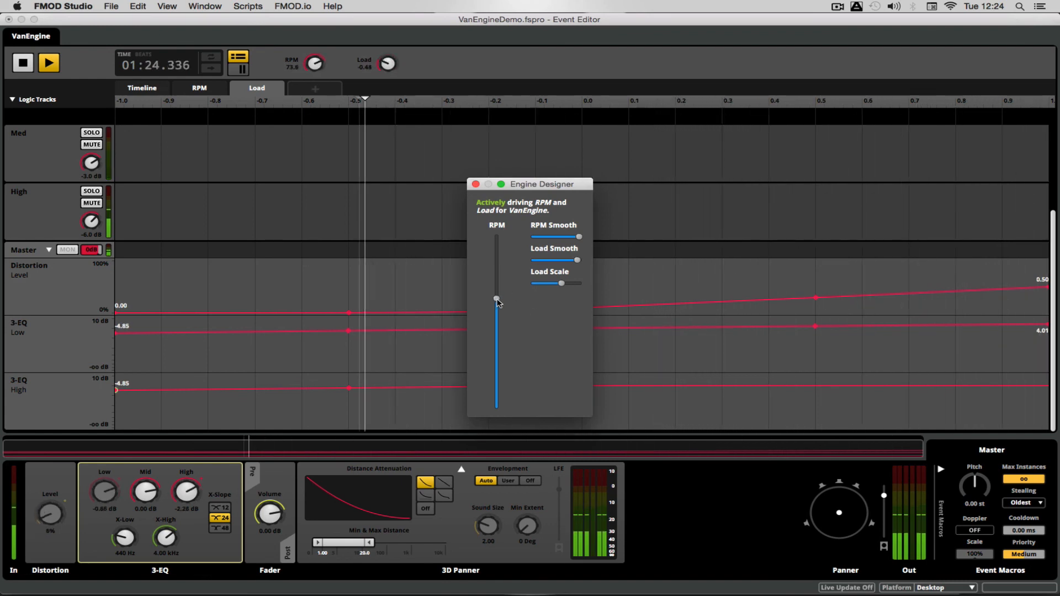
# Step: Sweep engine RPM up to maximum and back down to minimum, then stop playback
pyautogui.moveTo(497, 300); pyautogui.dragTo(497, 236)
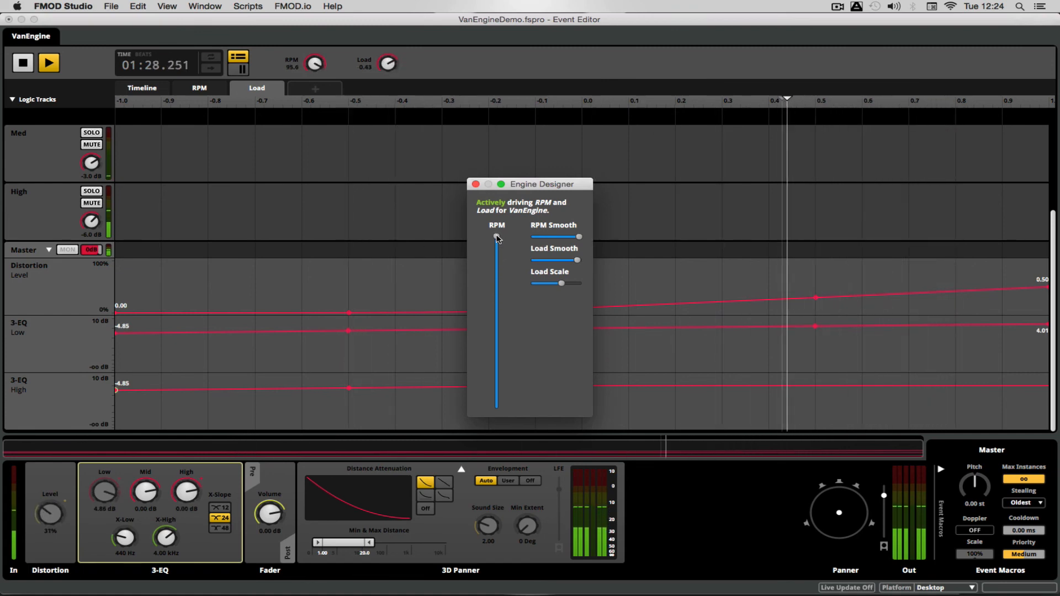
pyautogui.moveTo(496, 237); pyautogui.dragTo(496, 284)
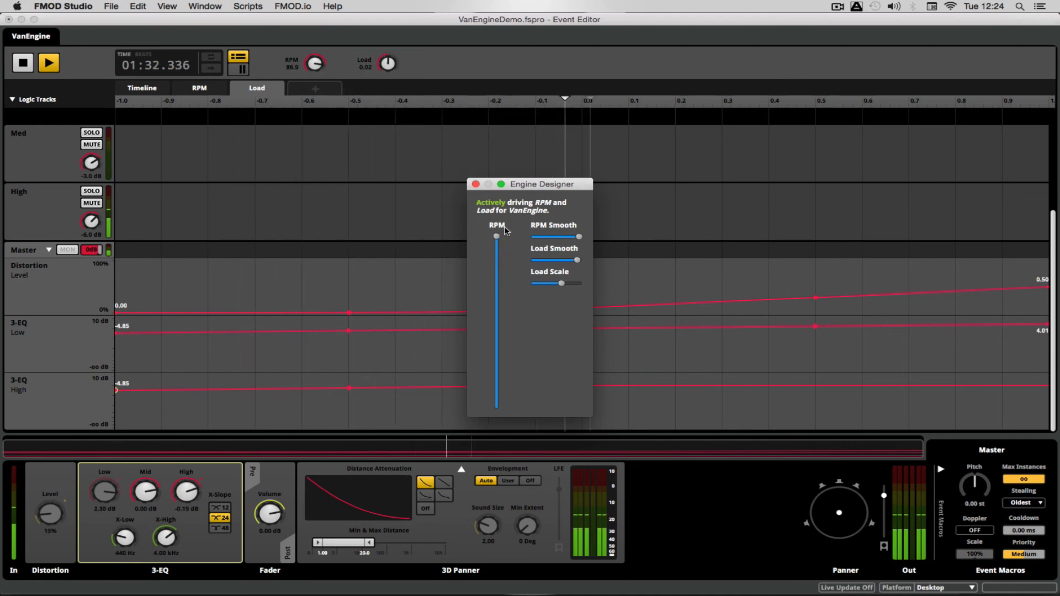
pyautogui.moveTo(497, 237); pyautogui.dragTo(497, 380)
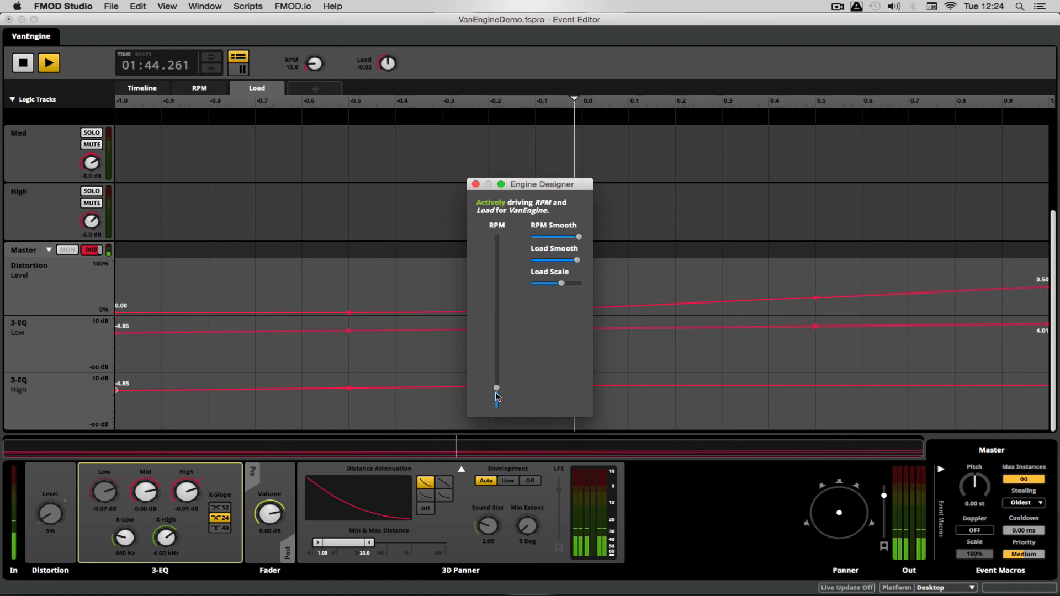
pyautogui.moveTo(496, 387); pyautogui.dragTo(495, 405)
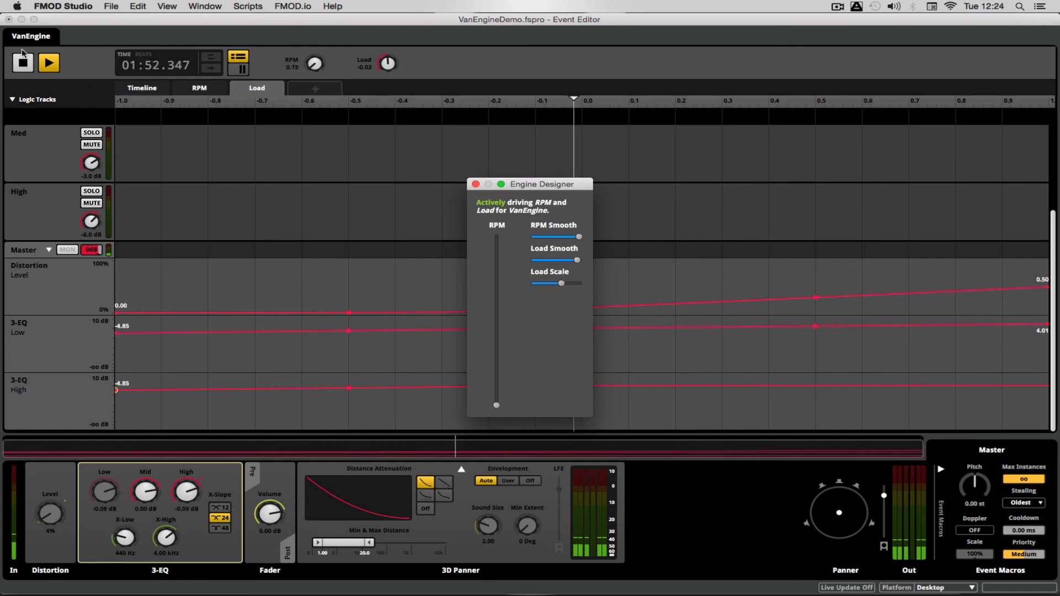
pyautogui.click(22, 62)
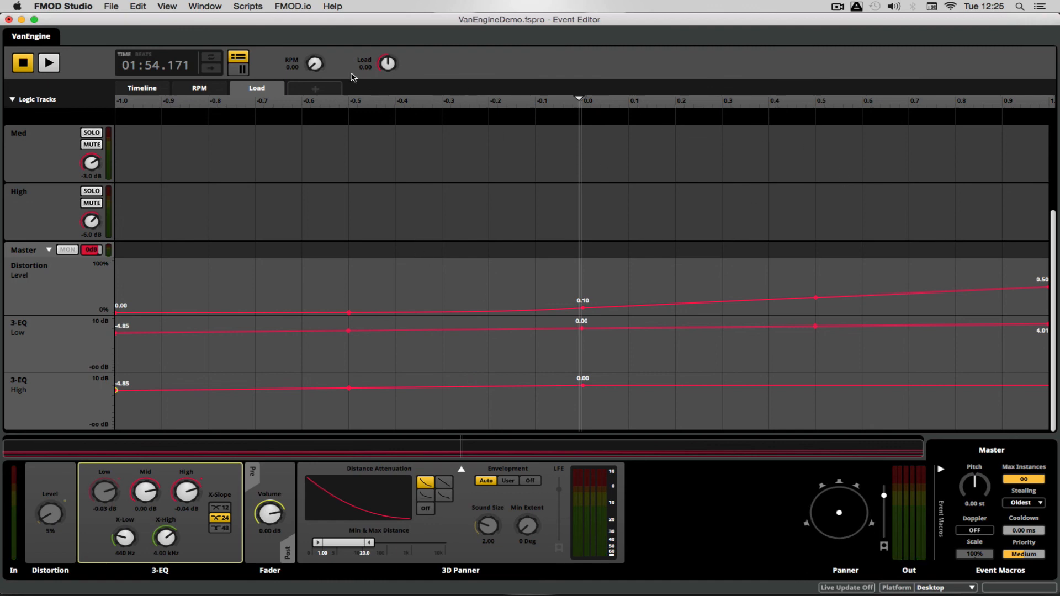
pyautogui.moveTo(491, 257)
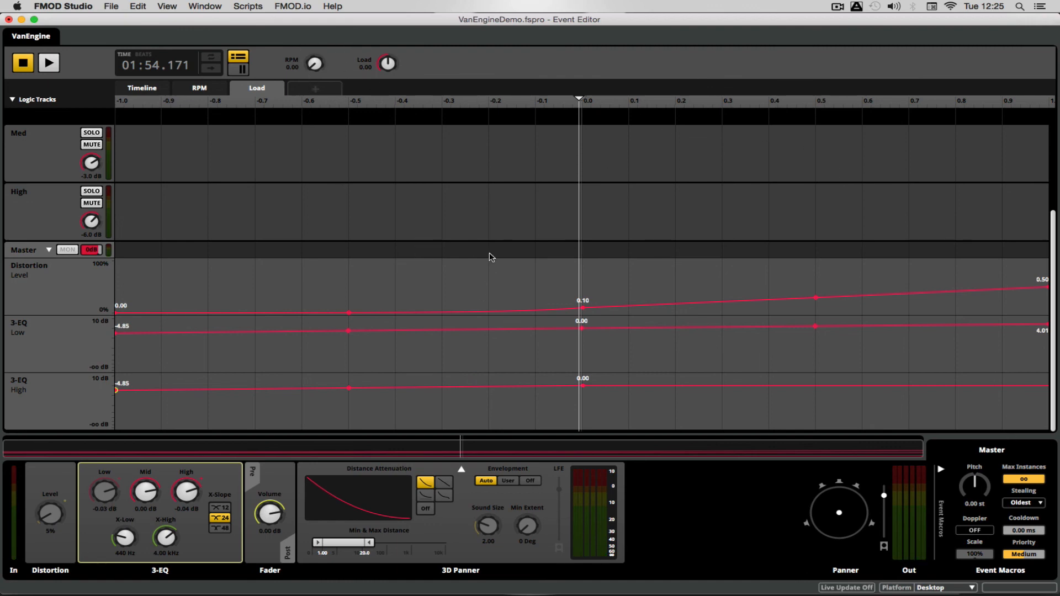